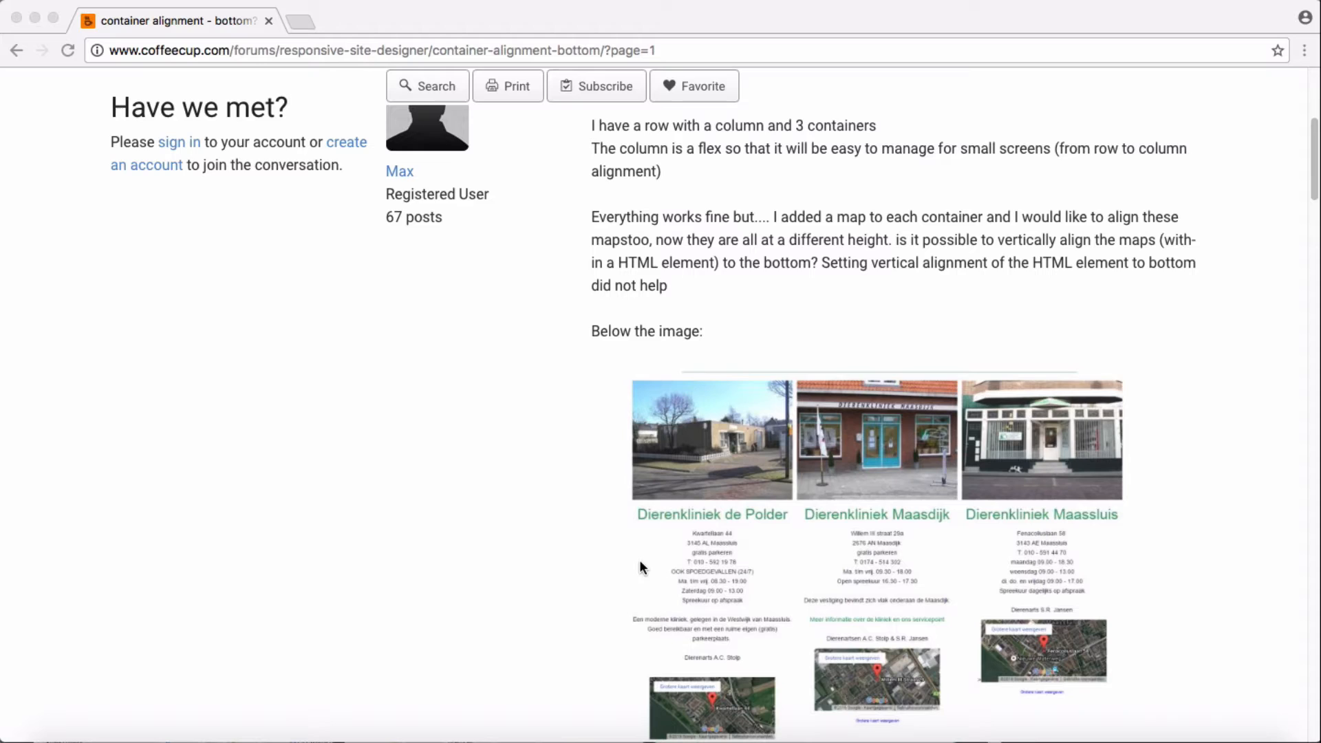
pyautogui.moveTo(526, 539)
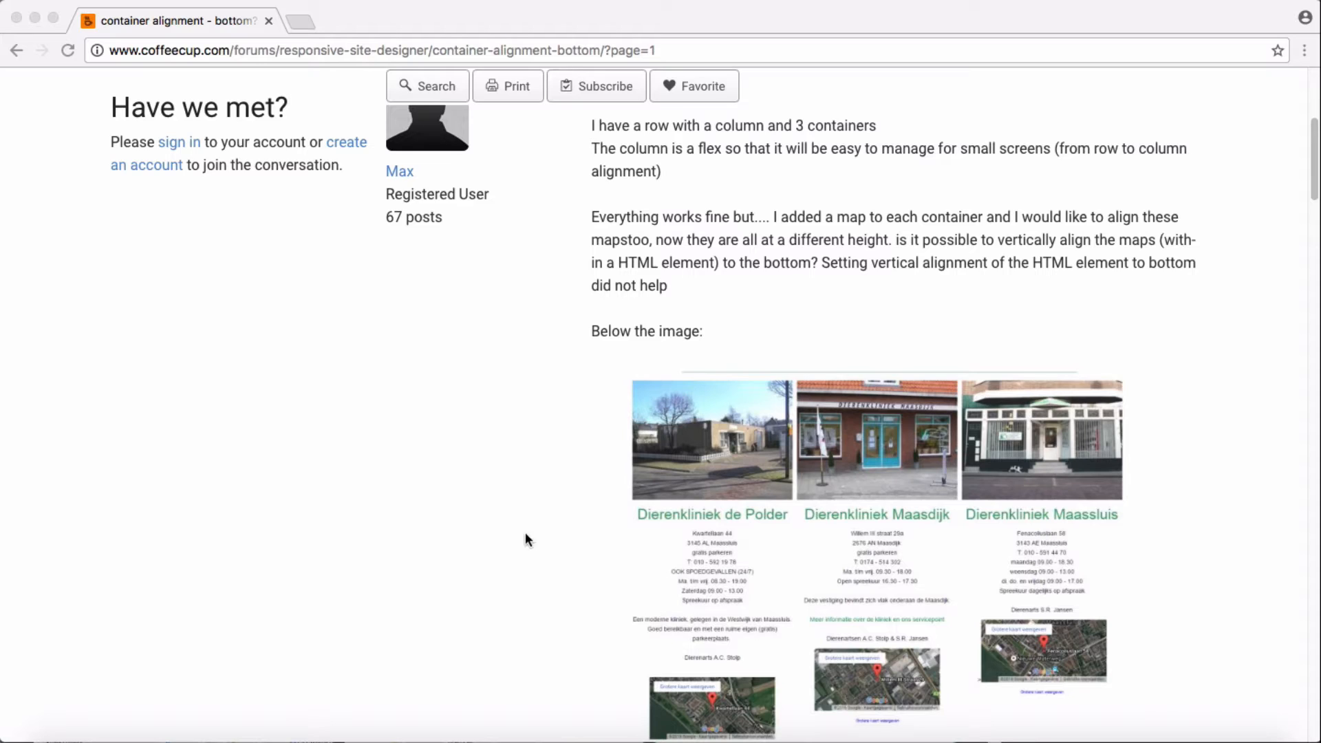
pyautogui.moveTo(687, 205)
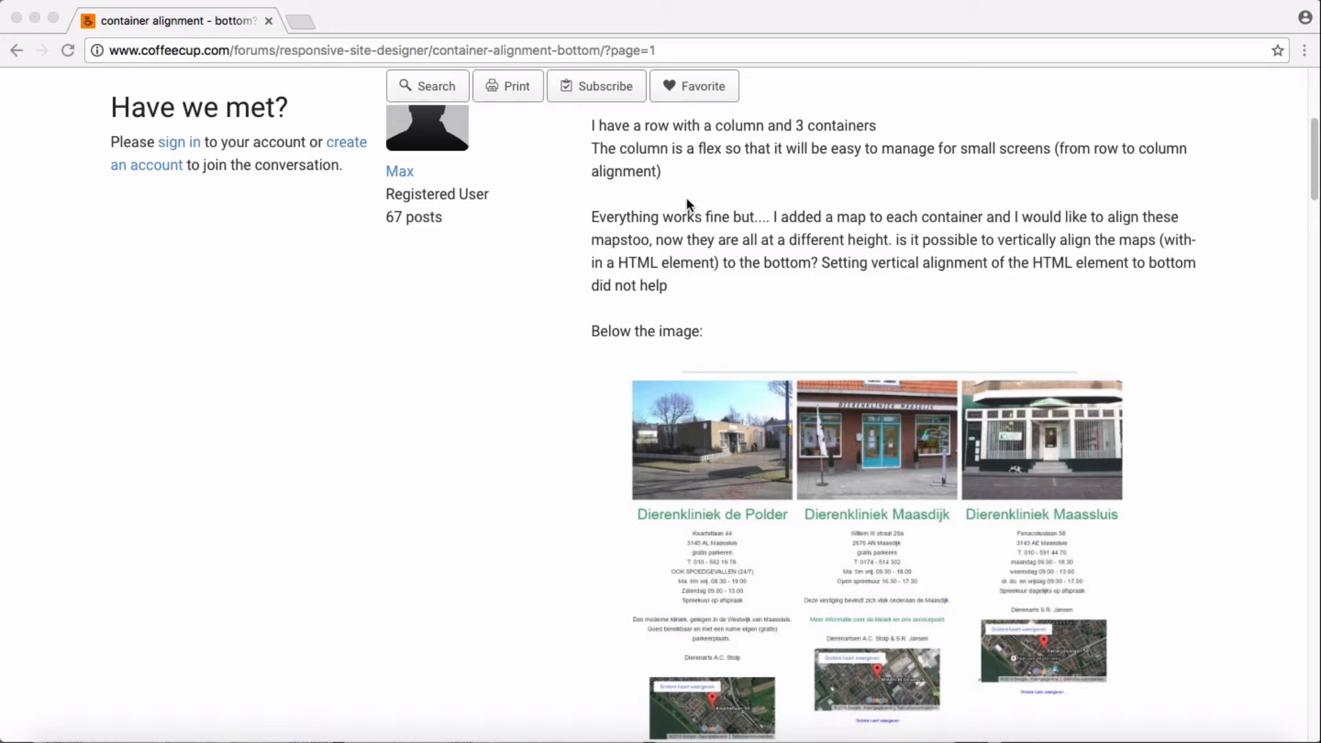
pyautogui.moveTo(806, 165)
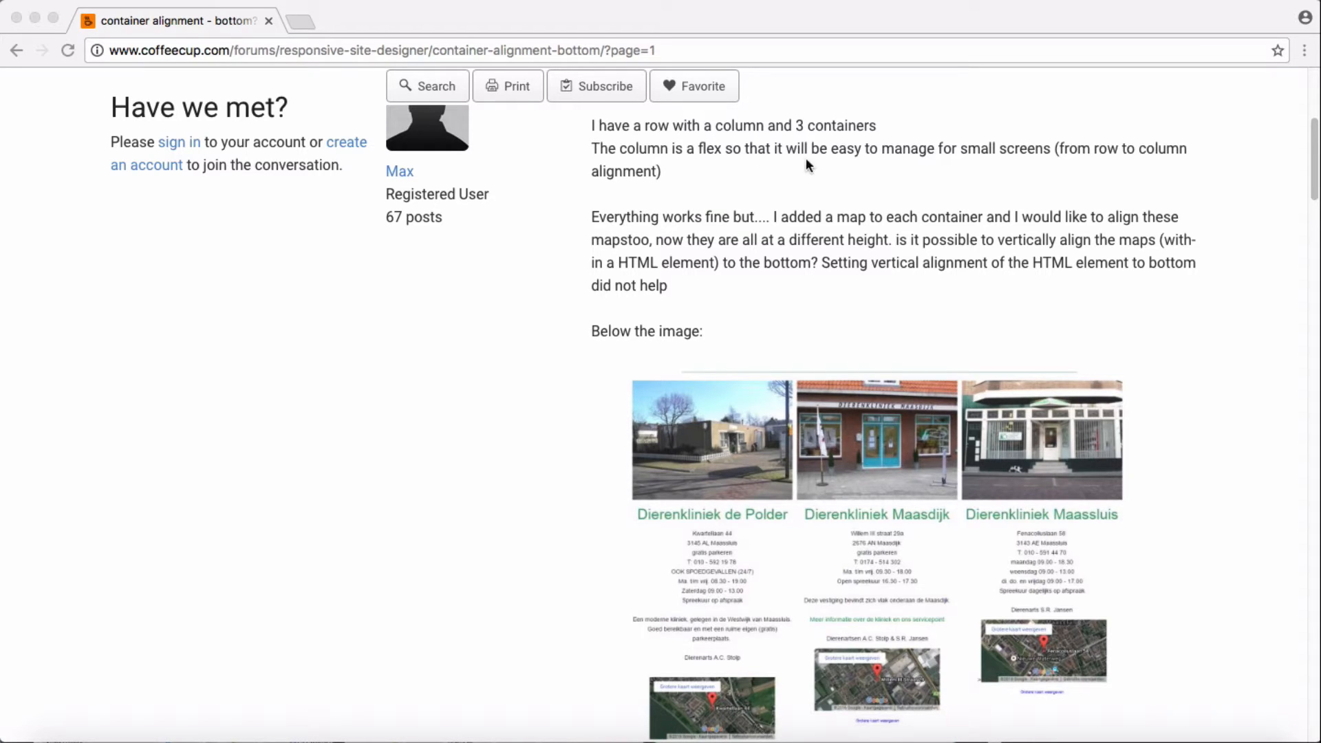
pyautogui.moveTo(752, 388)
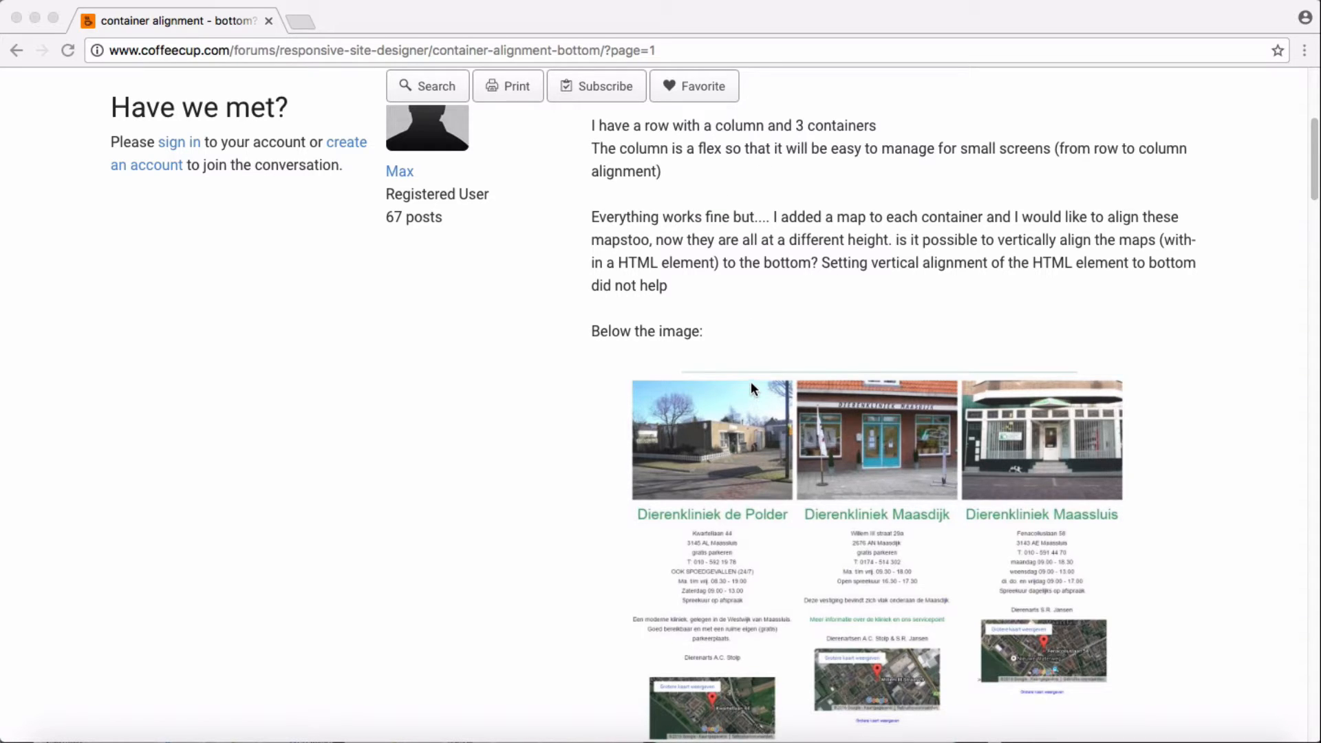
pyautogui.moveTo(809, 435)
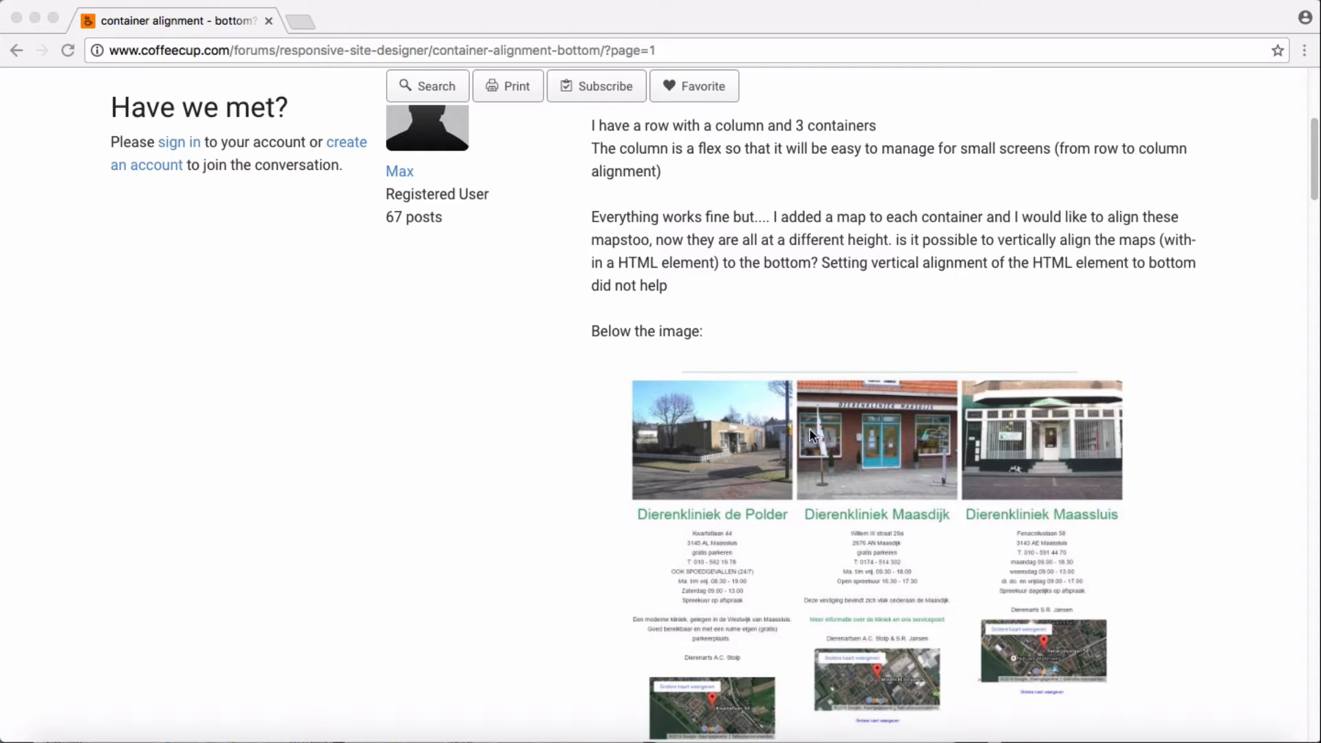
pyautogui.moveTo(1009, 593)
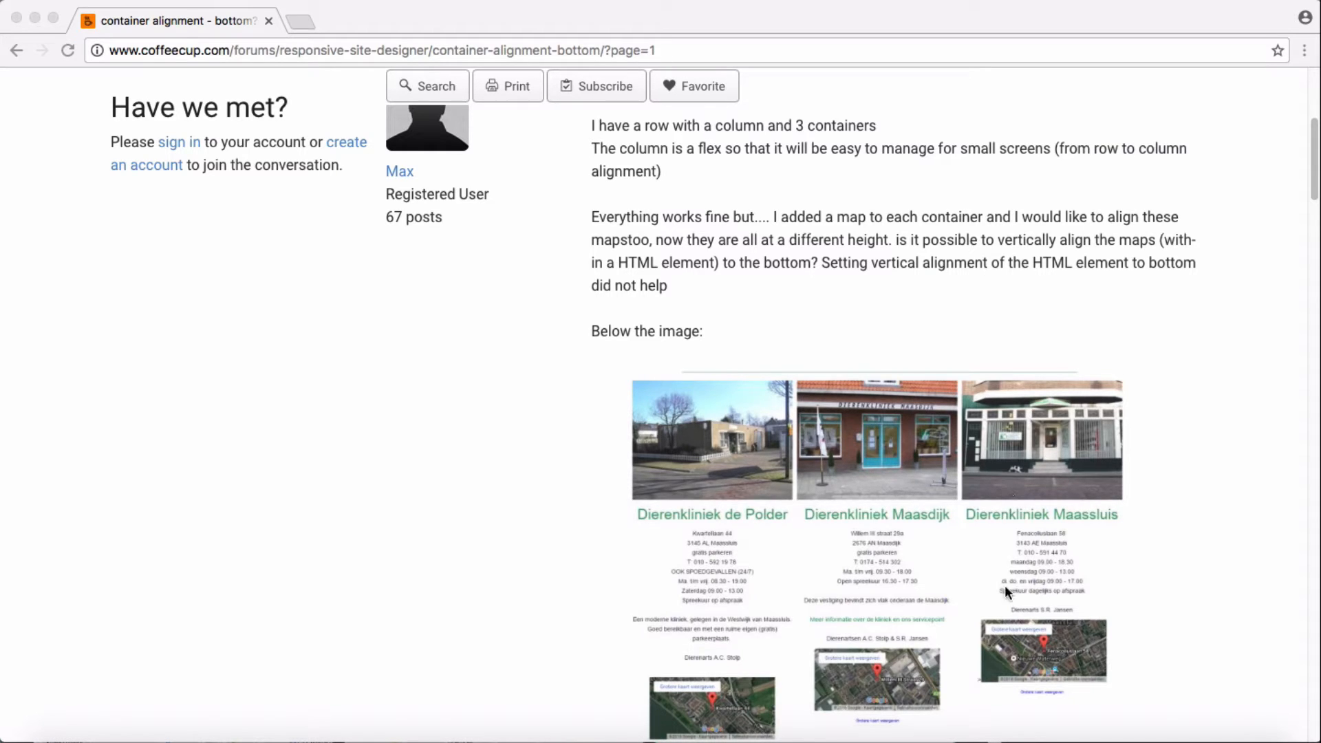
pyautogui.moveTo(1010, 578)
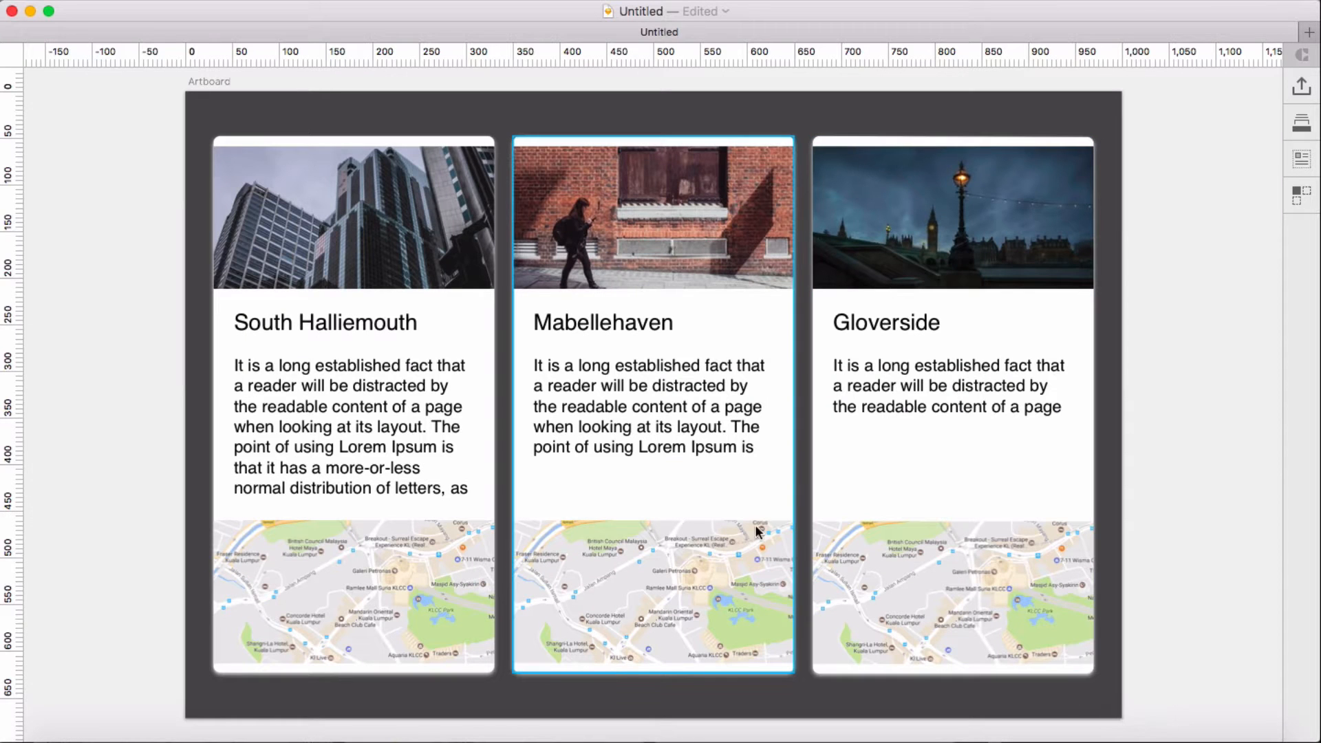
pyautogui.moveTo(754, 510)
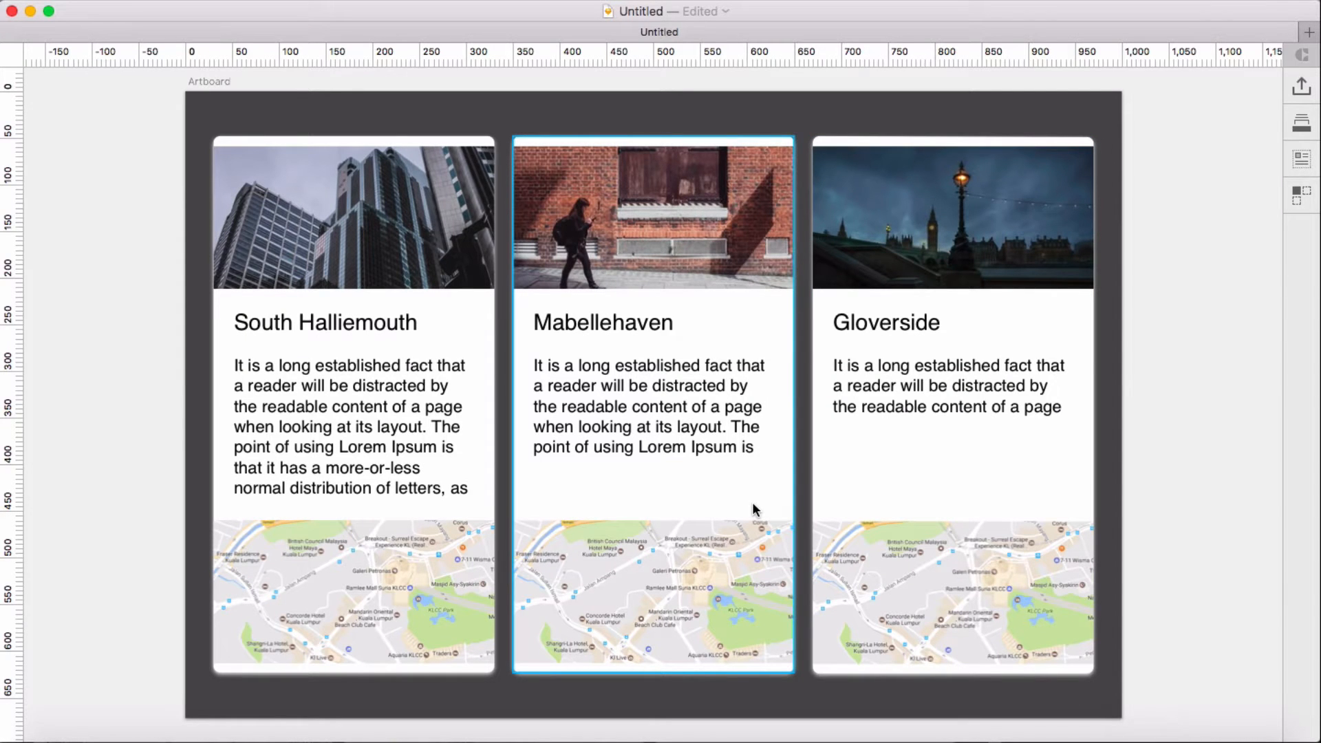
pyautogui.moveTo(627, 237)
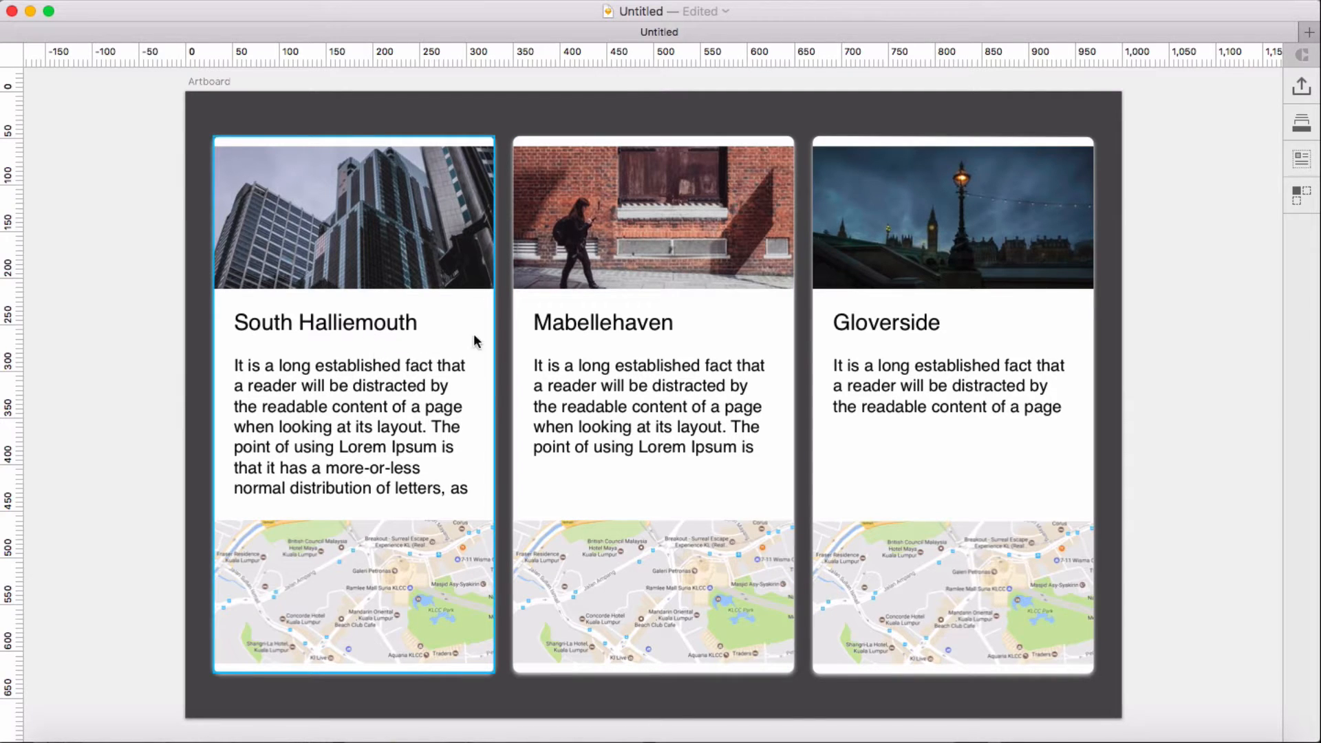
pyautogui.moveTo(378, 396)
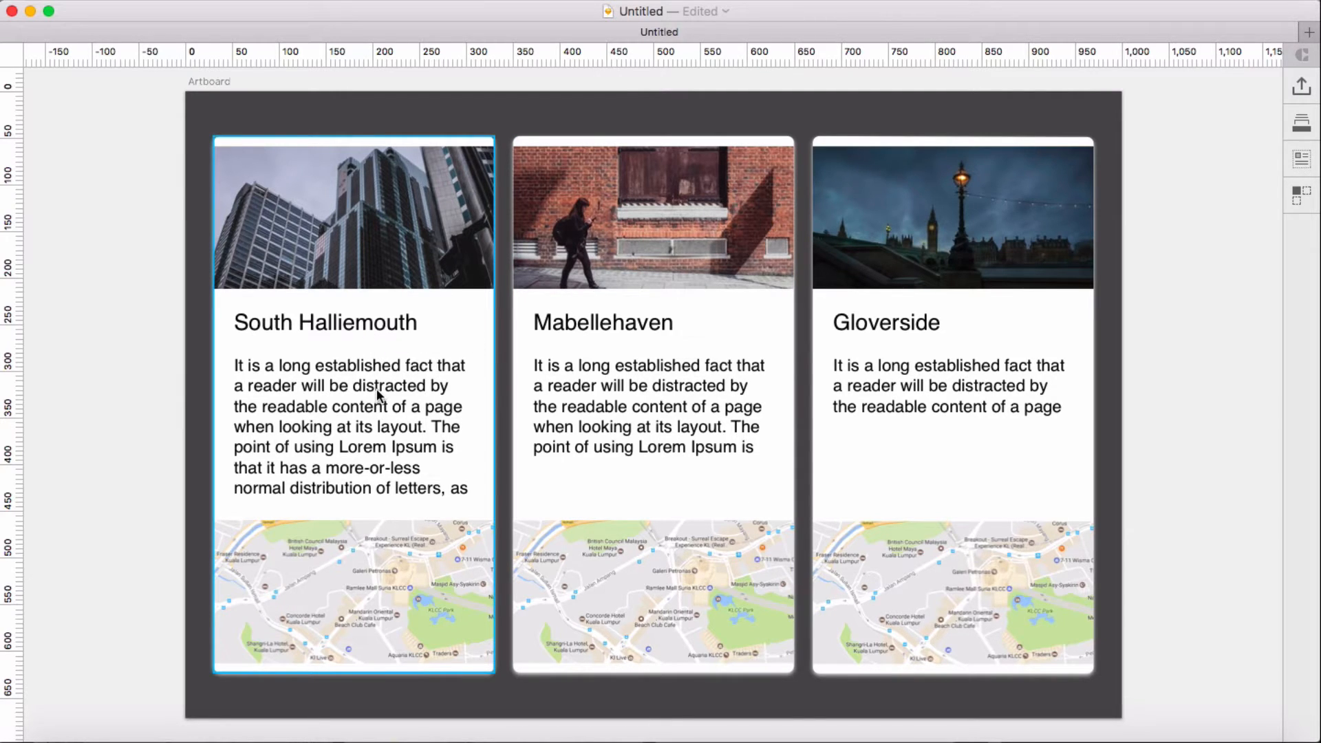
pyautogui.moveTo(376, 396)
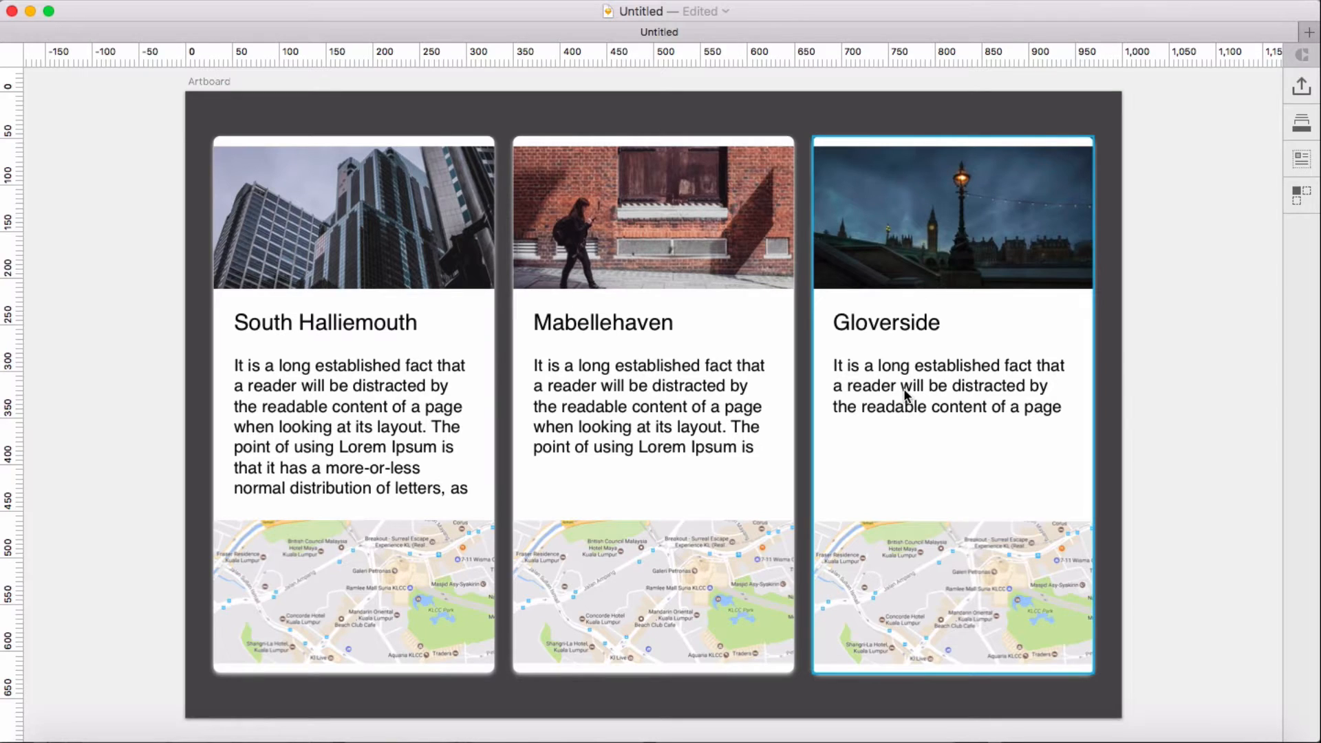
# - Inspect the Sketch mockup of three equal-height cards with bottom-aligned maps
pyautogui.click(652, 405)
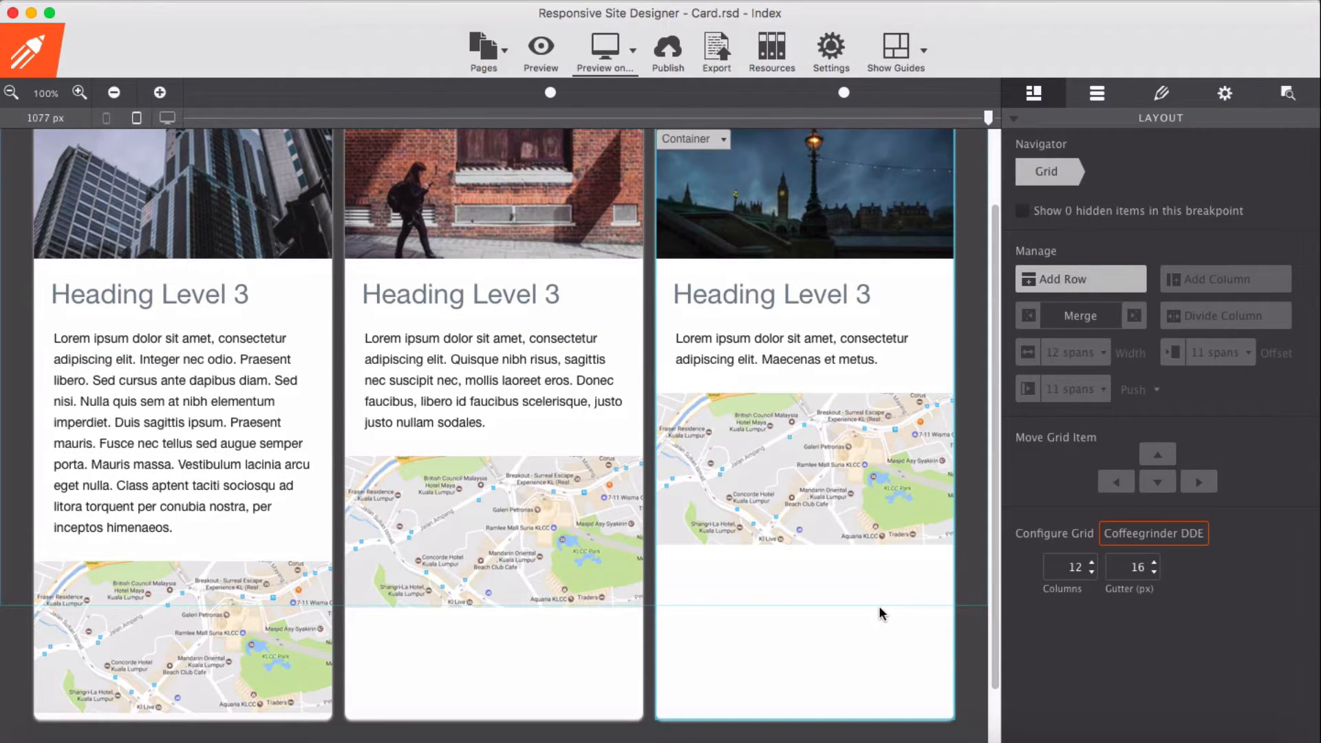
# - Select each card's container and paragraph in Card.rsd to inspect the structure
pyautogui.scroll(3)
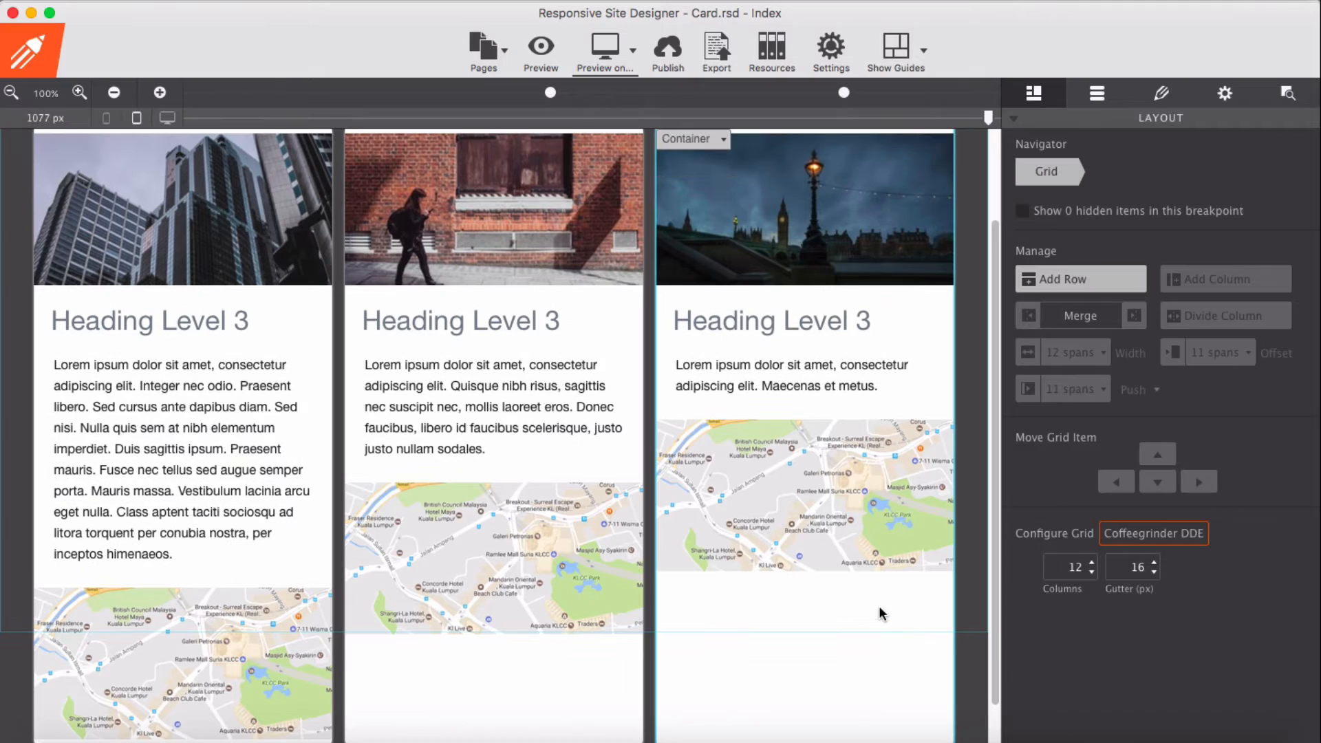
pyautogui.click(493, 404)
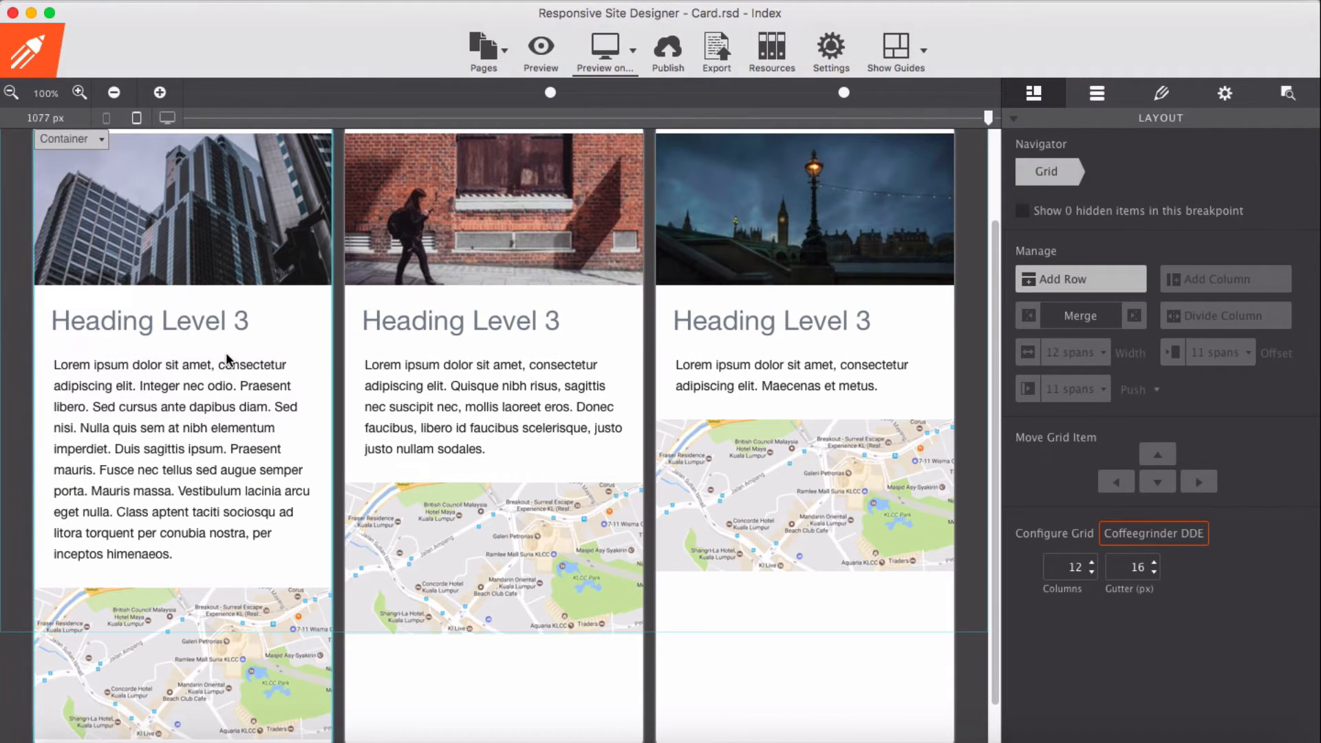
pyautogui.click(492, 406)
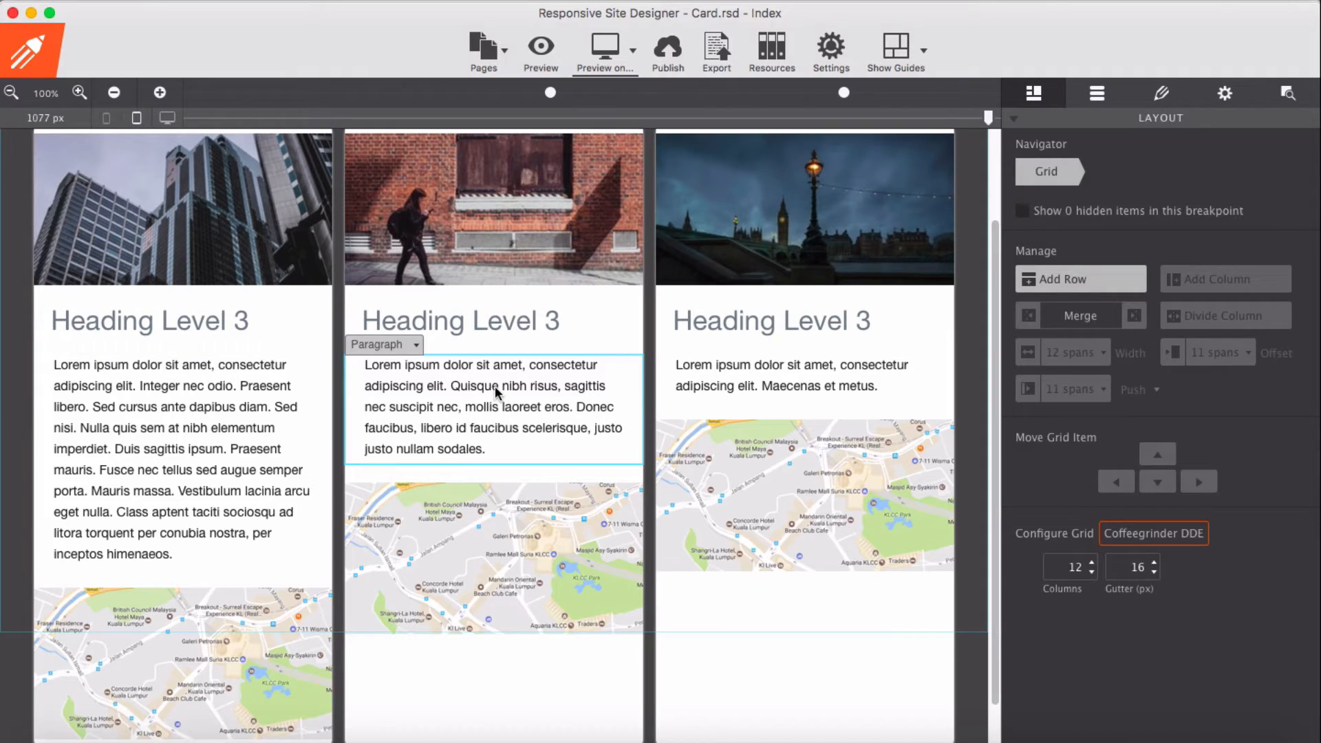
pyautogui.click(525, 656)
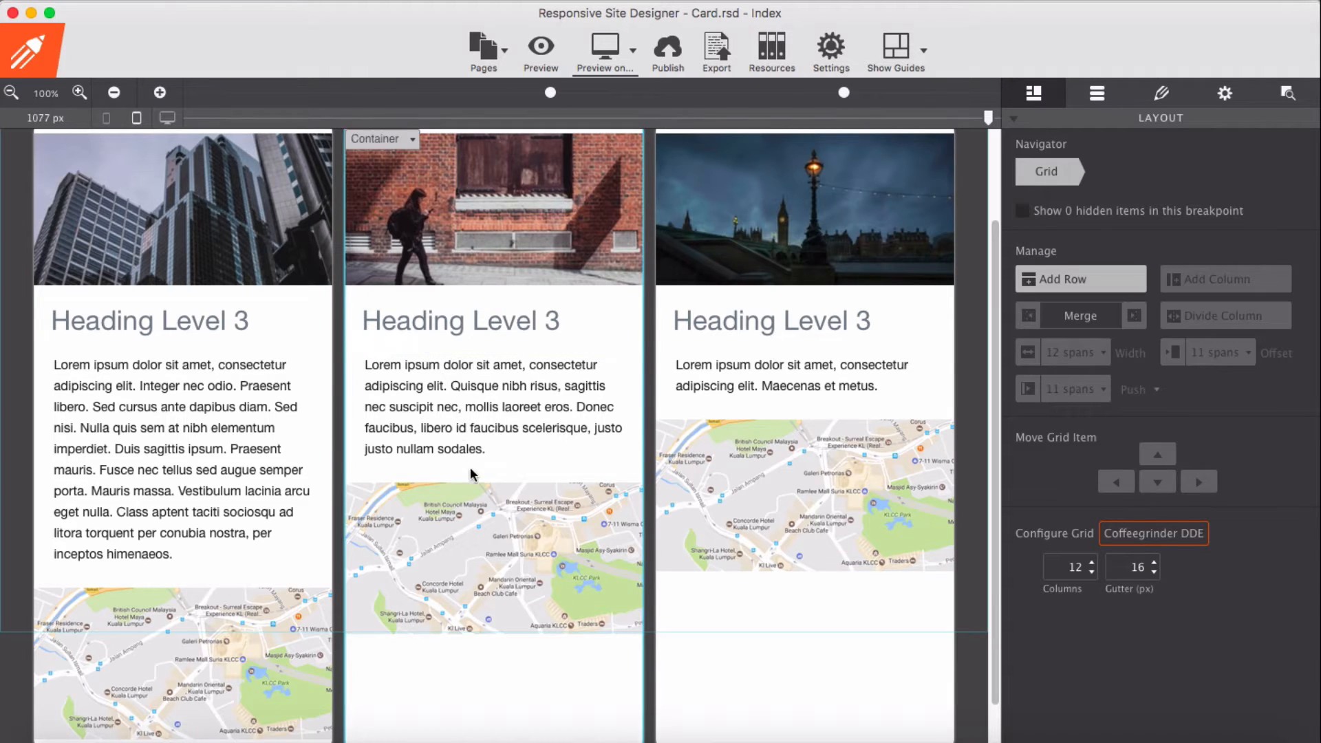
pyautogui.click(796, 400)
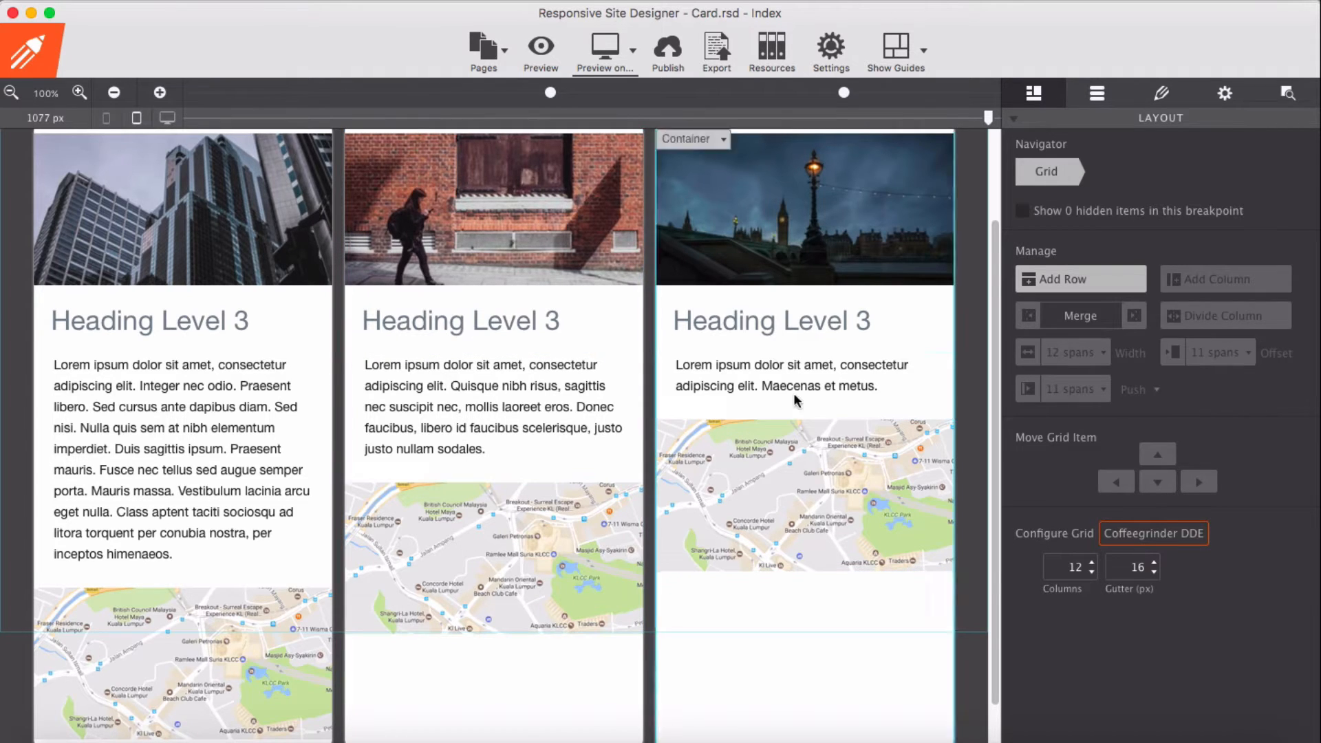
pyautogui.click(791, 375)
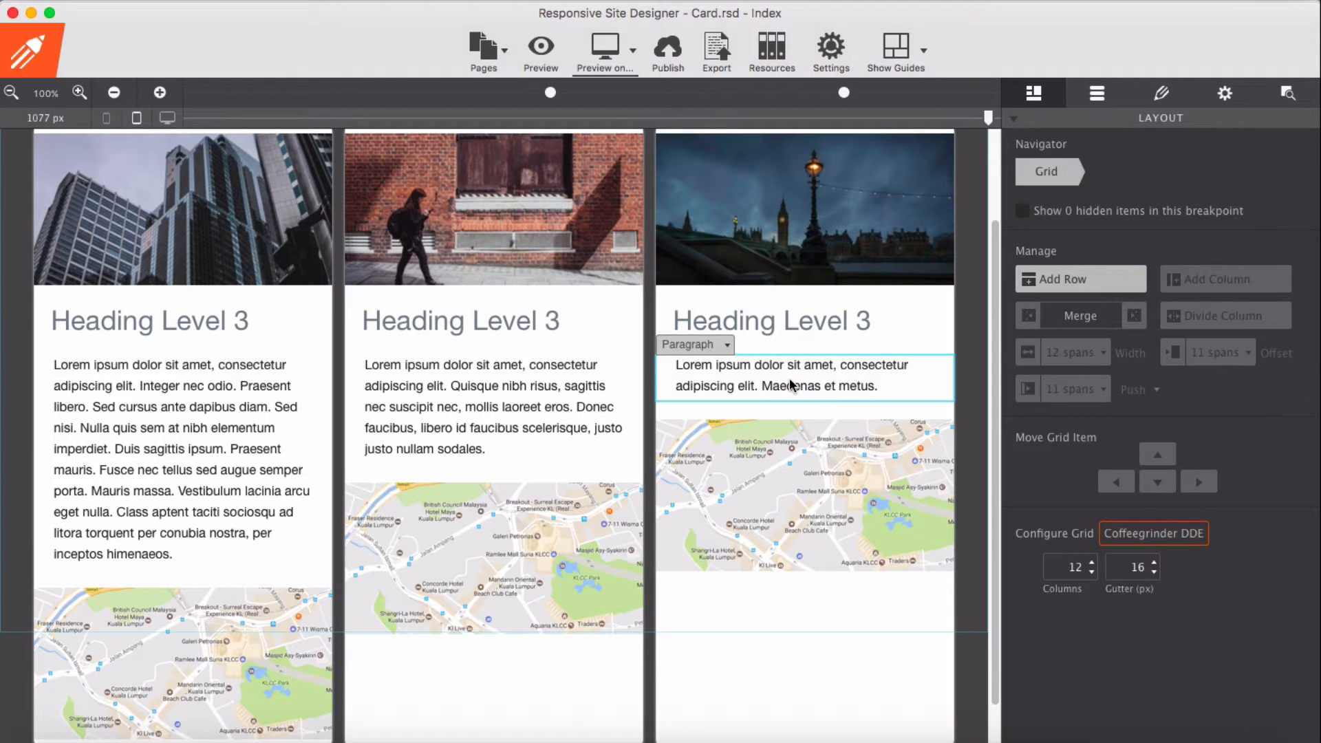
pyautogui.moveTo(797, 378)
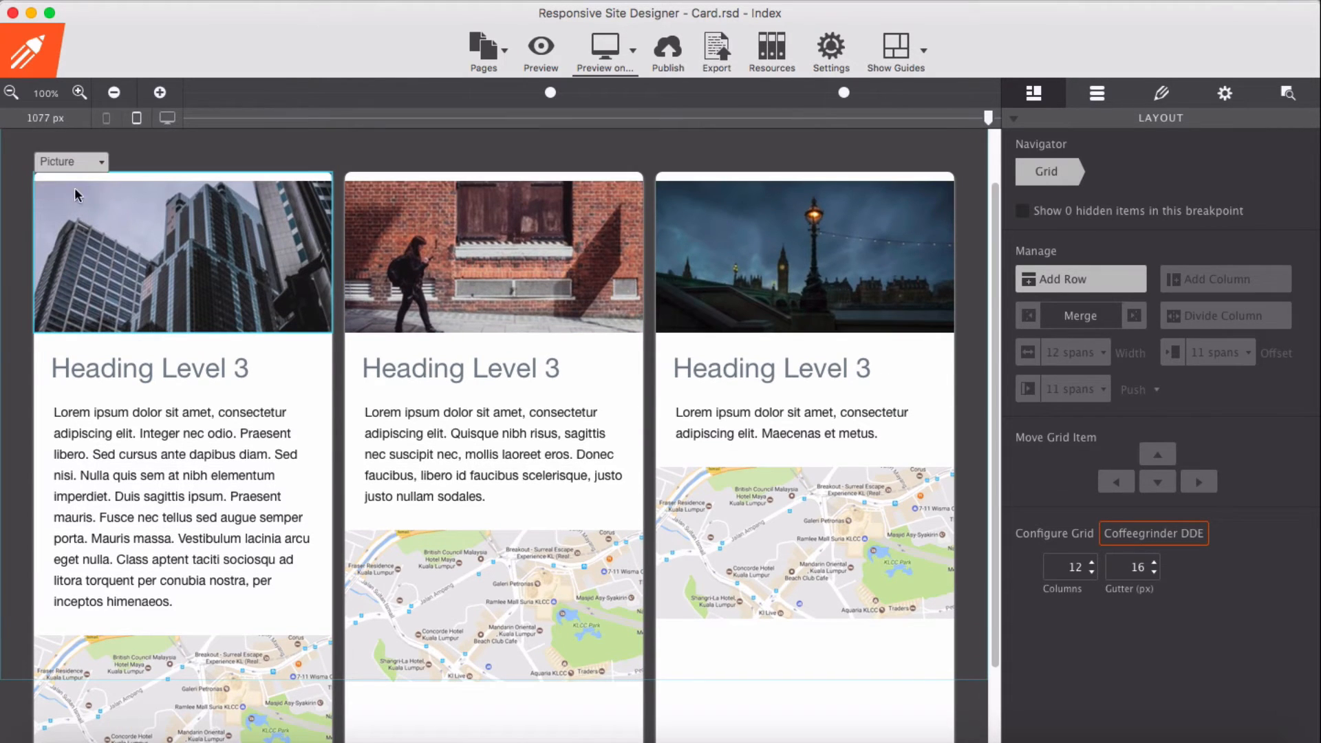
# - Check column-1's Position settings: Display Flex, Direction Row, then select the first card's picture
pyautogui.click(71, 161)
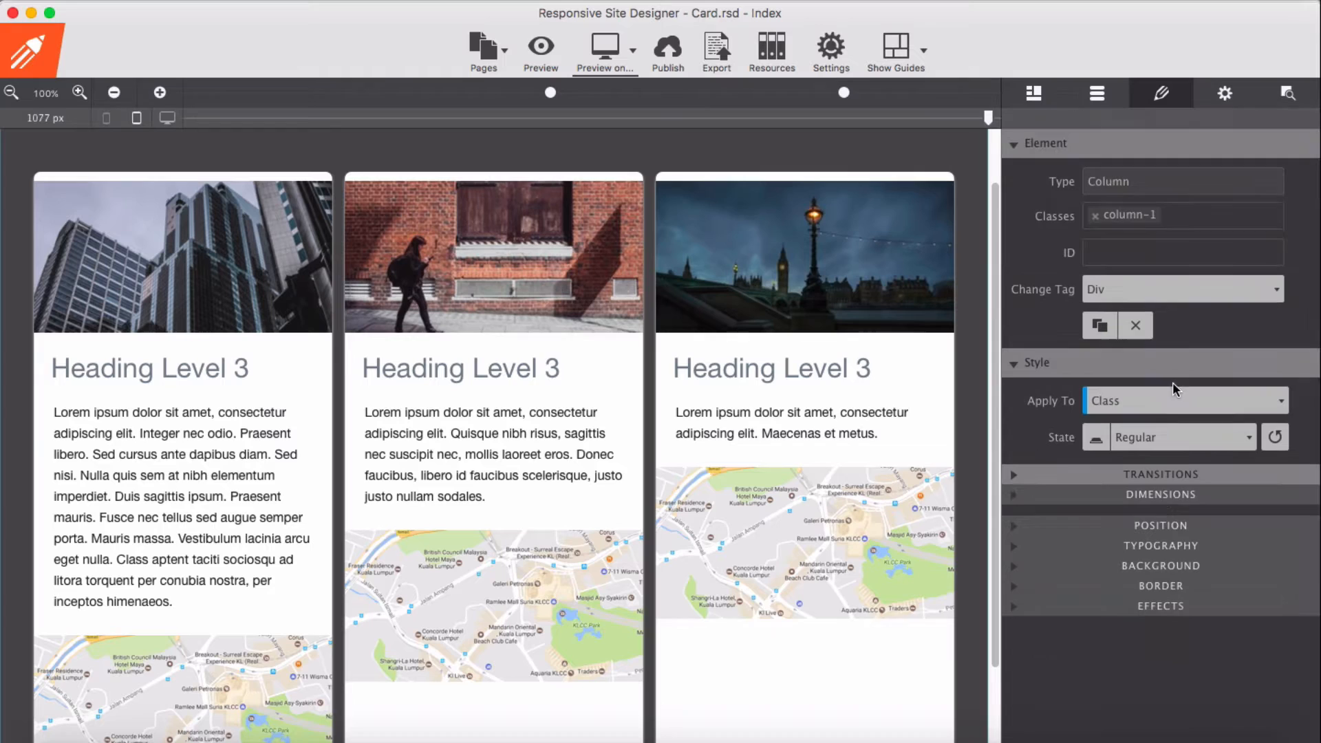
pyautogui.click(1159, 525)
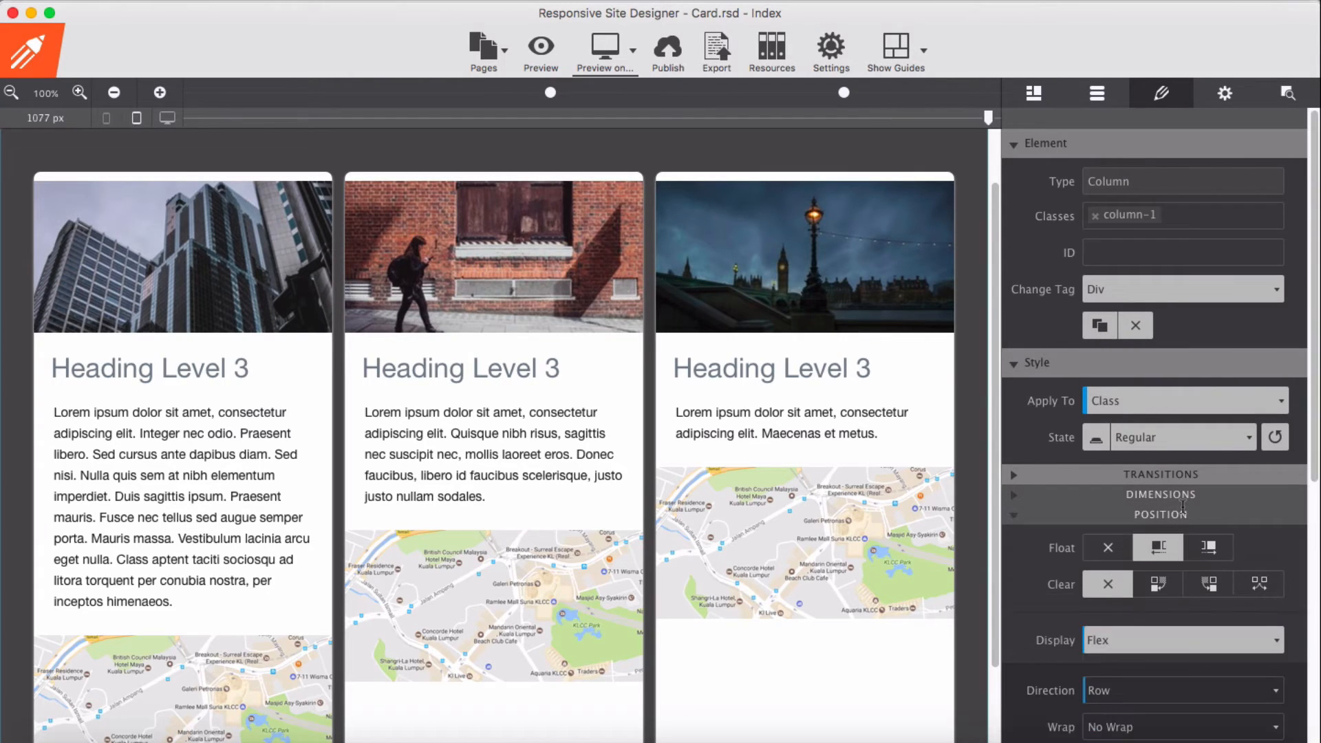
pyautogui.scroll(-3)
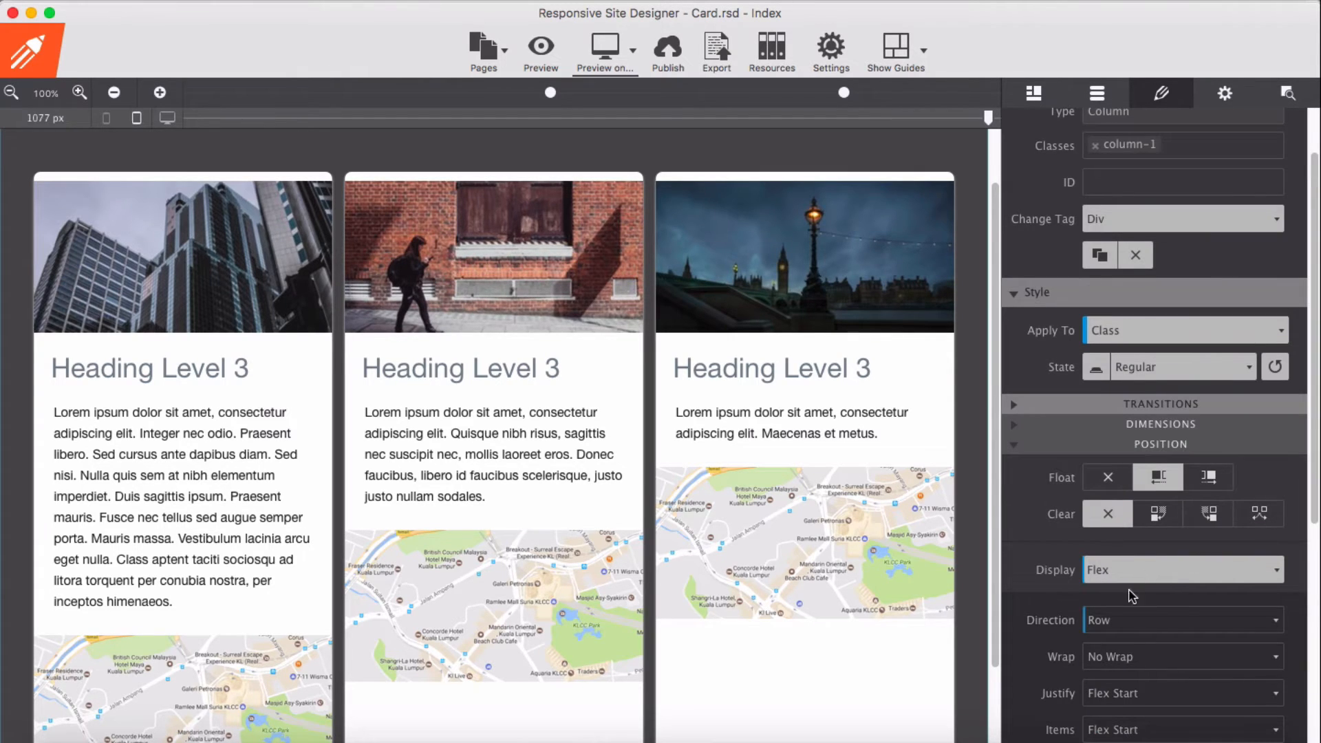
pyautogui.click(1179, 620)
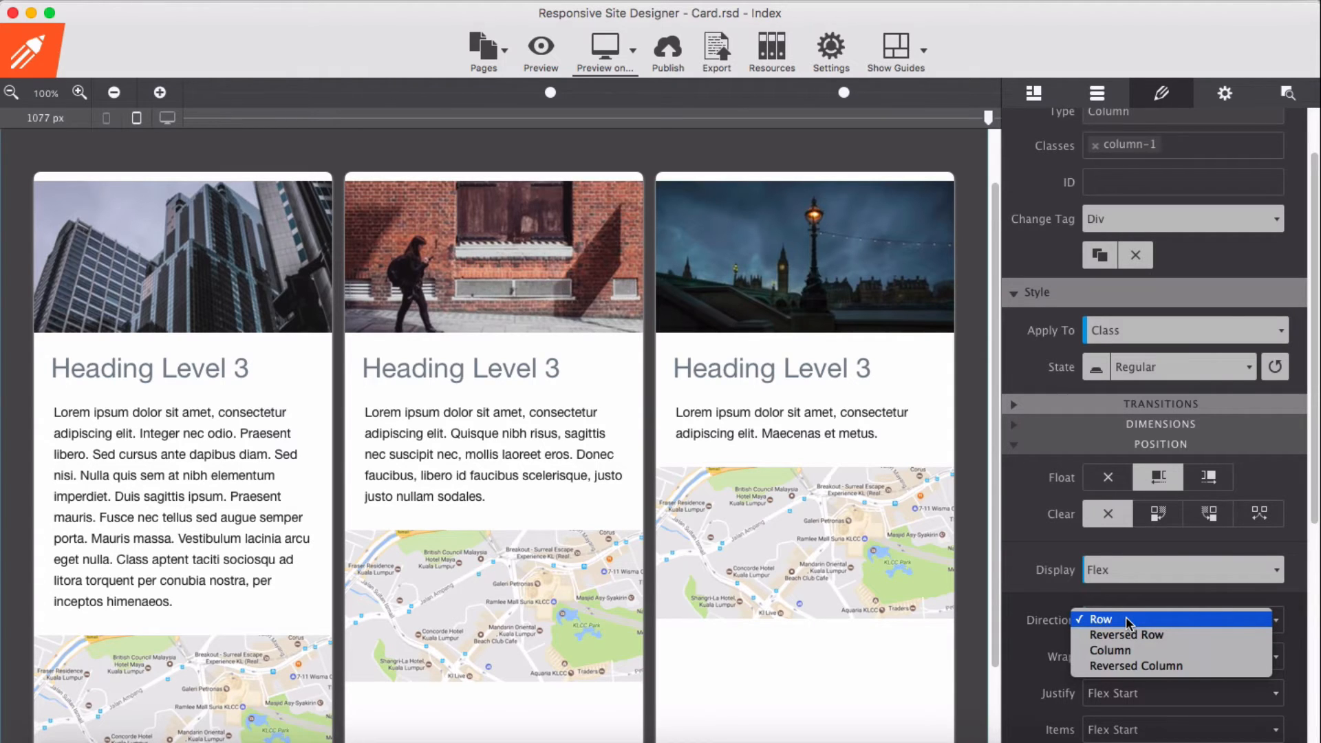
pyautogui.click(1099, 619)
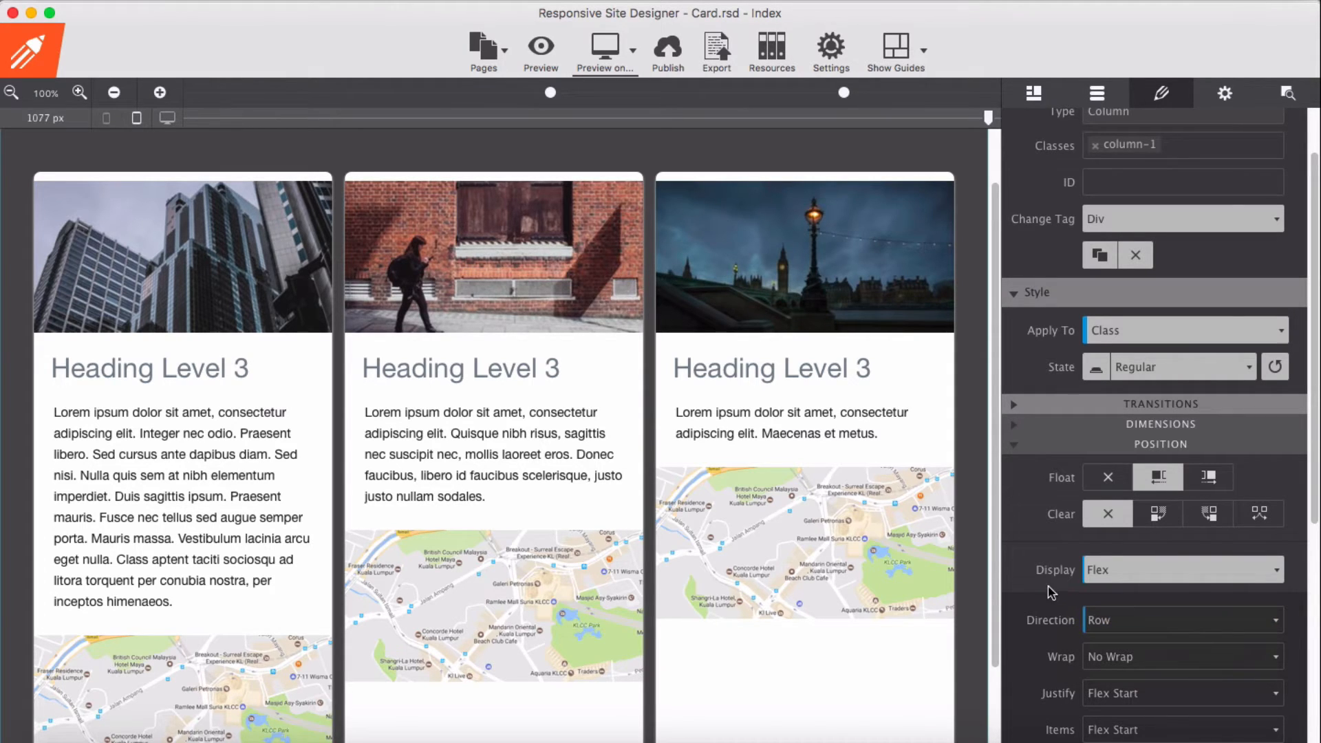
pyautogui.moveTo(1039, 644)
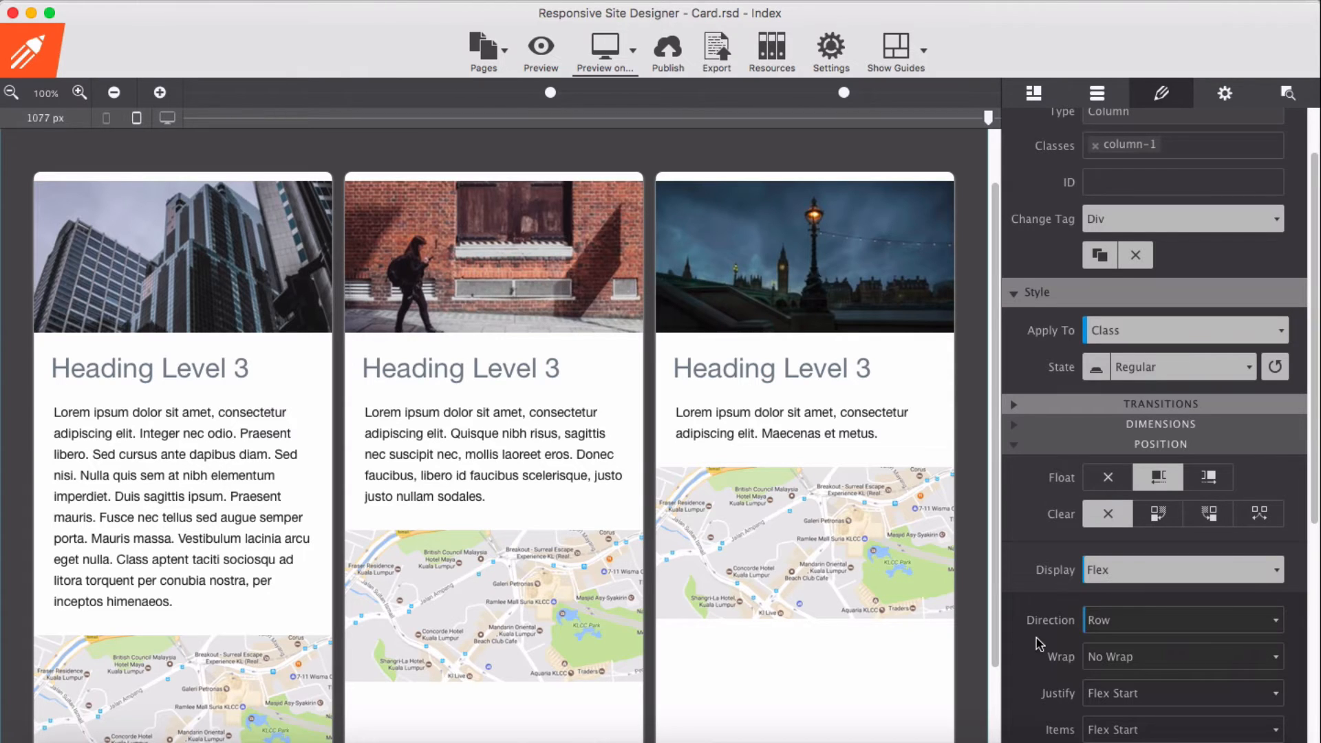
pyautogui.moveTo(1093, 638)
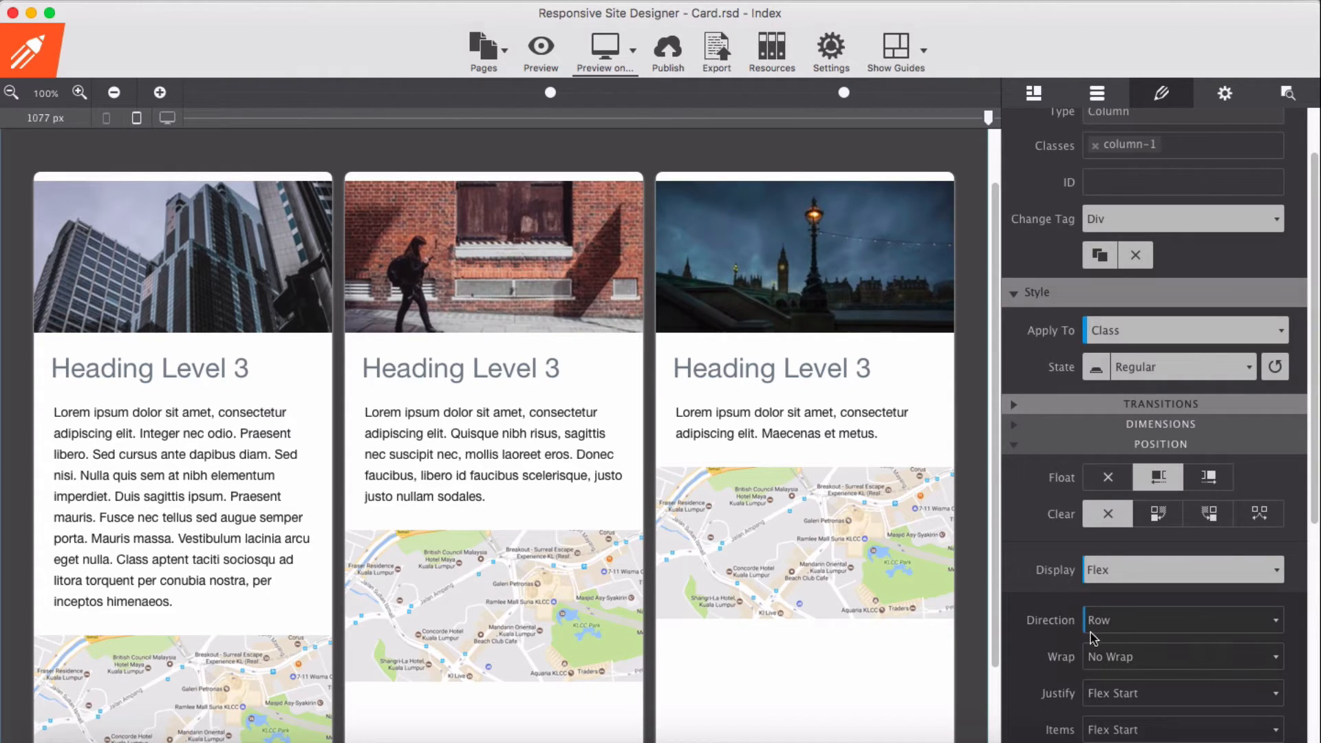
pyautogui.click(182, 254)
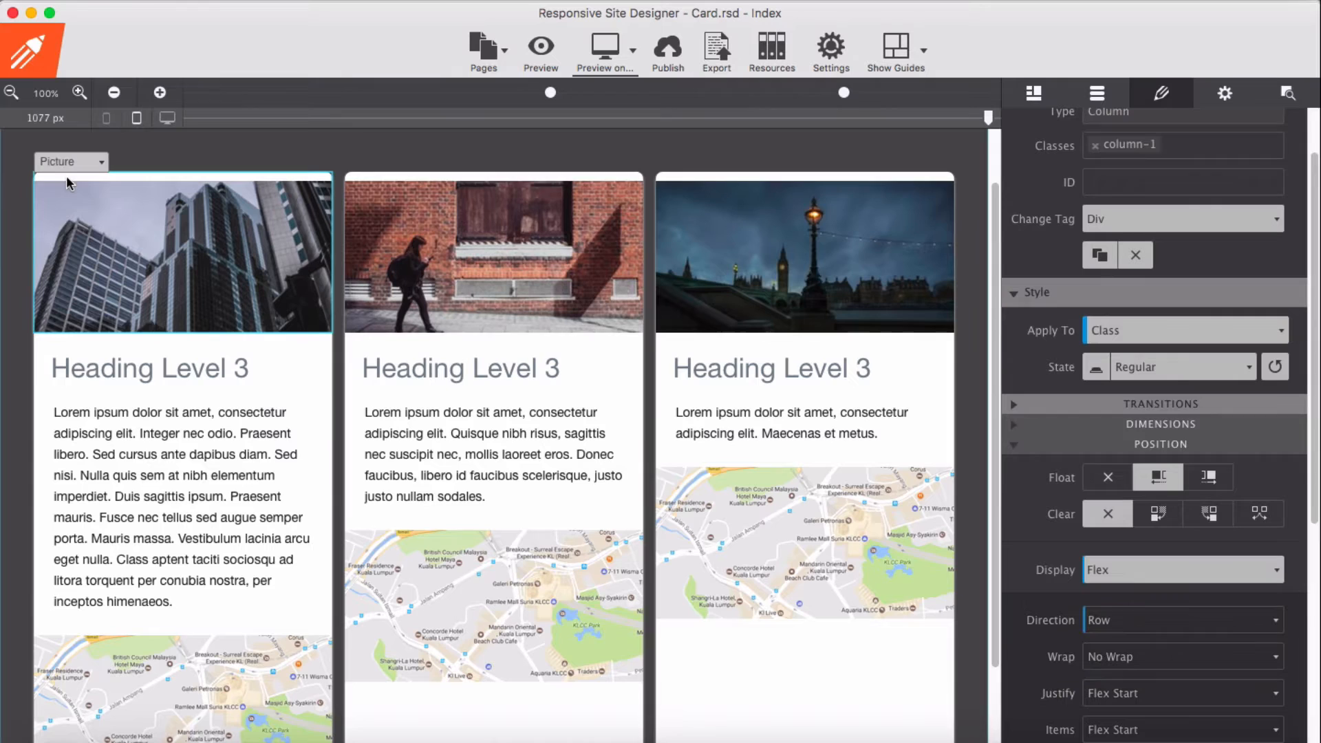
# - Select the picture's parent container-1 and view its 32% width and auto margins
pyautogui.click(70, 161)
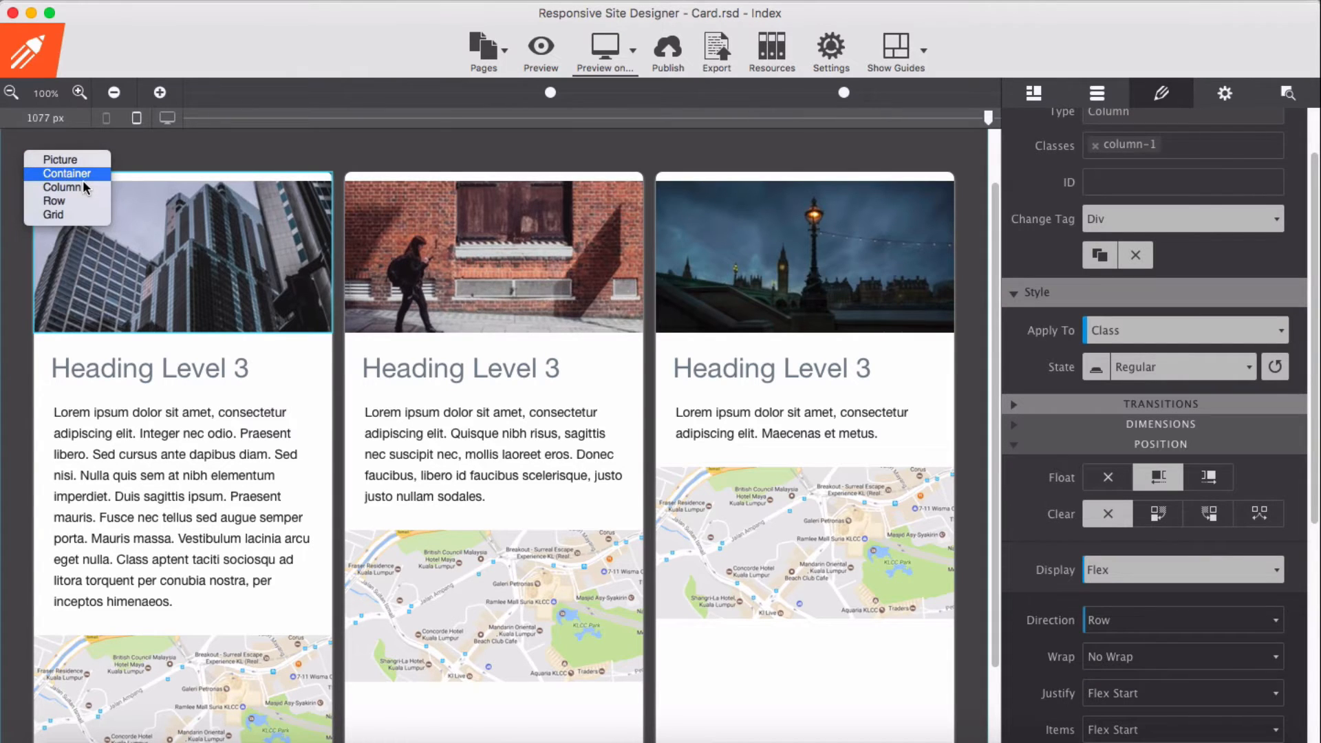
pyautogui.click(68, 173)
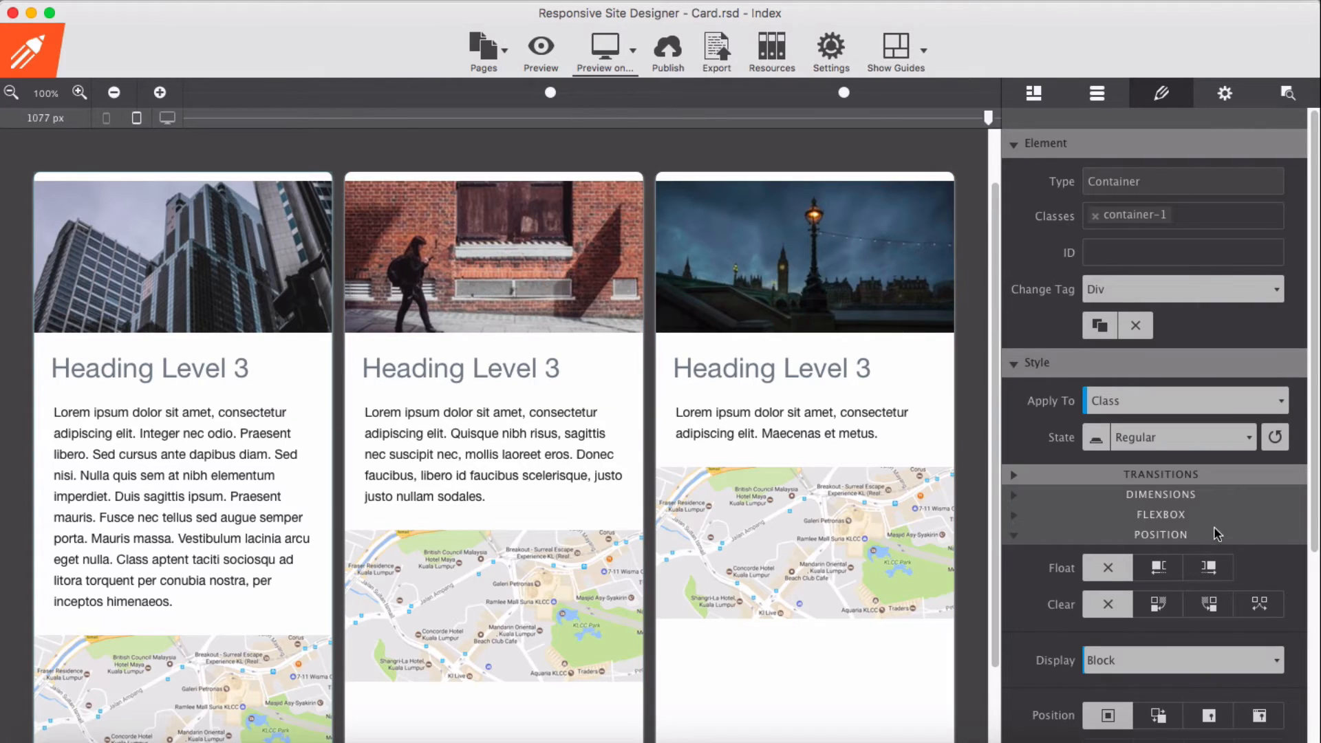
pyautogui.moveTo(1167, 496)
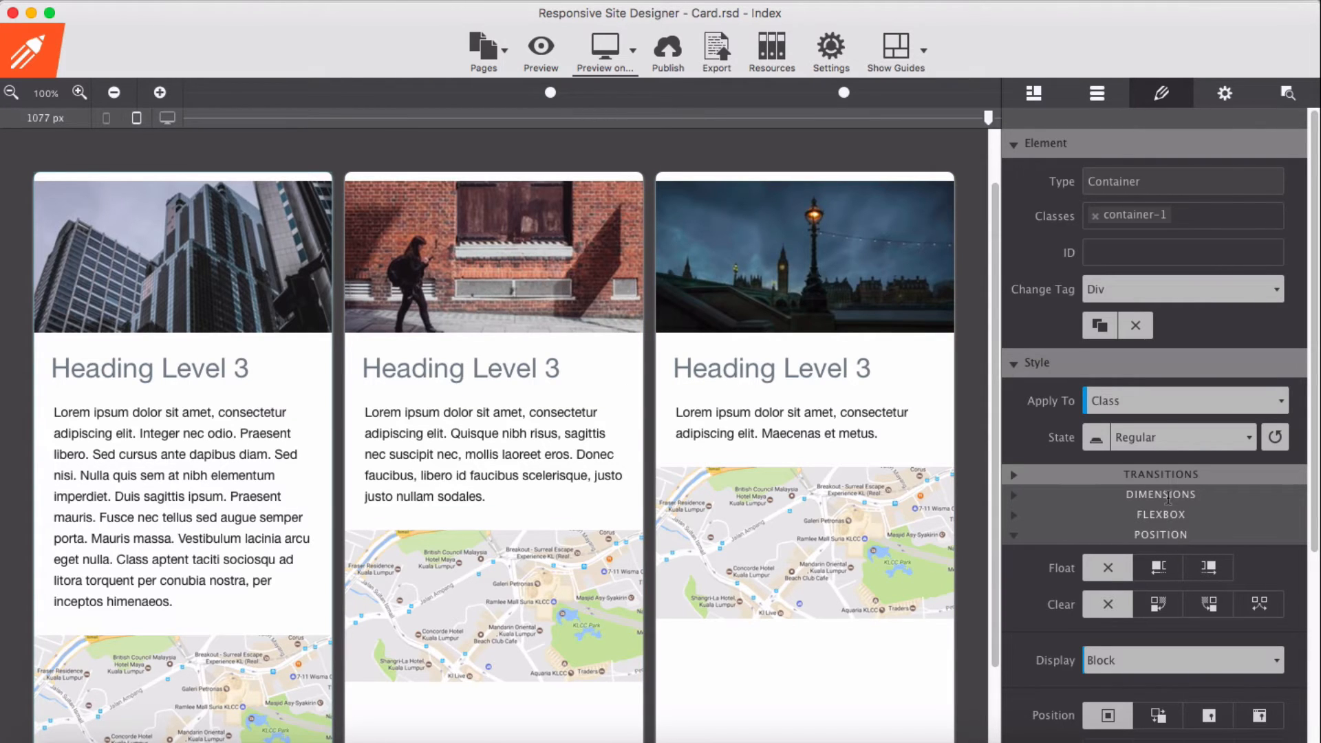
pyautogui.click(1159, 495)
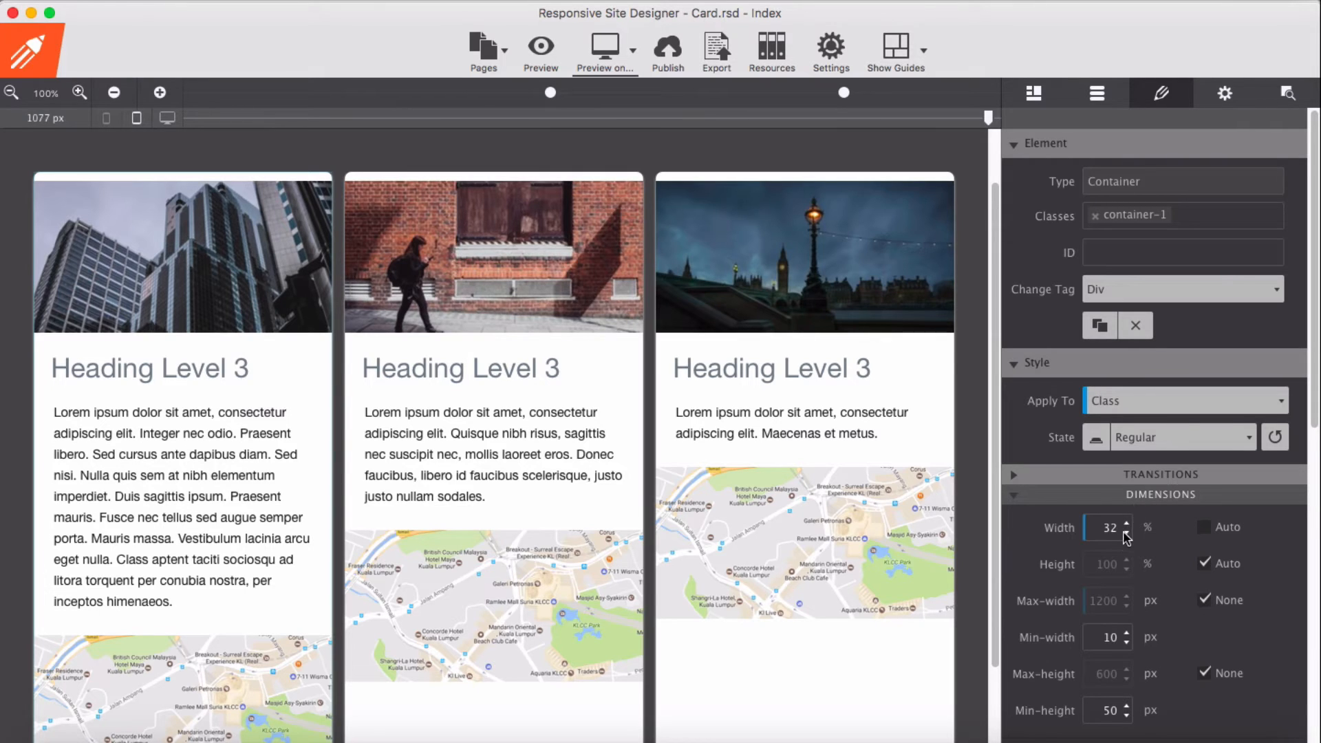
pyautogui.scroll(-3)
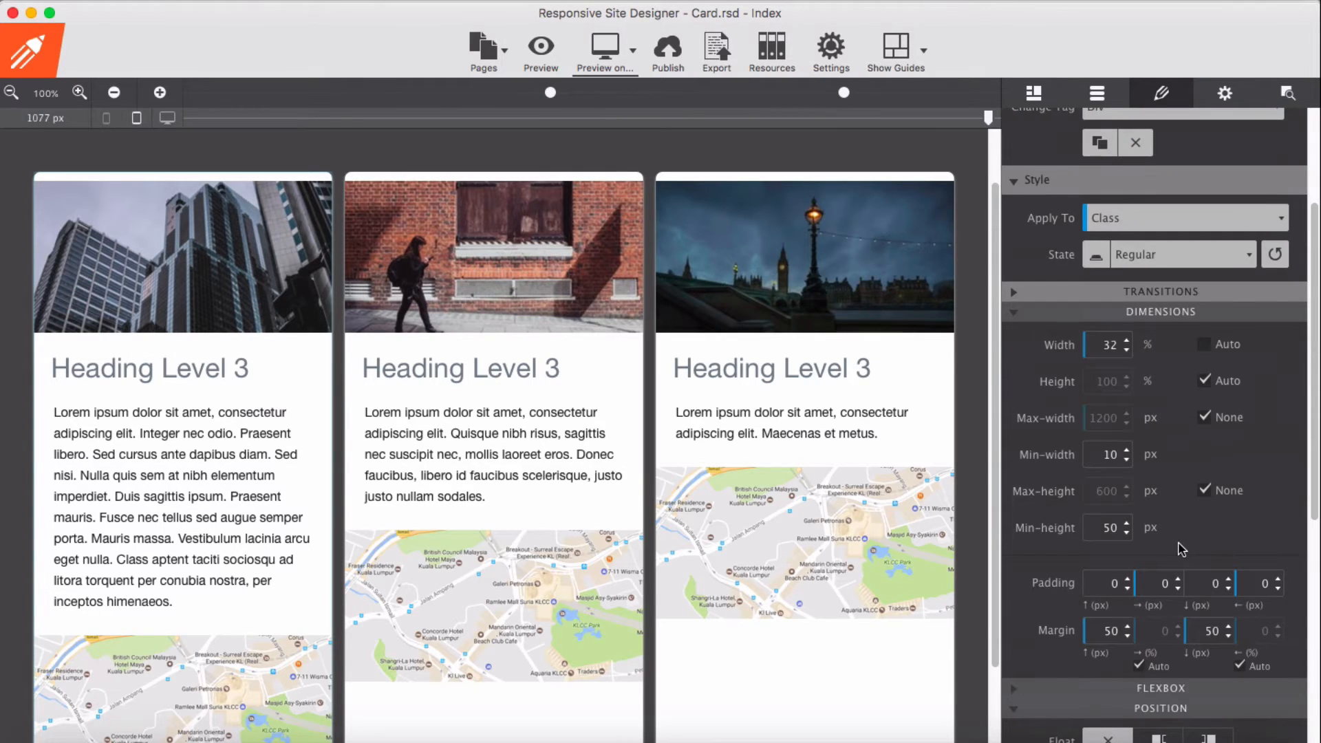
pyautogui.moveTo(1155, 391)
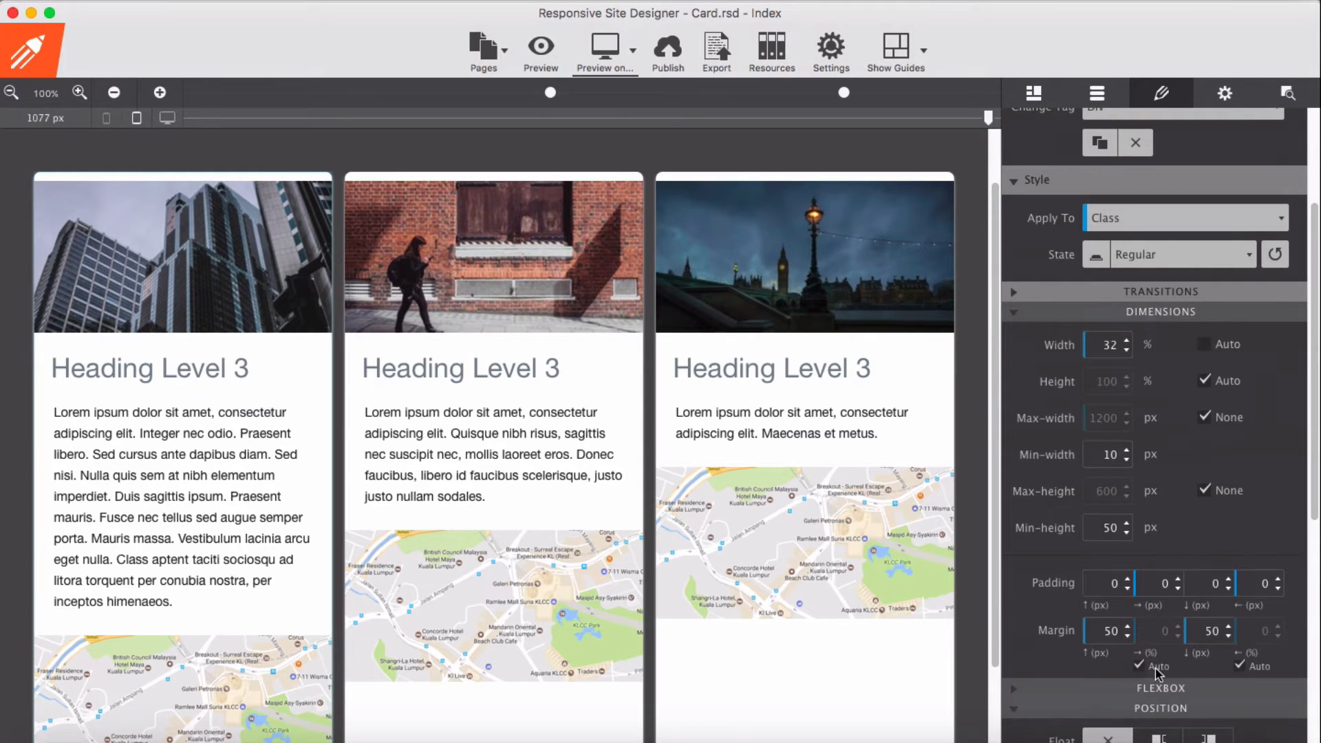
pyautogui.moveTo(1155, 665)
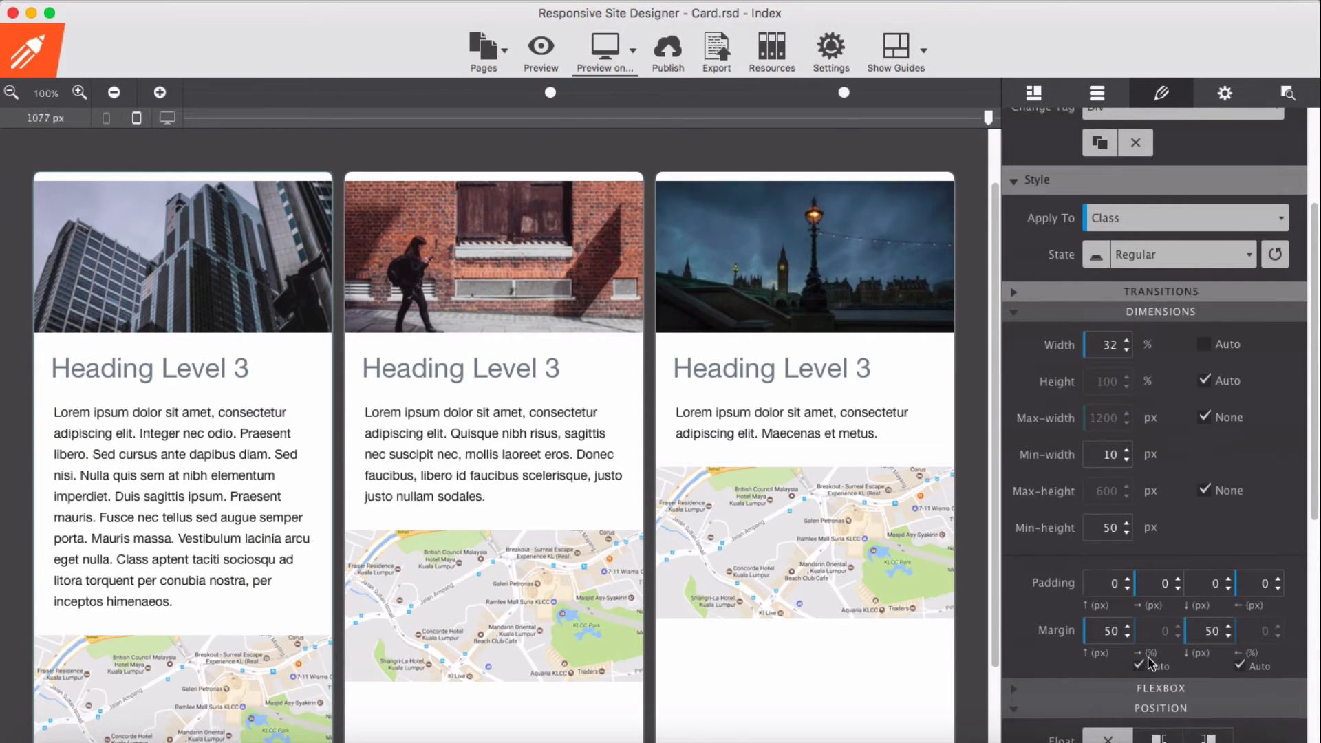
pyautogui.moveTo(1175, 680)
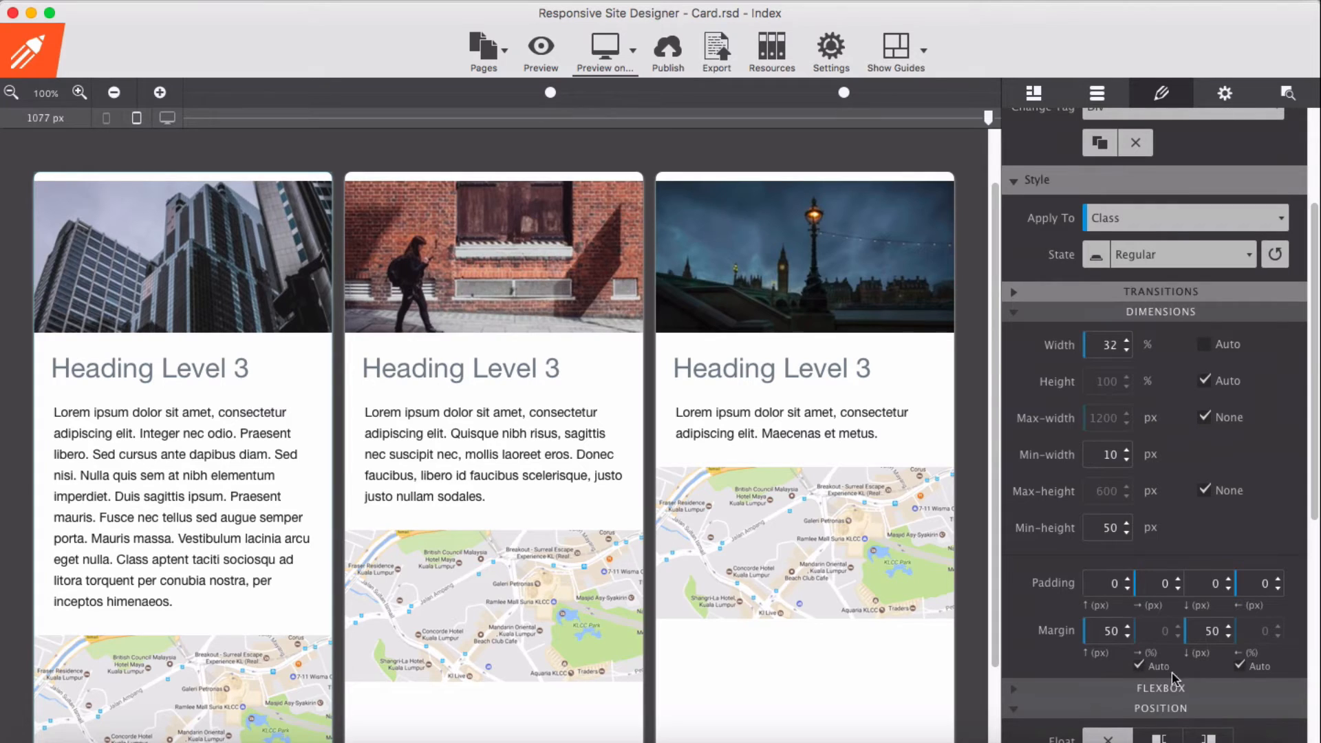
pyautogui.moveTo(1170, 683)
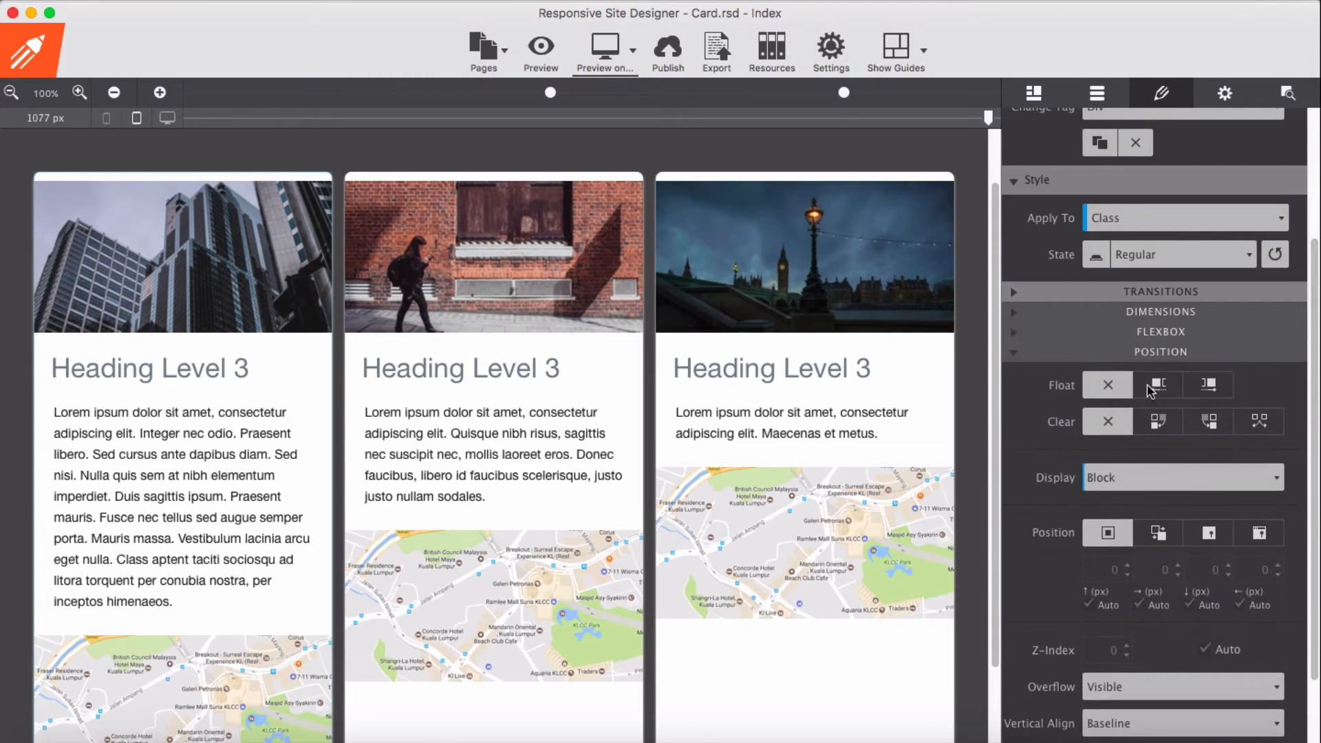
pyautogui.moveTo(1056, 518)
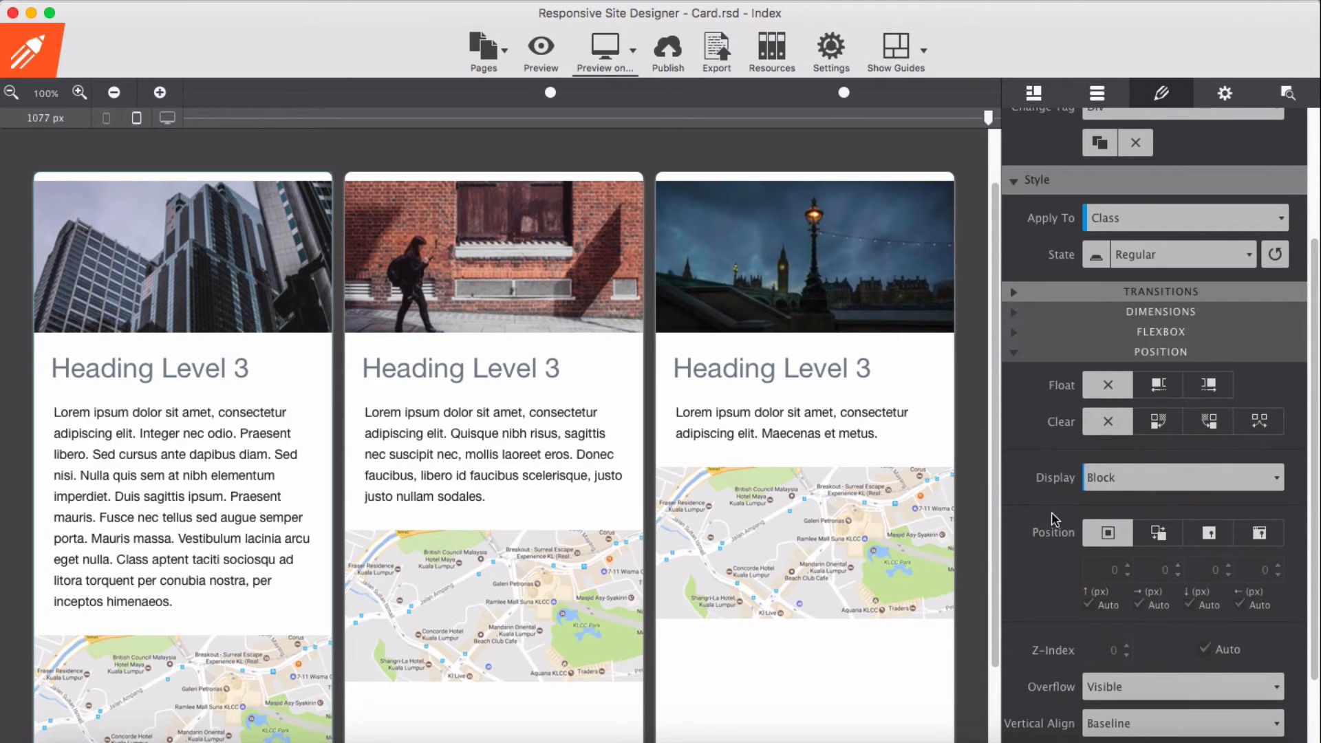
pyautogui.moveTo(1067, 492)
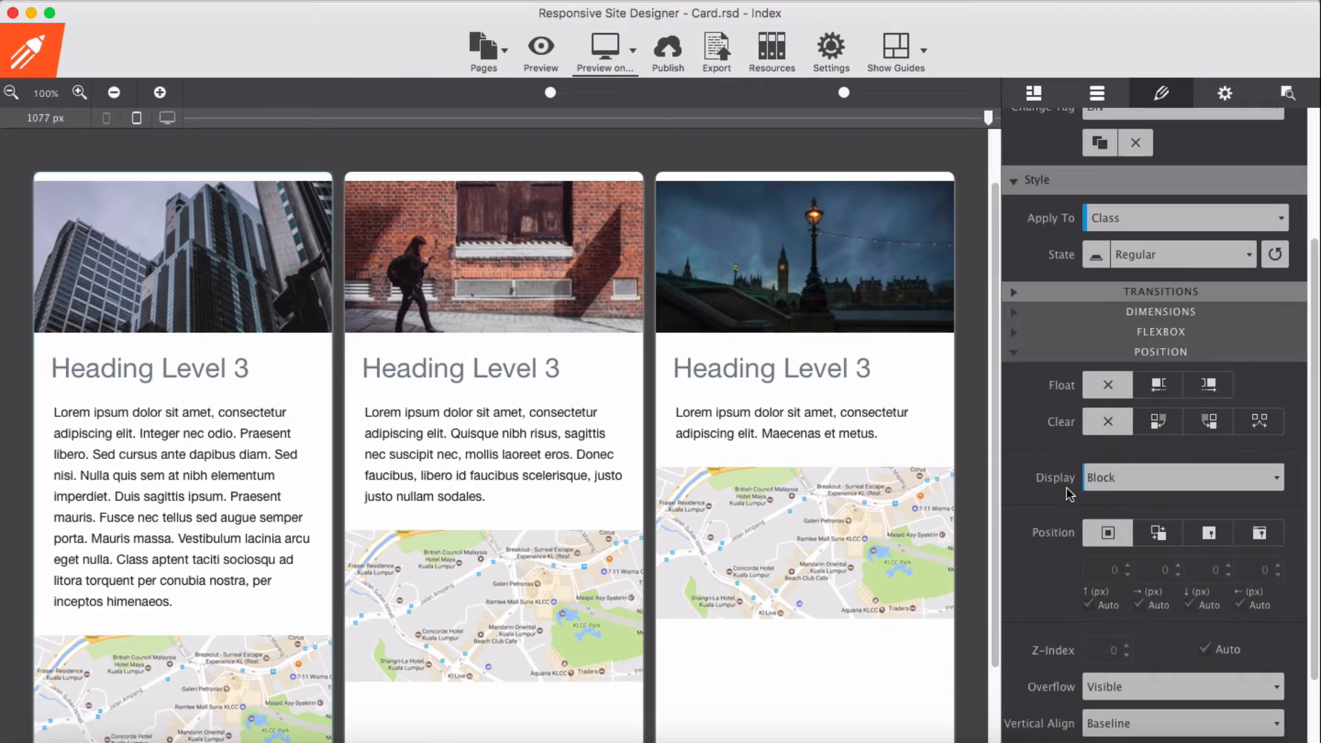
# - Set the card container to Flex display with Column direction, then select the first paragraph
pyautogui.click(1179, 477)
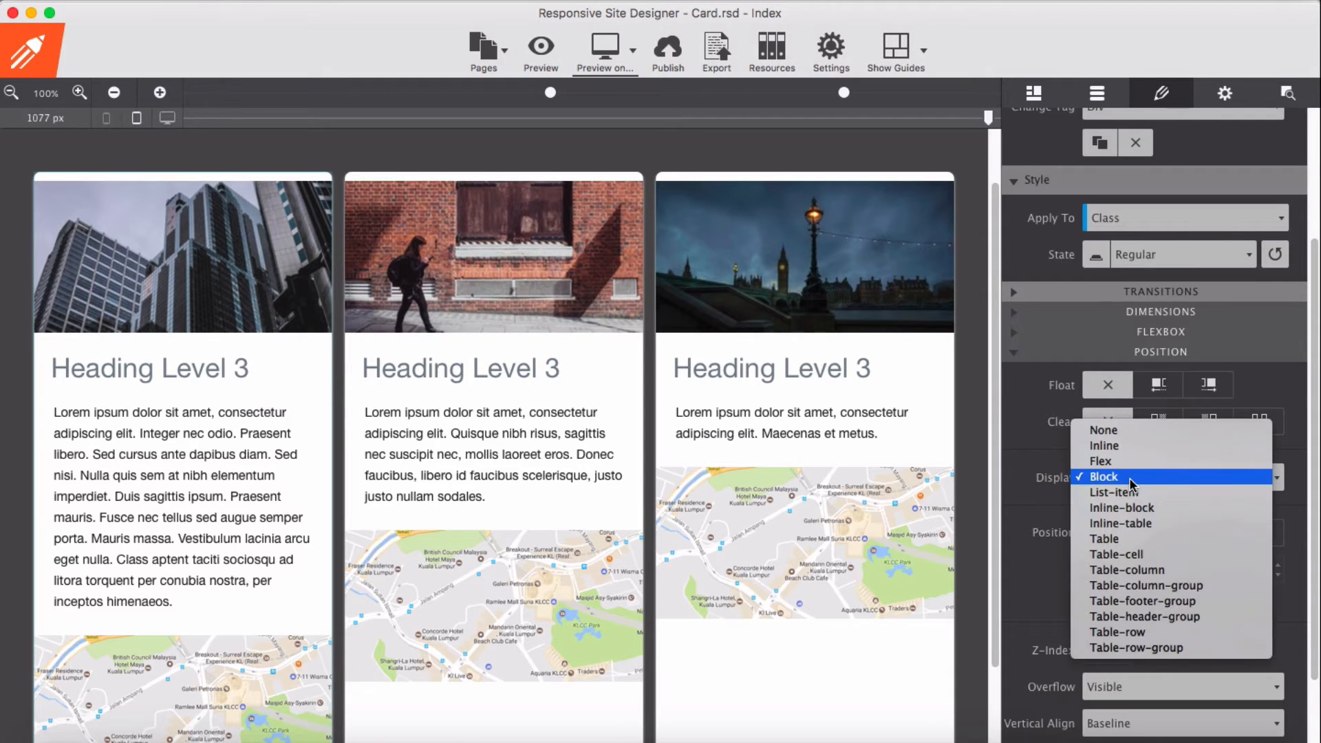
pyautogui.click(1104, 476)
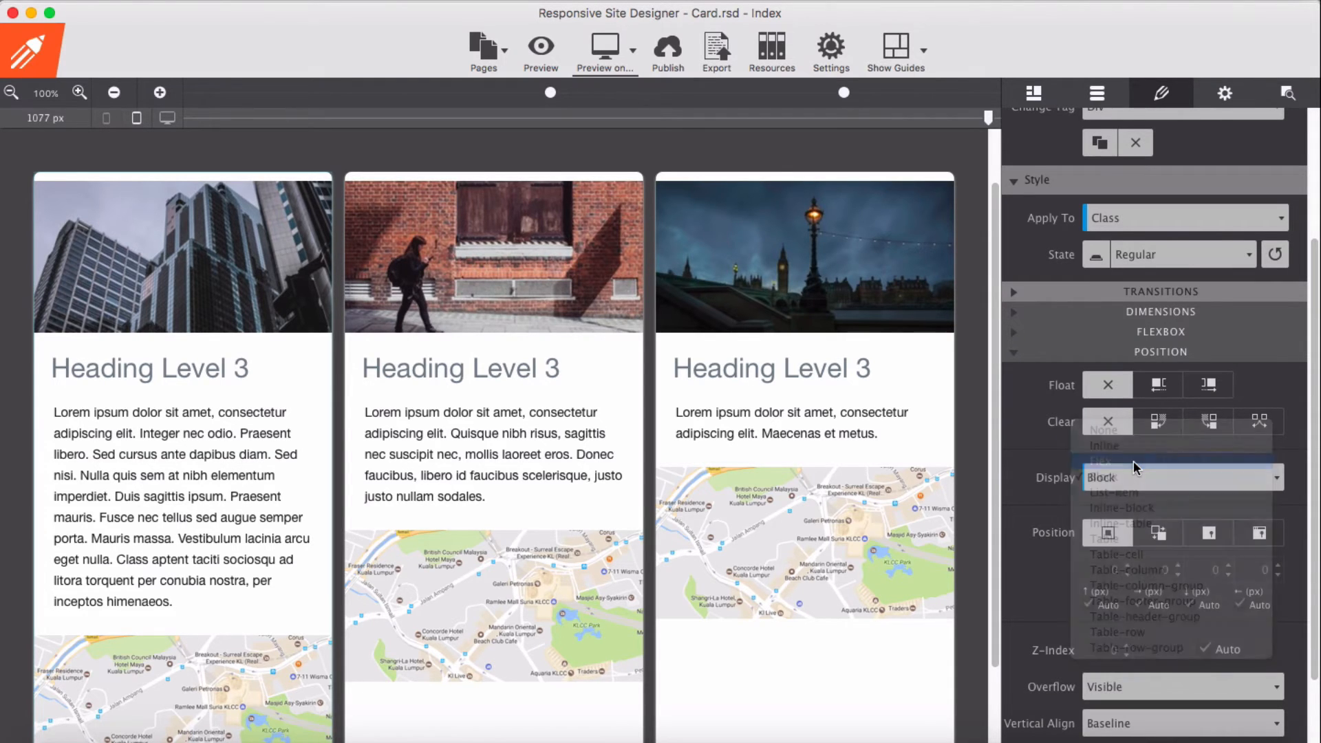
pyautogui.click(1103, 460)
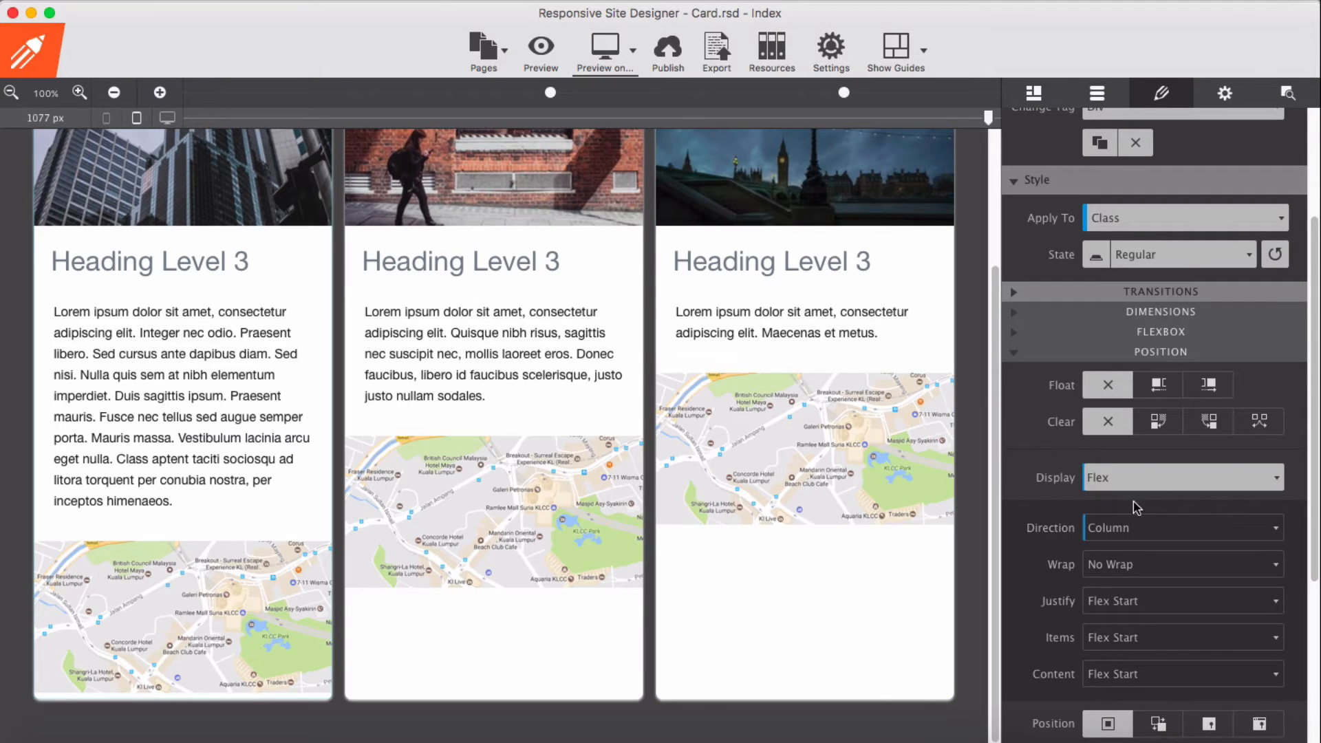
pyautogui.click(219, 363)
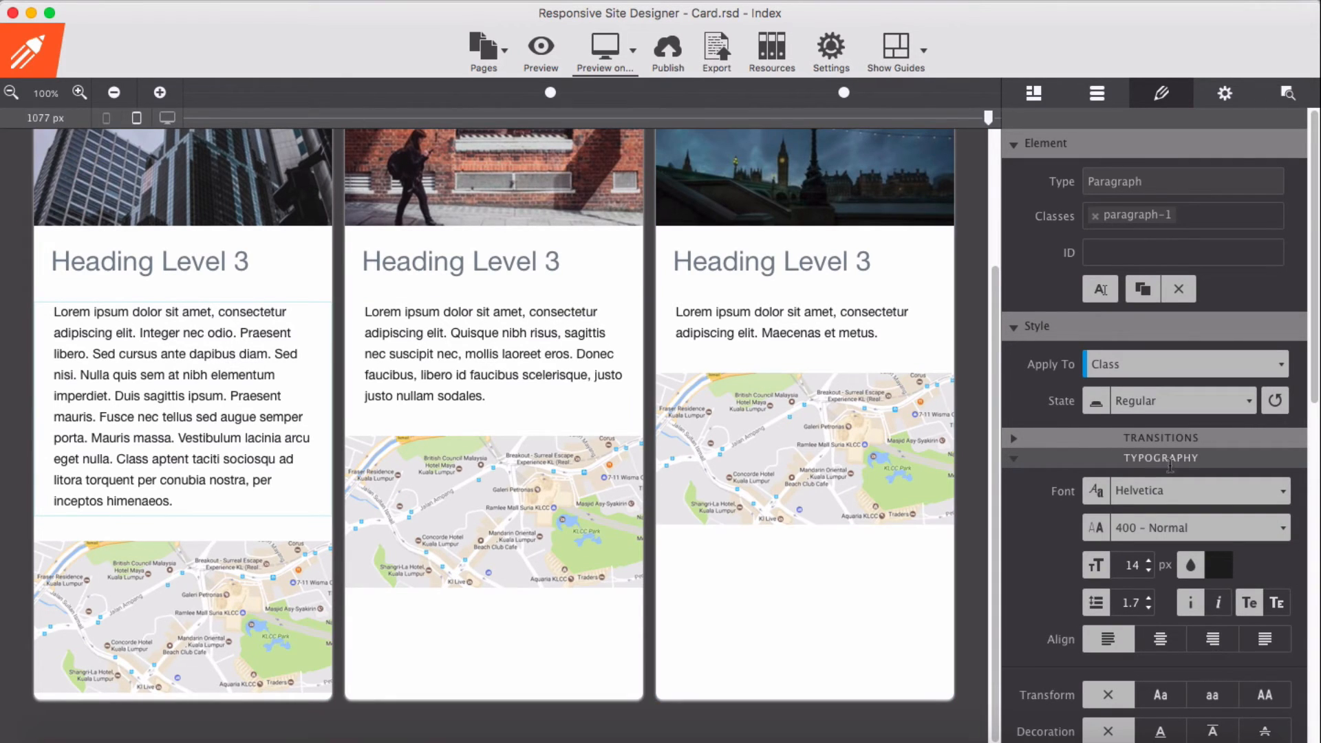
# - Switch the third card container's flex direction to Row, then back to Column
pyautogui.scroll(-3)
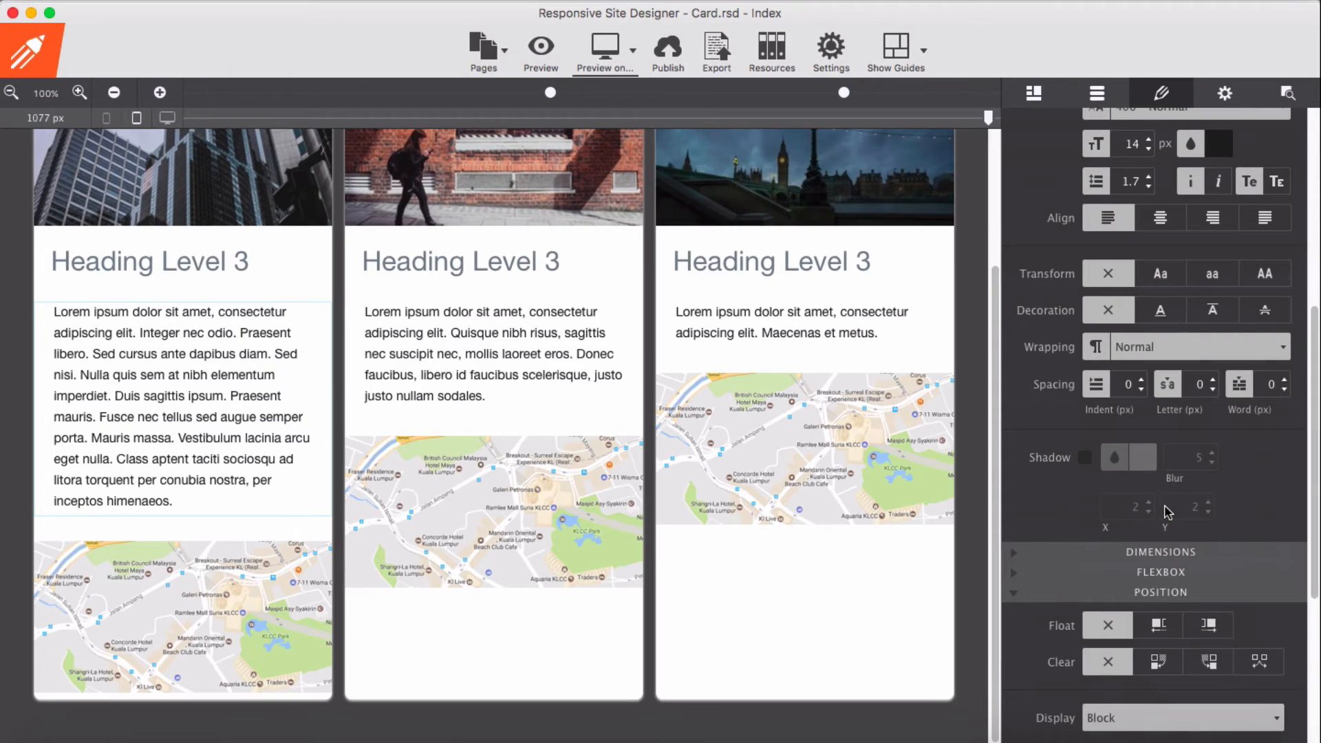
pyautogui.scroll(-3)
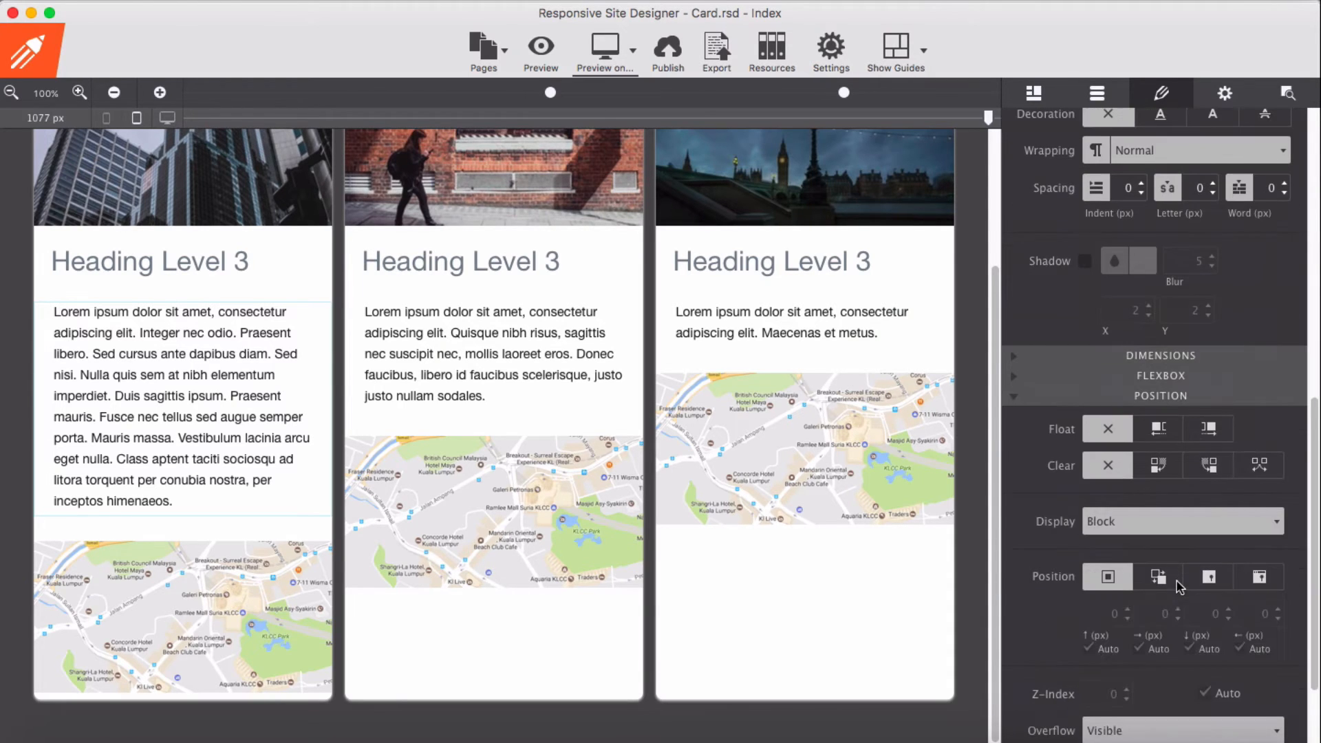
pyautogui.scroll(-3)
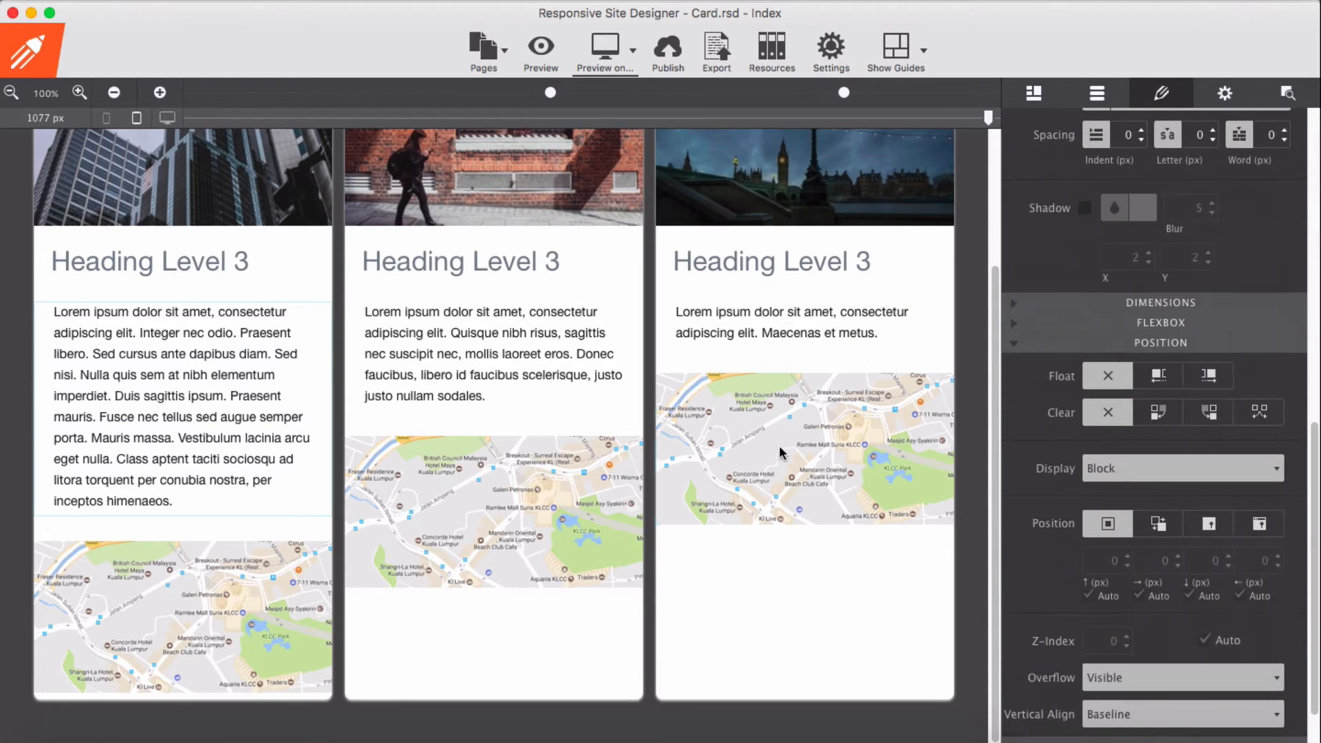
pyautogui.scroll(3)
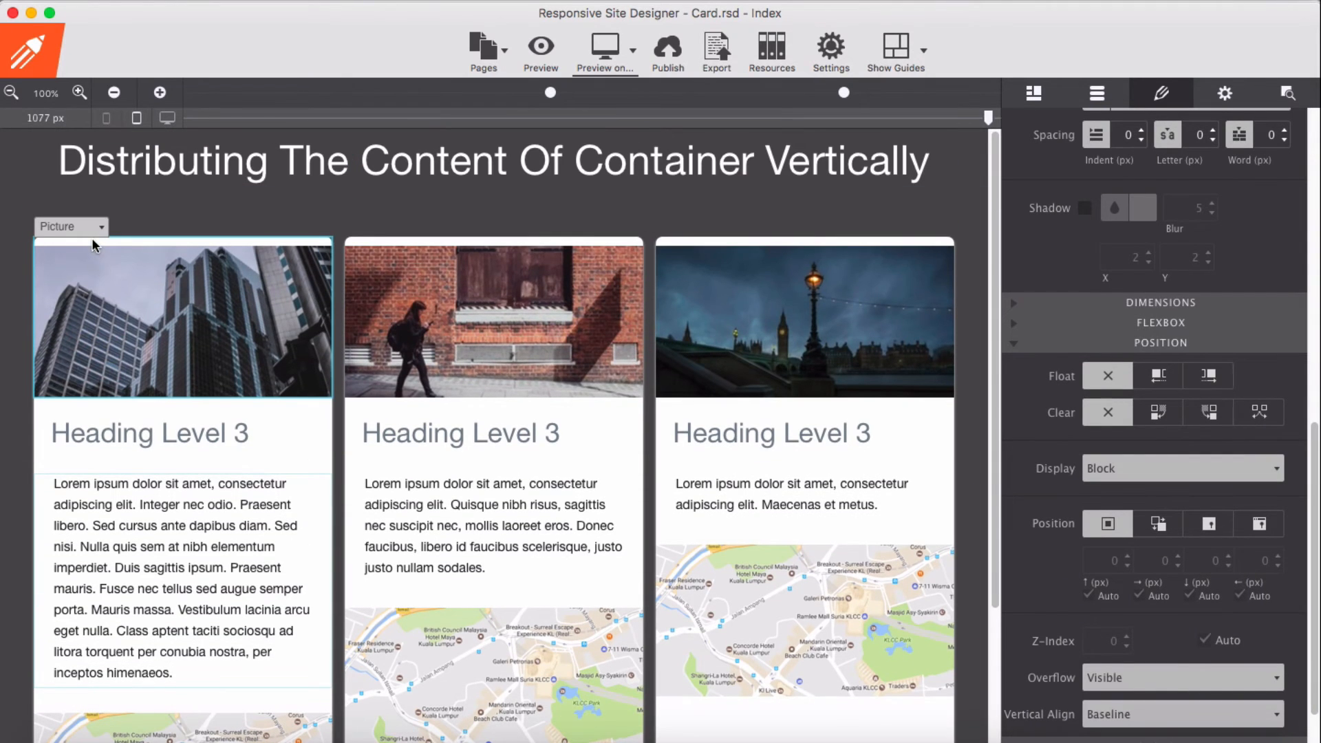
pyautogui.click(804, 319)
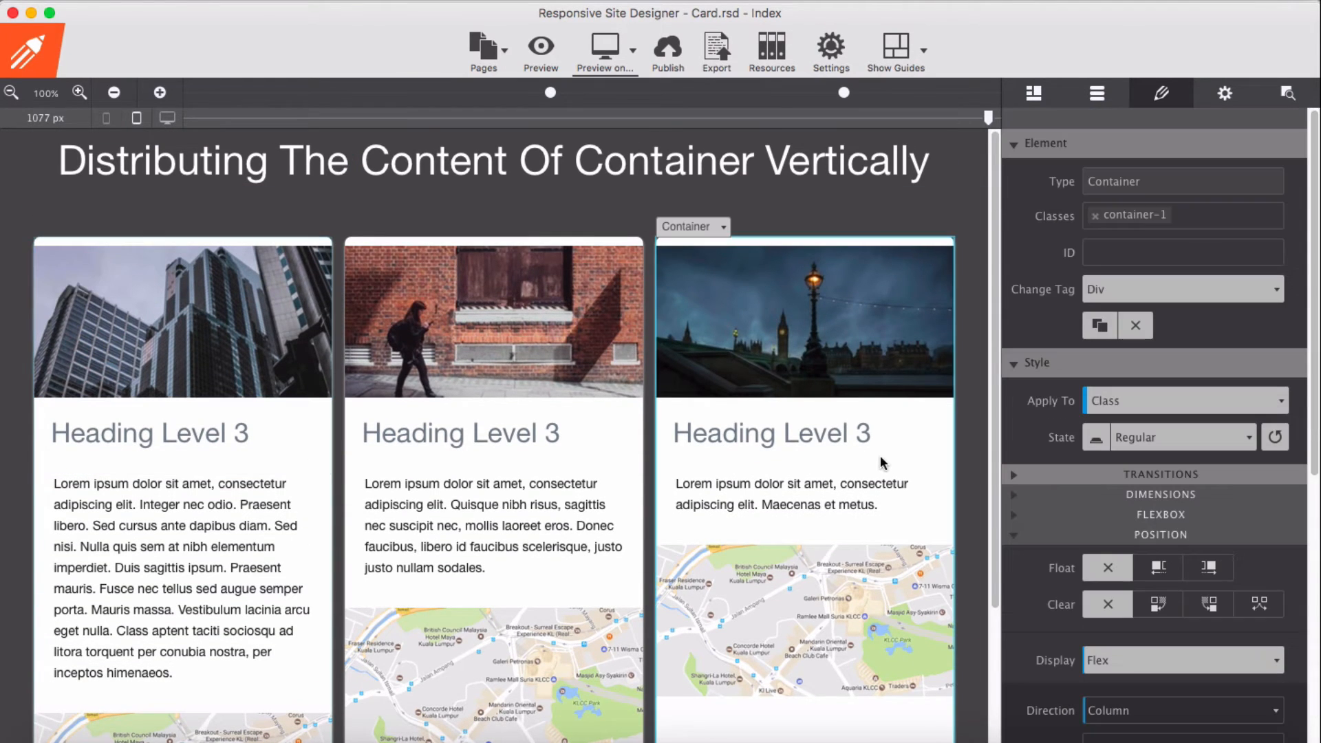
pyautogui.scroll(-3)
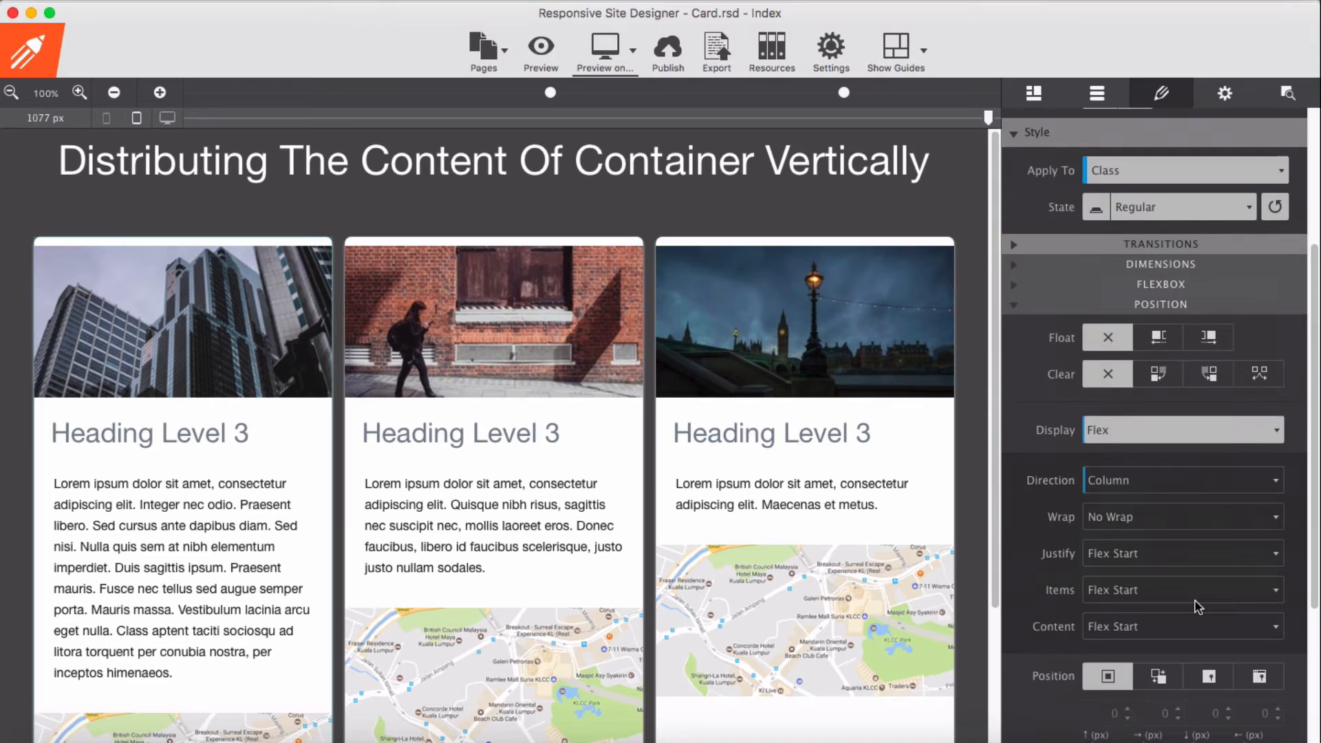
pyautogui.click(1179, 480)
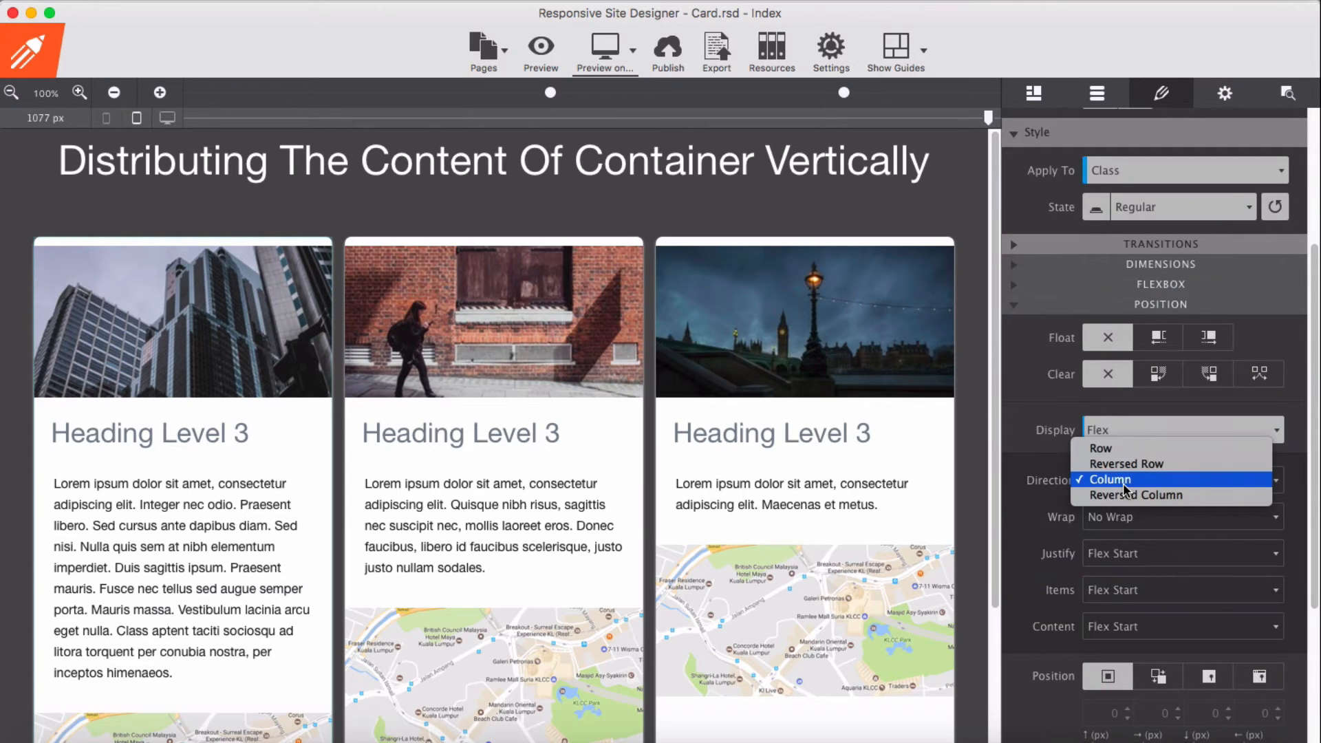
pyautogui.click(1100, 447)
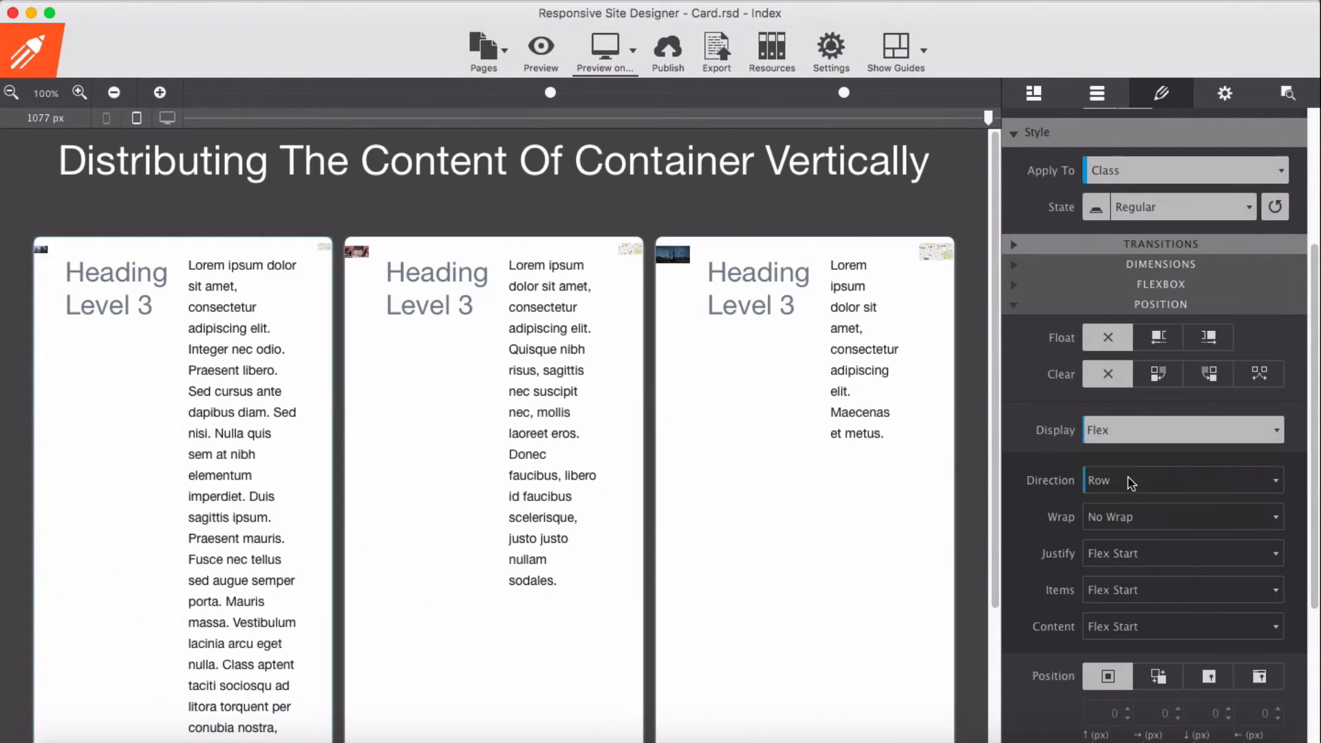
pyautogui.click(1179, 480)
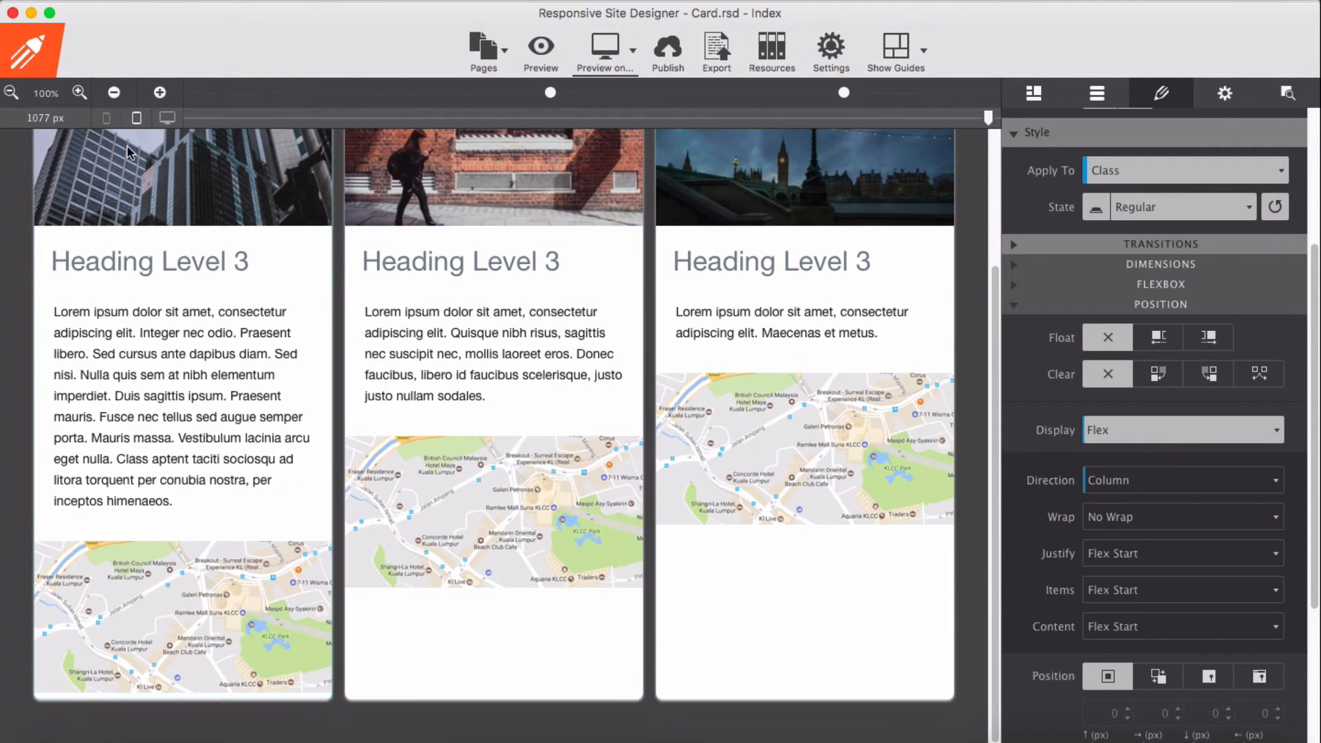
# - Set the first card's paragraph to Align Self Auto and Flex Grow 1
pyautogui.click(181, 337)
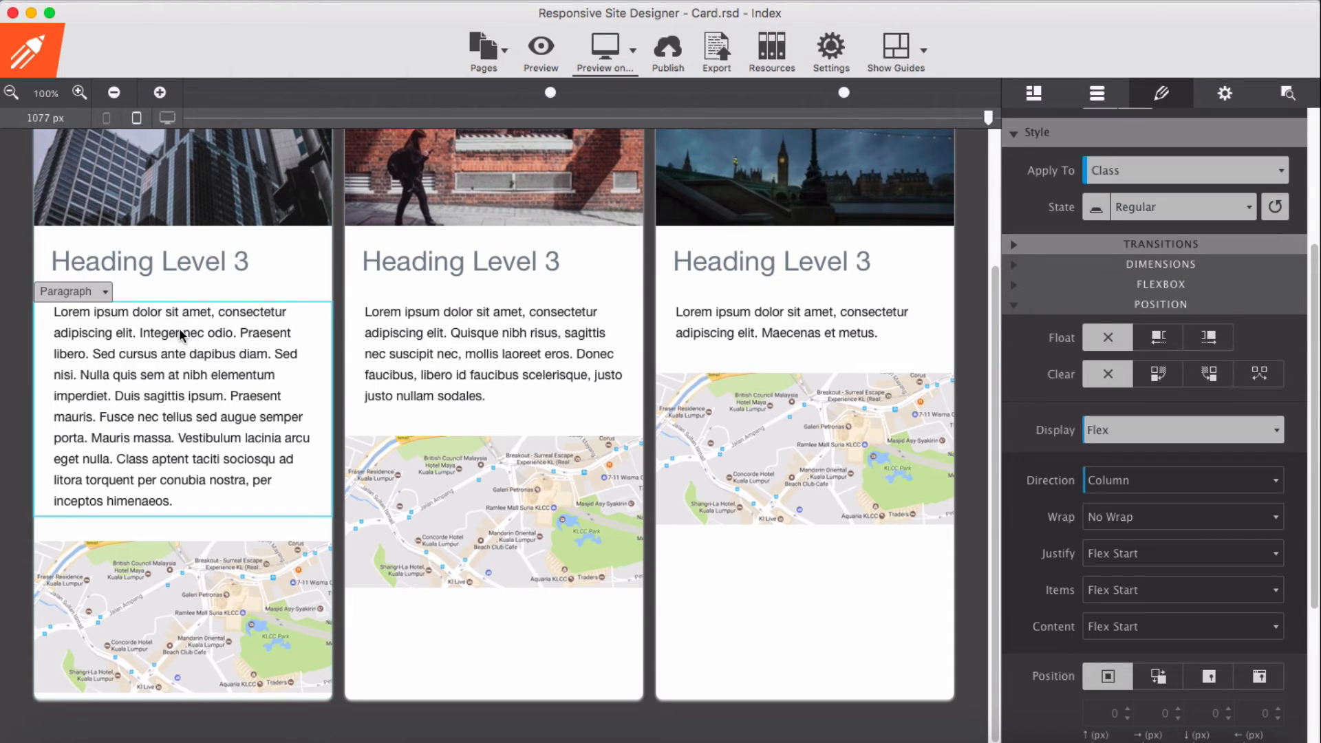
pyautogui.click(169, 405)
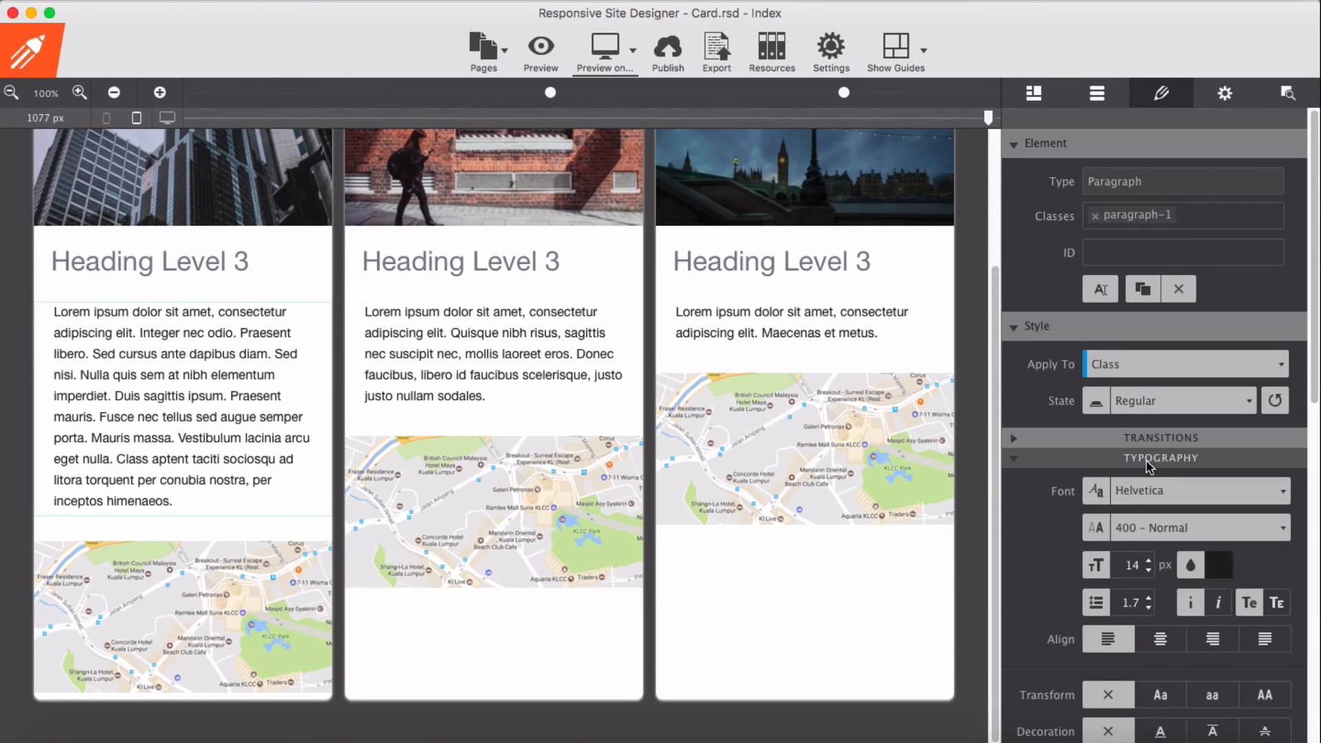
pyautogui.click(1160, 458)
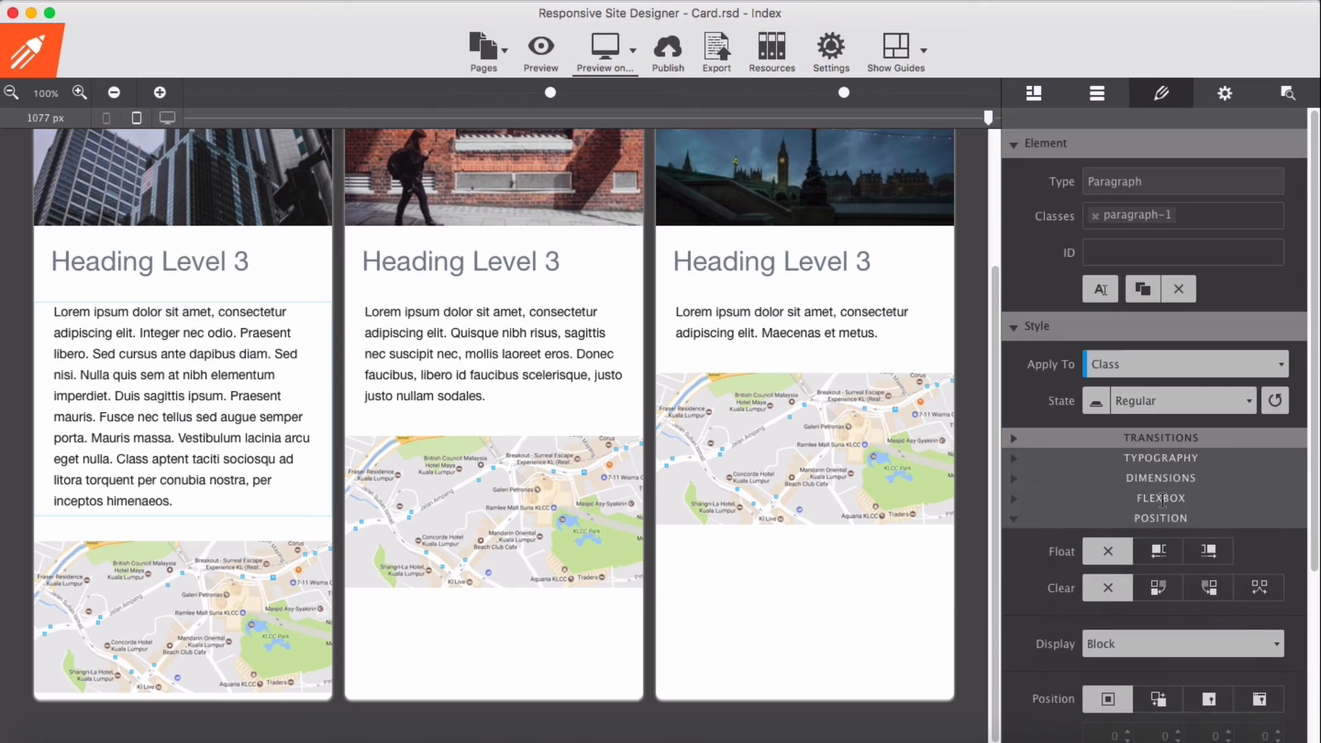
pyautogui.click(1160, 498)
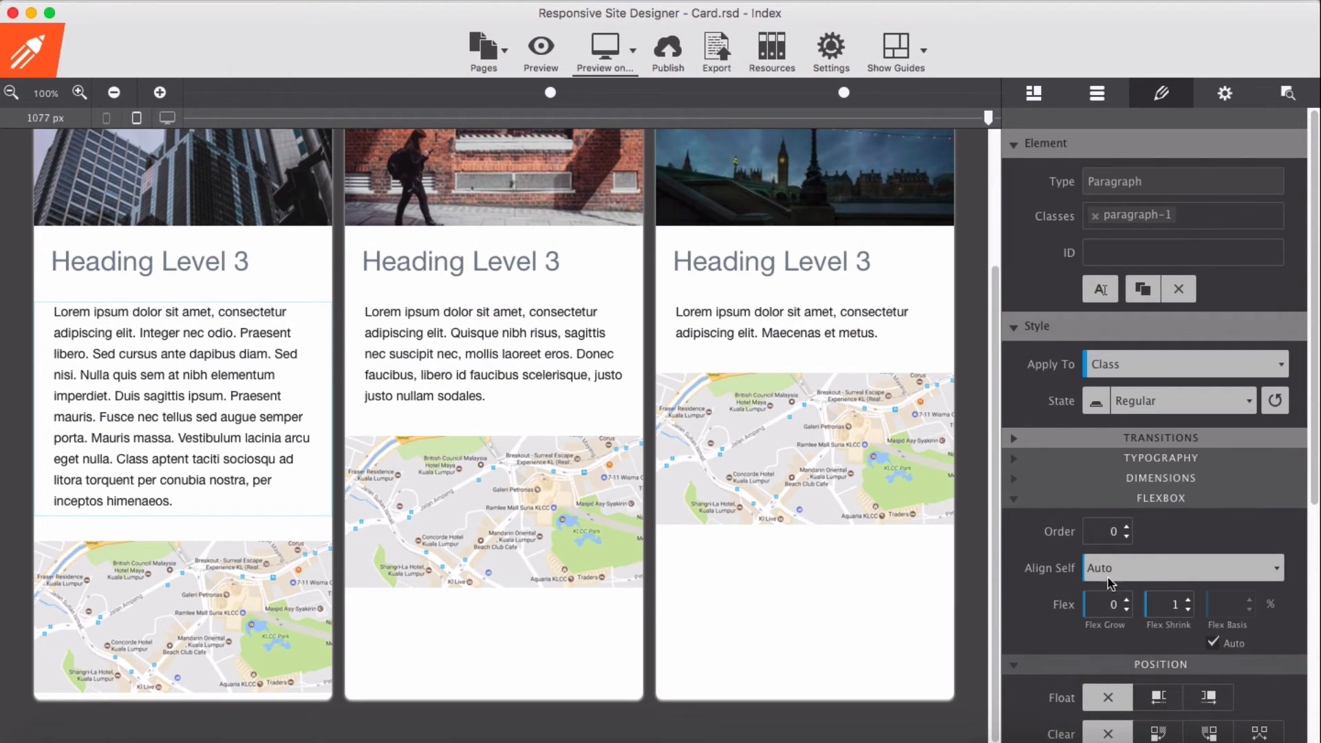
pyautogui.click(1181, 567)
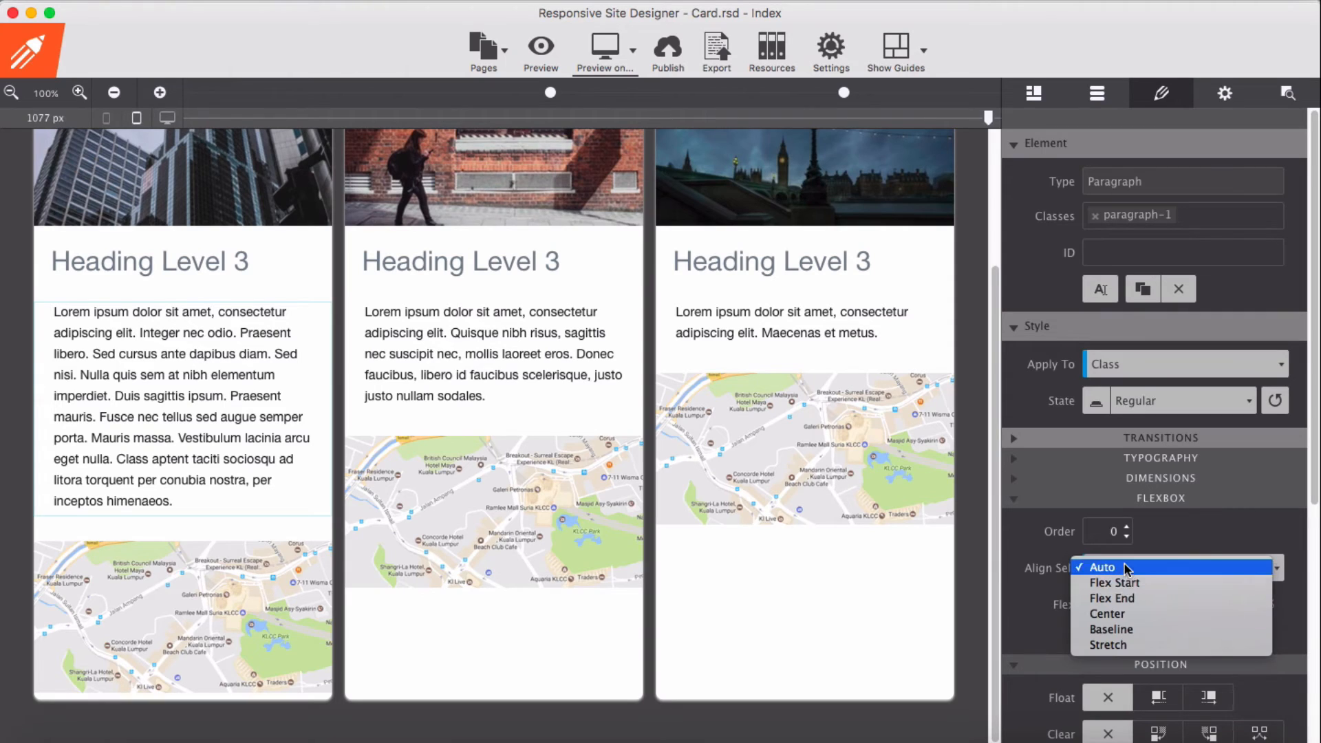
pyautogui.moveTo(1133, 597)
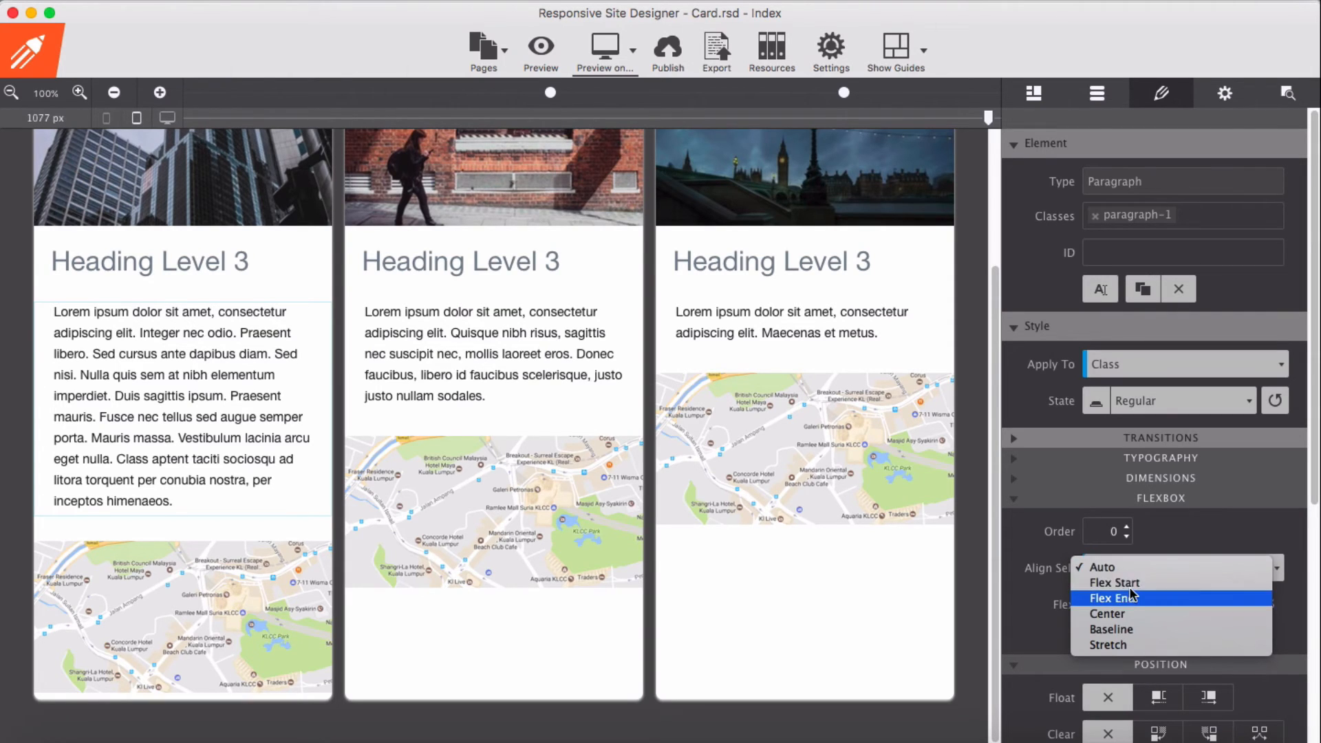
pyautogui.click(1114, 582)
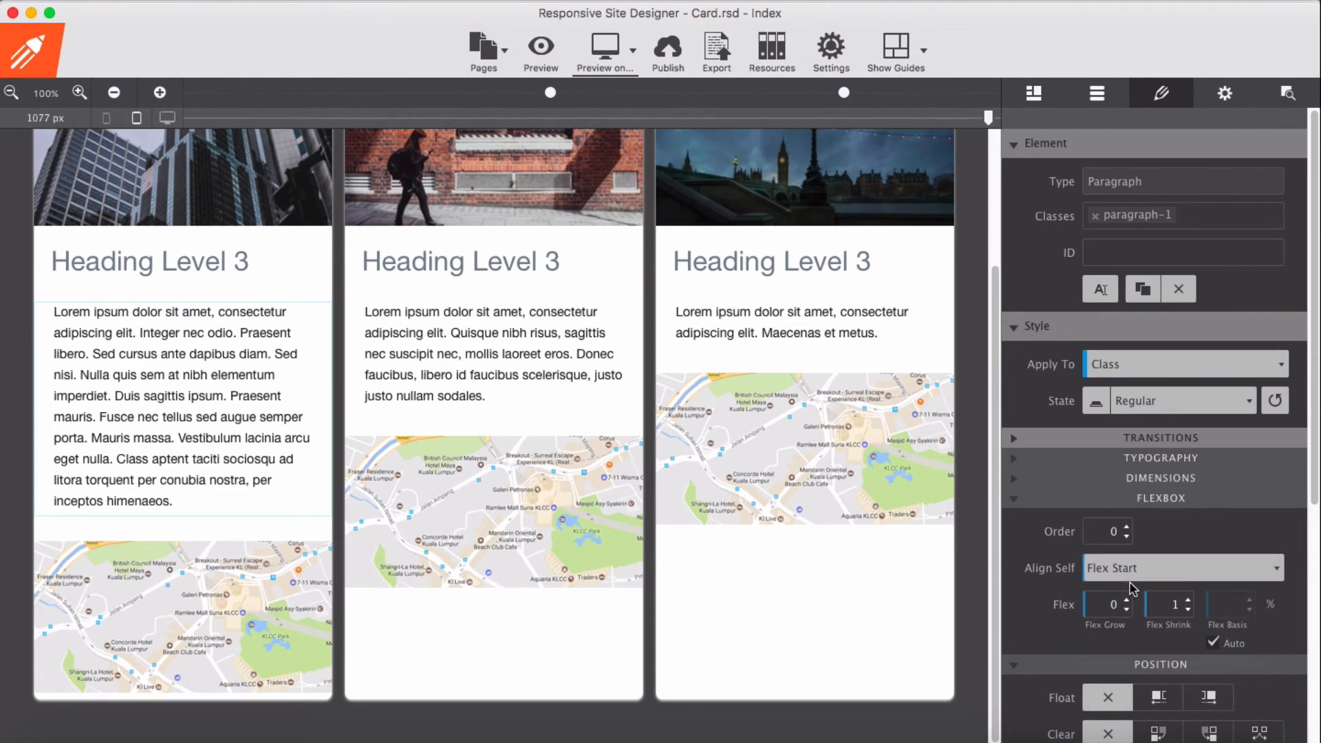
pyautogui.click(1181, 568)
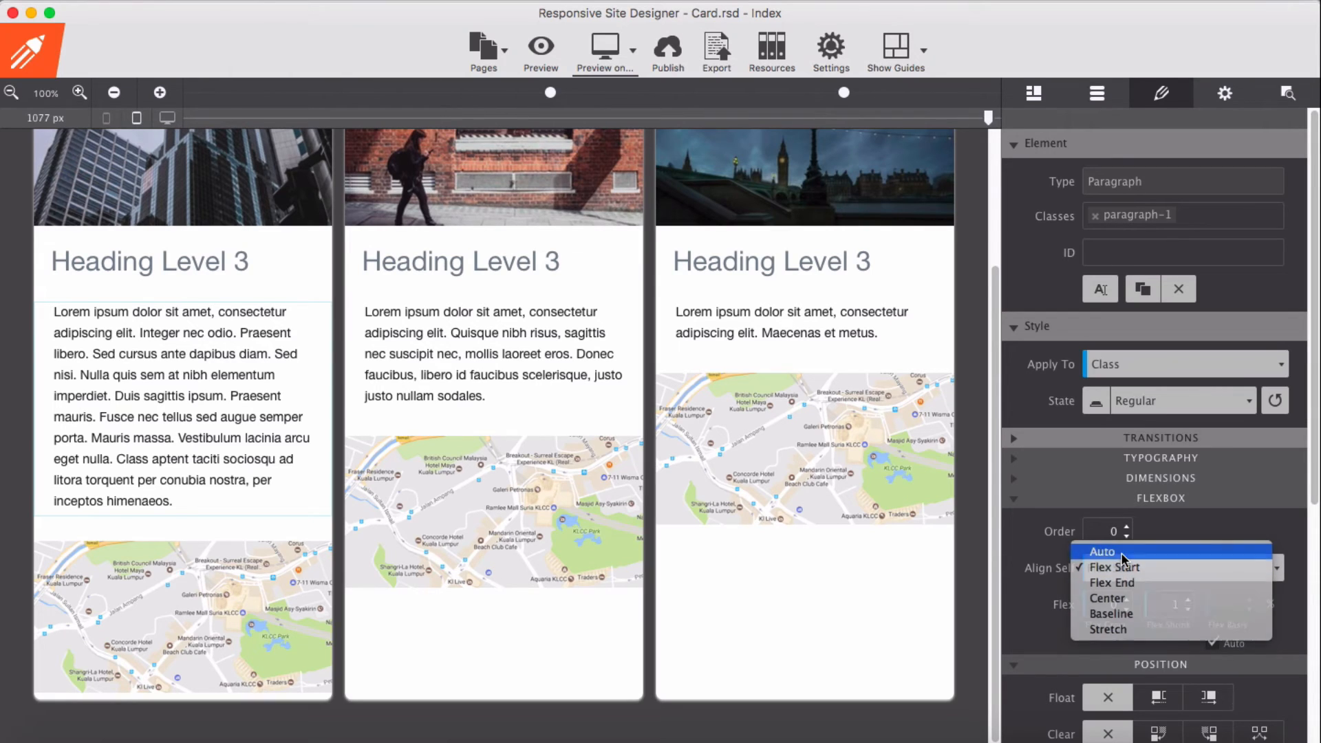
pyautogui.click(1102, 551)
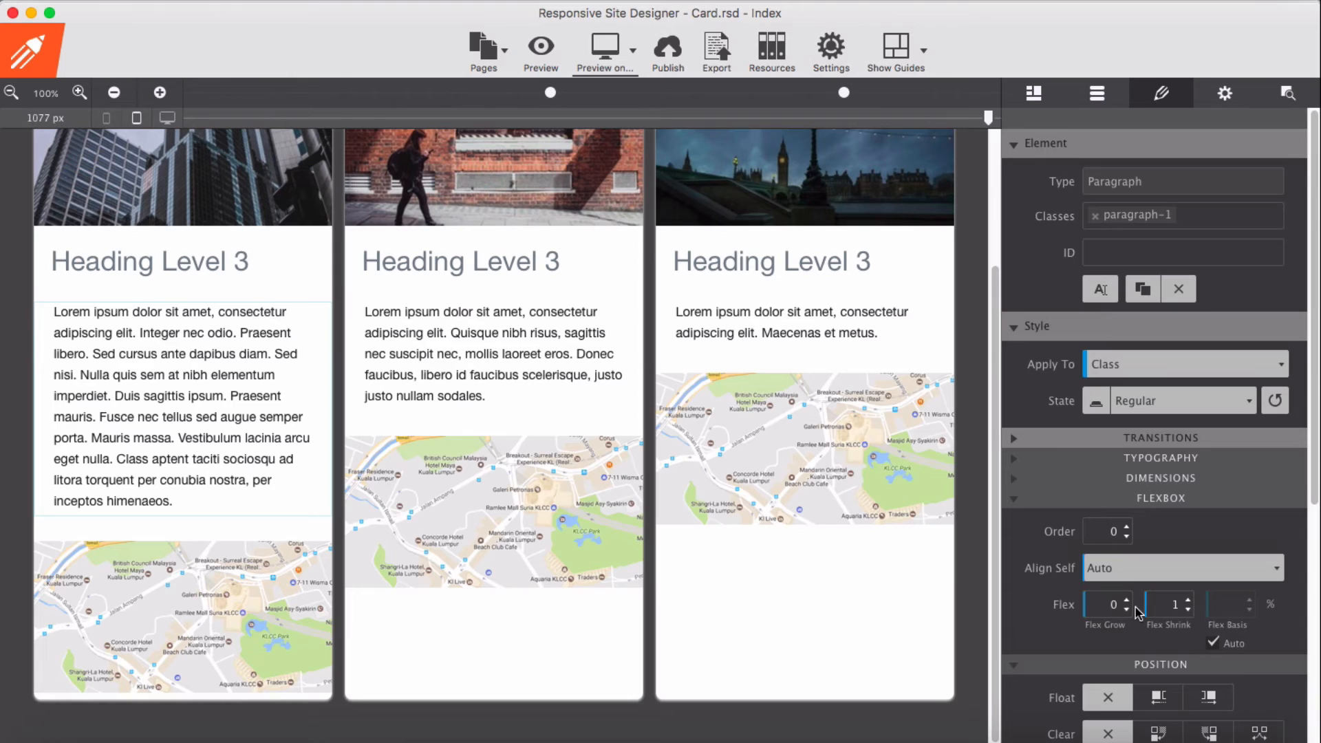
pyautogui.click(1127, 599)
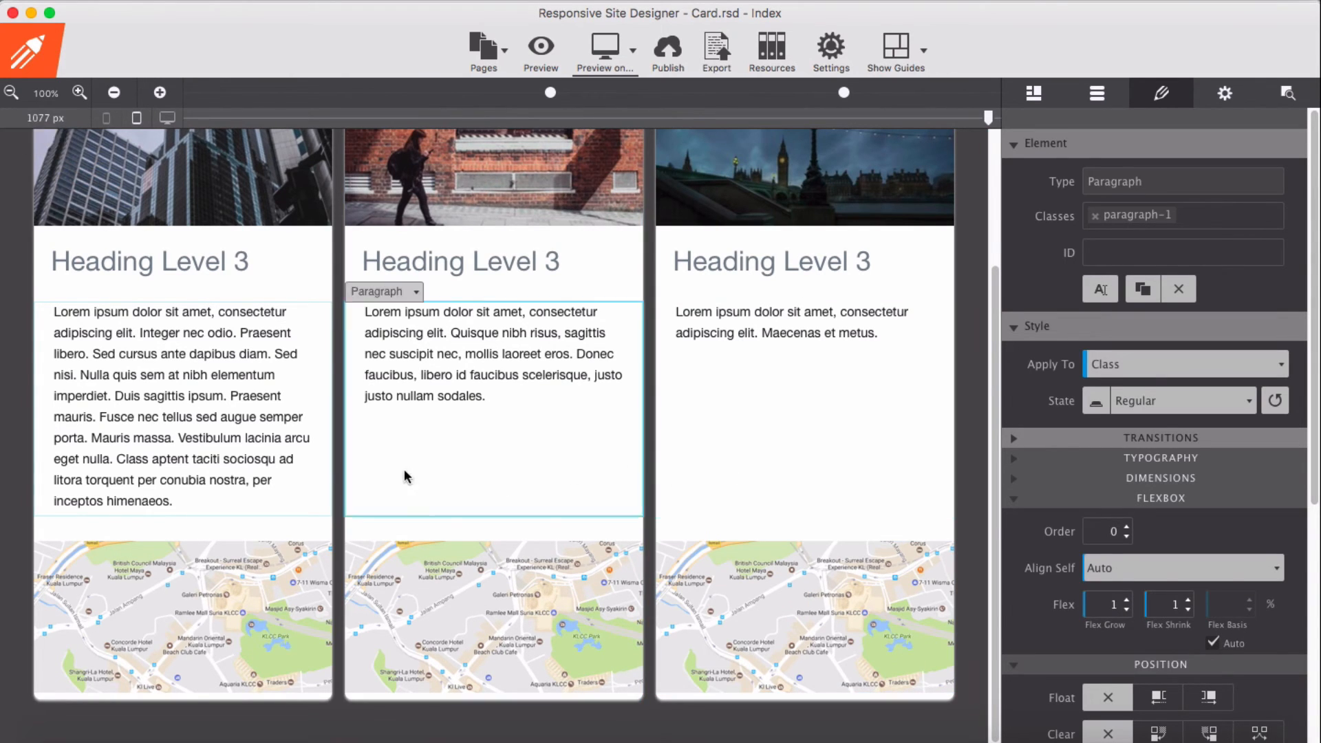
pyautogui.click(169, 405)
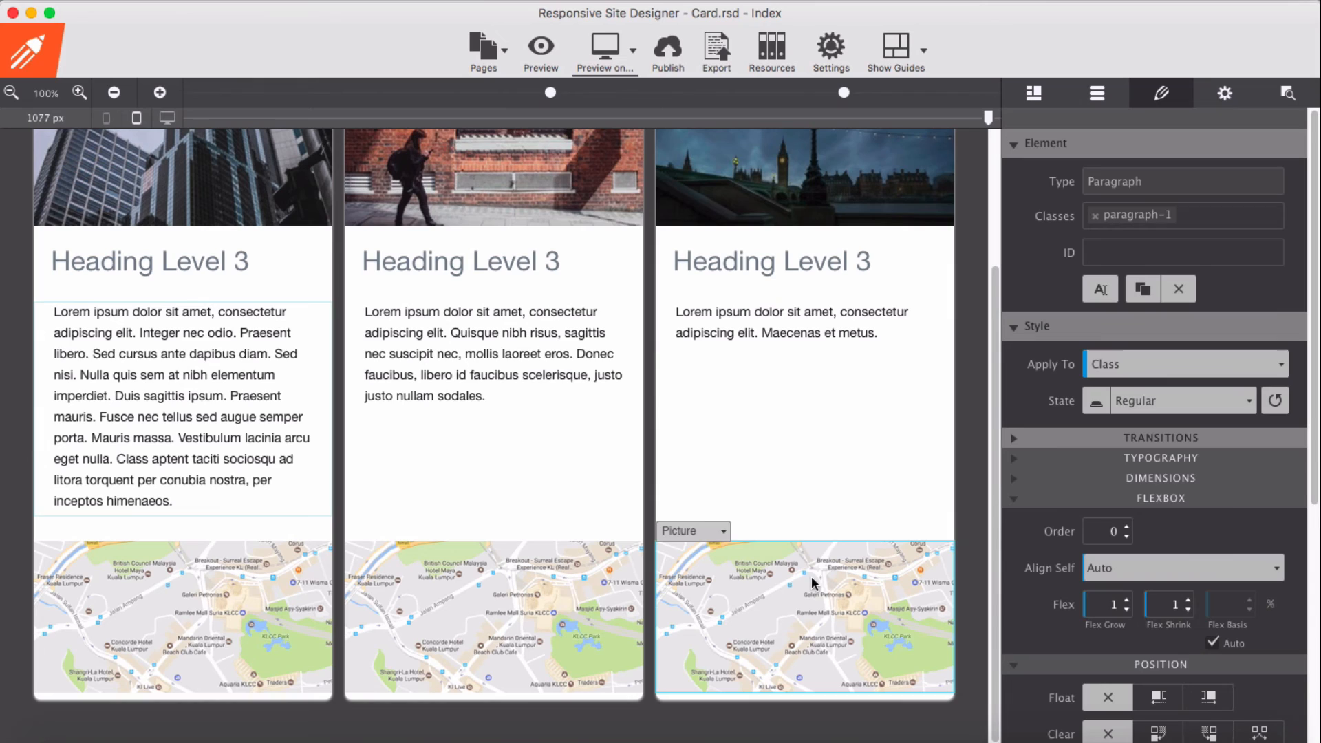
pyautogui.click(493, 618)
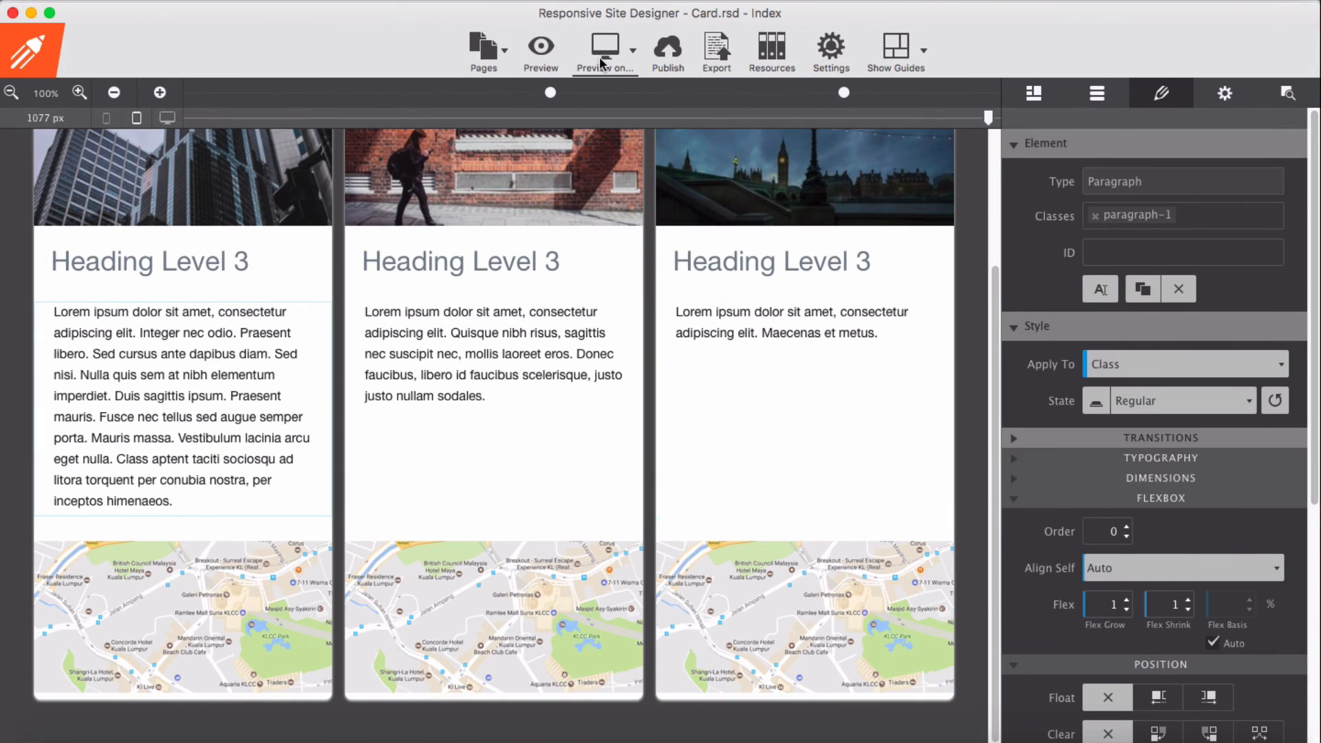
# - Preview the page in Google Chrome and review the aligned maps
pyautogui.click(605, 52)
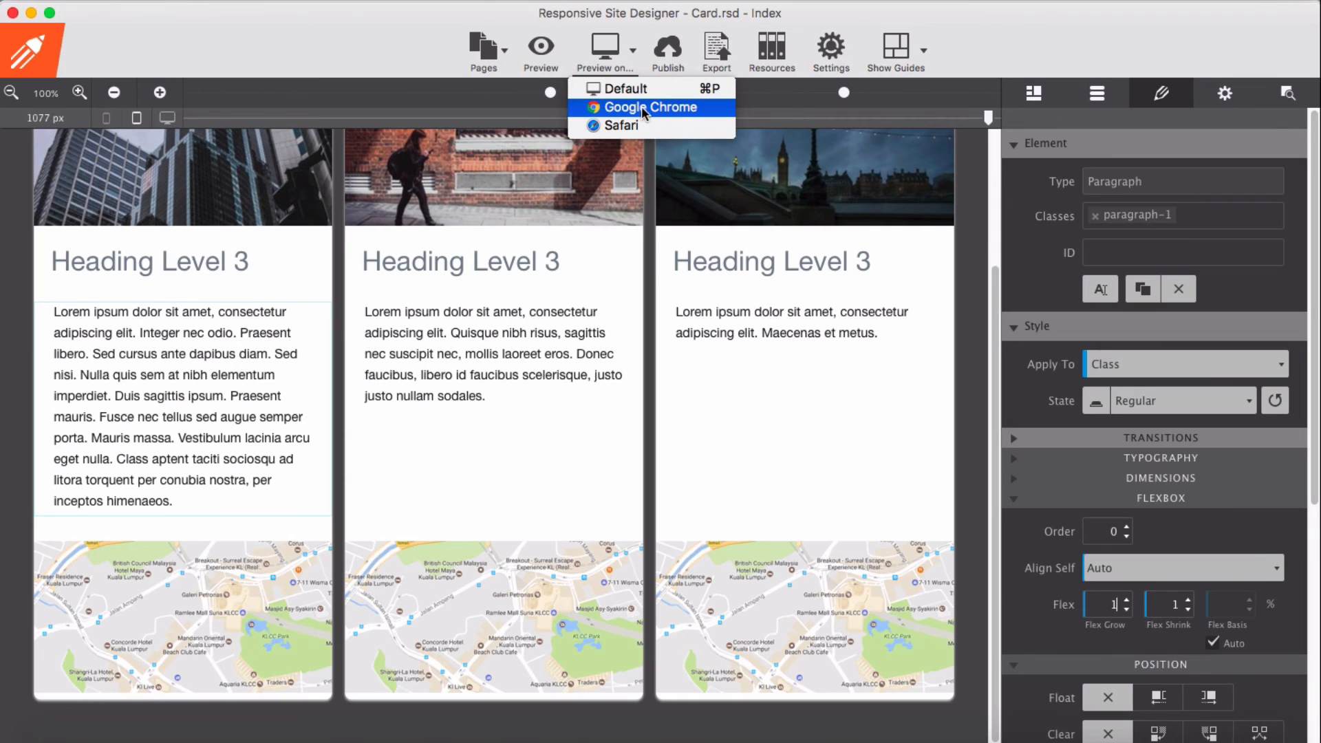
pyautogui.click(649, 107)
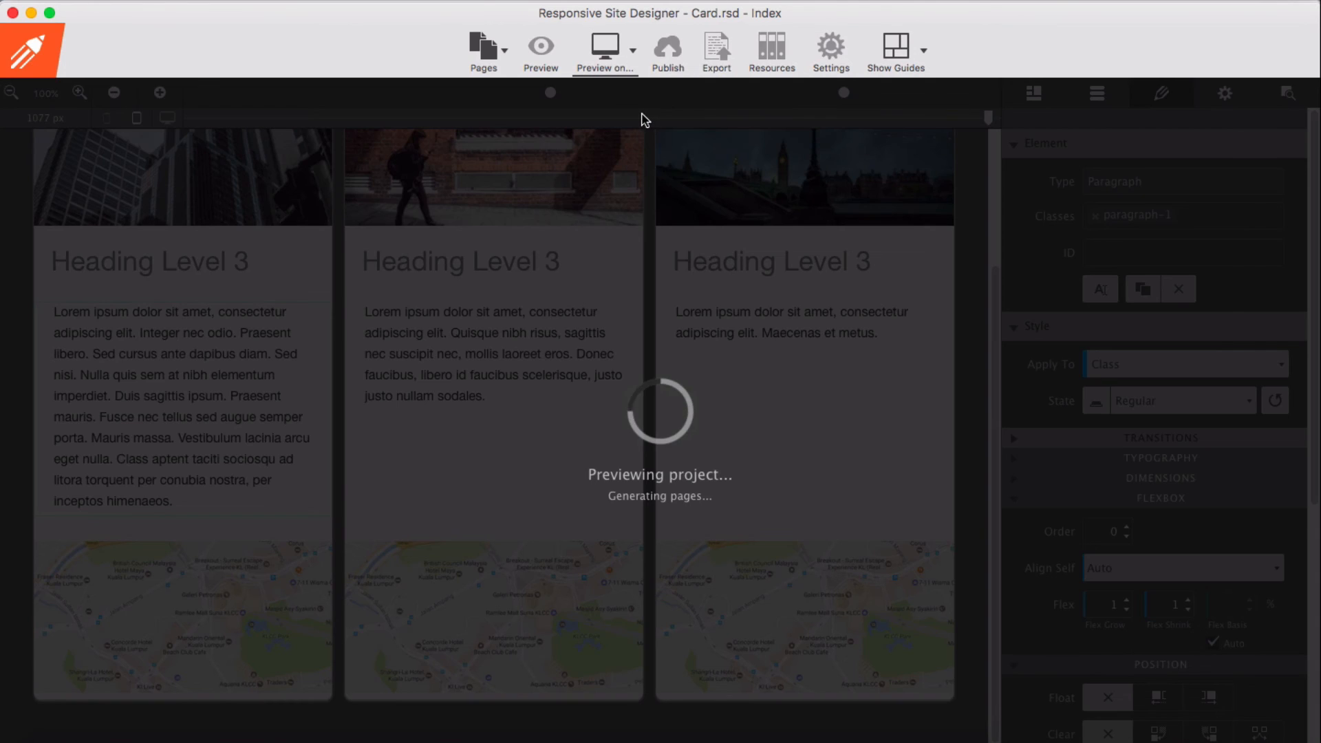
pyautogui.click(540, 49)
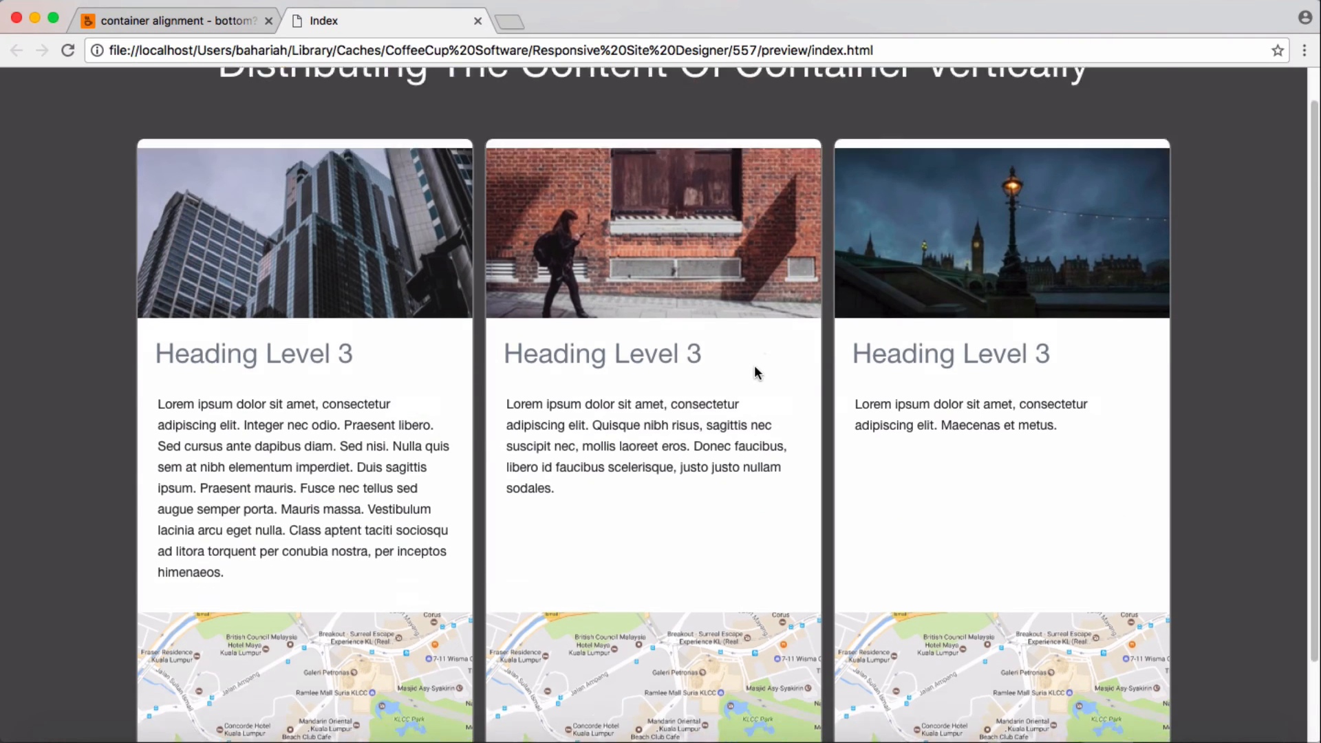
pyautogui.scroll(3)
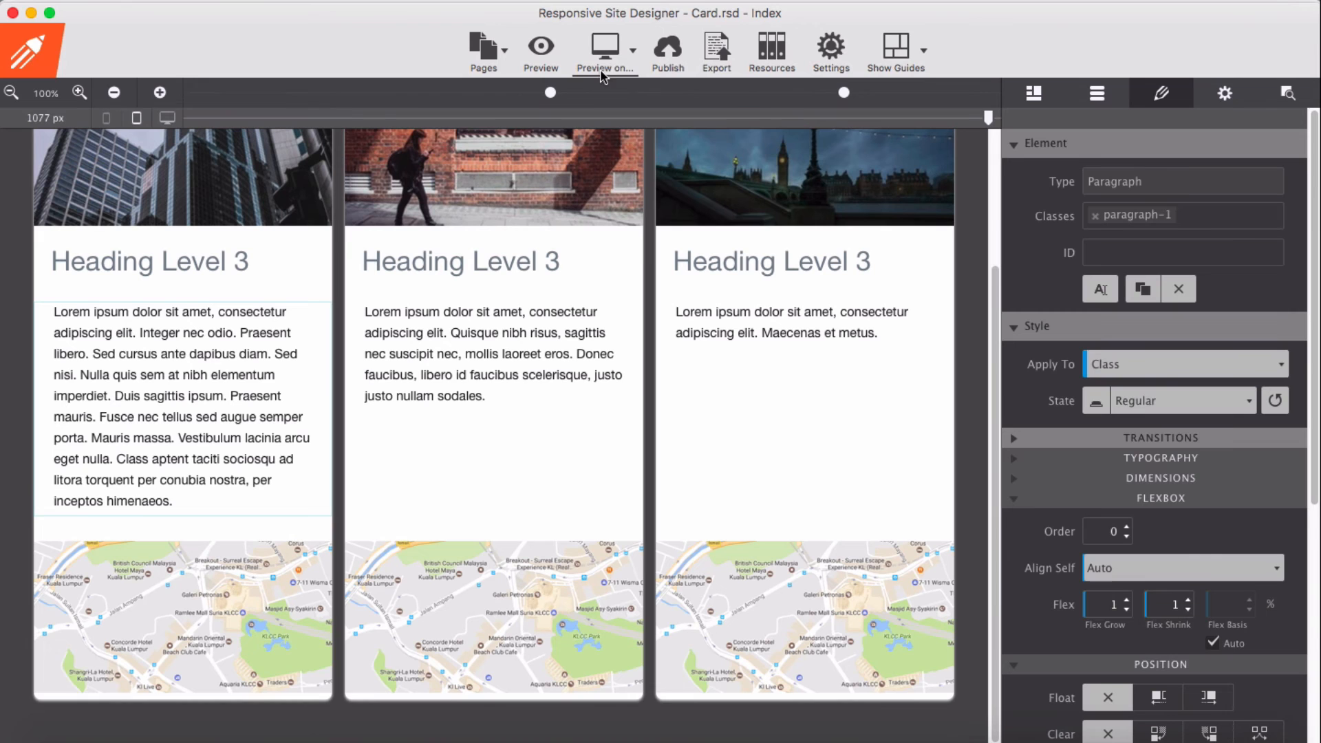
# - Preview the page in Safari
pyautogui.click(604, 52)
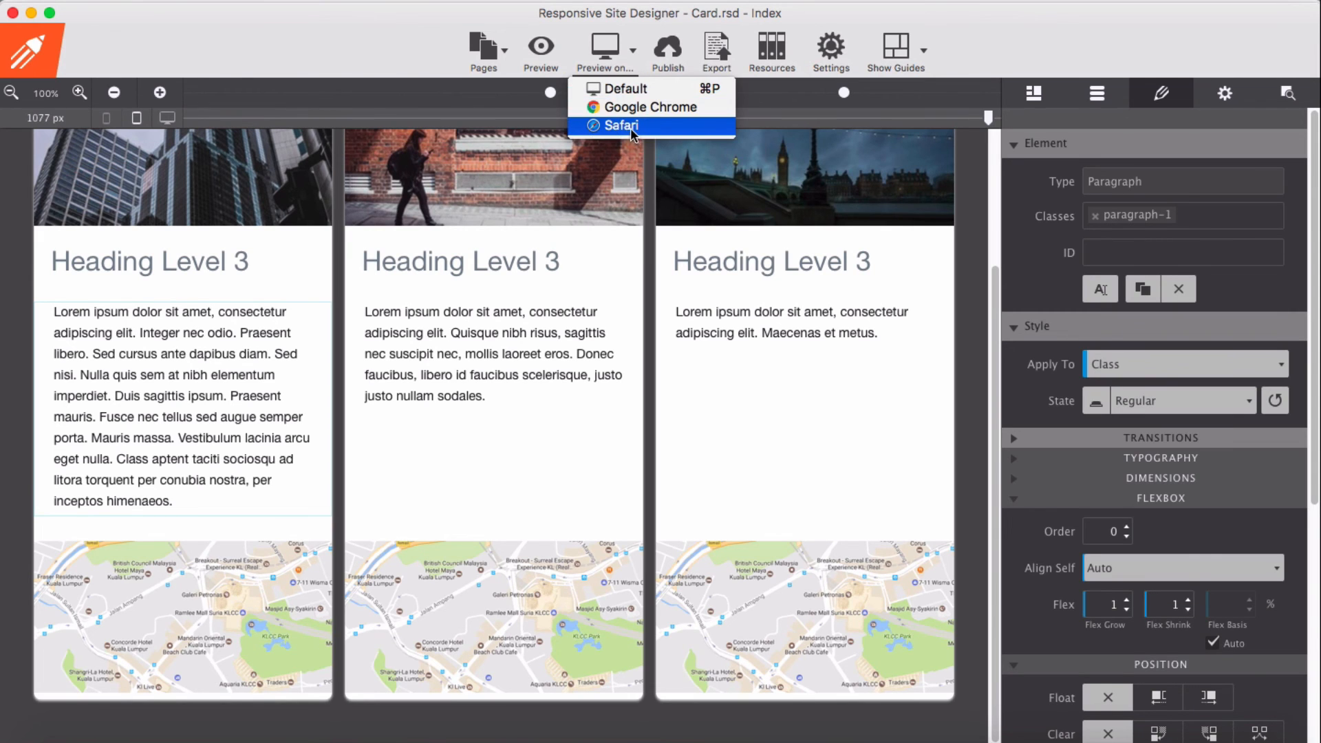
pyautogui.click(622, 124)
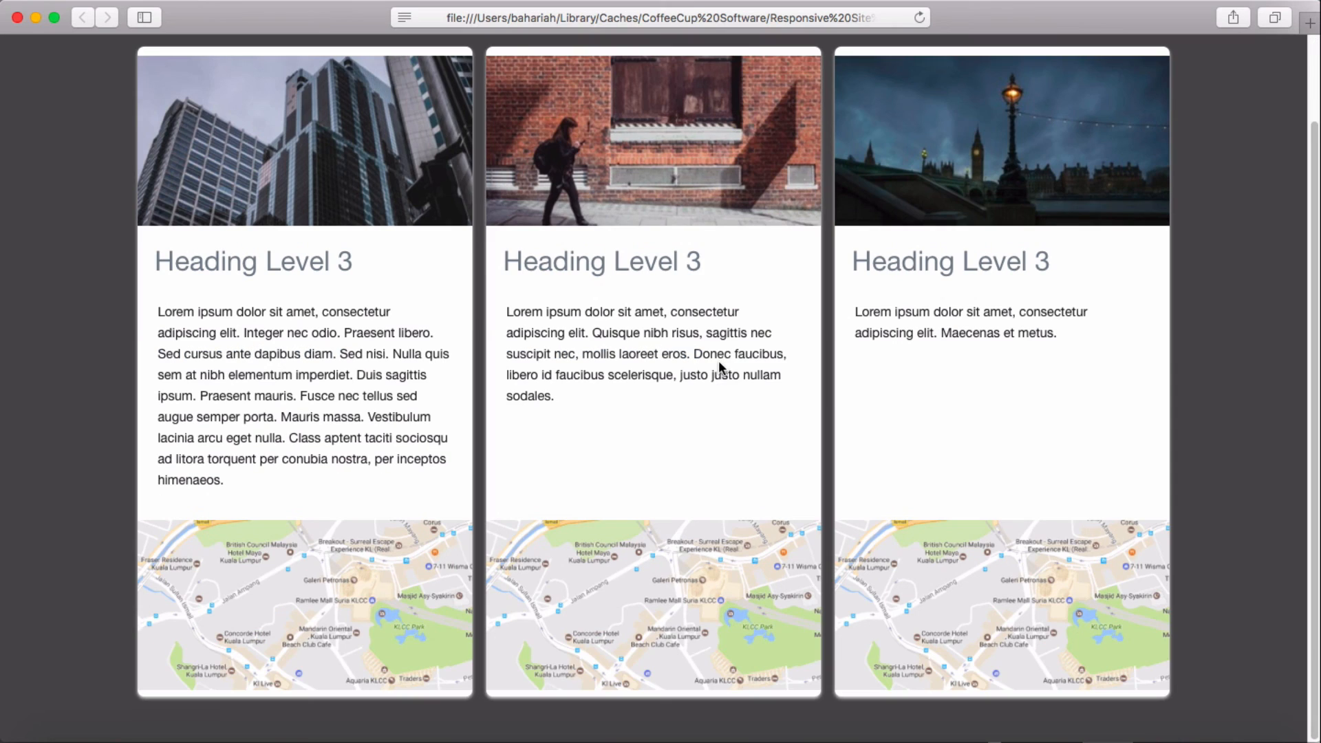
pyautogui.moveTo(1203, 255)
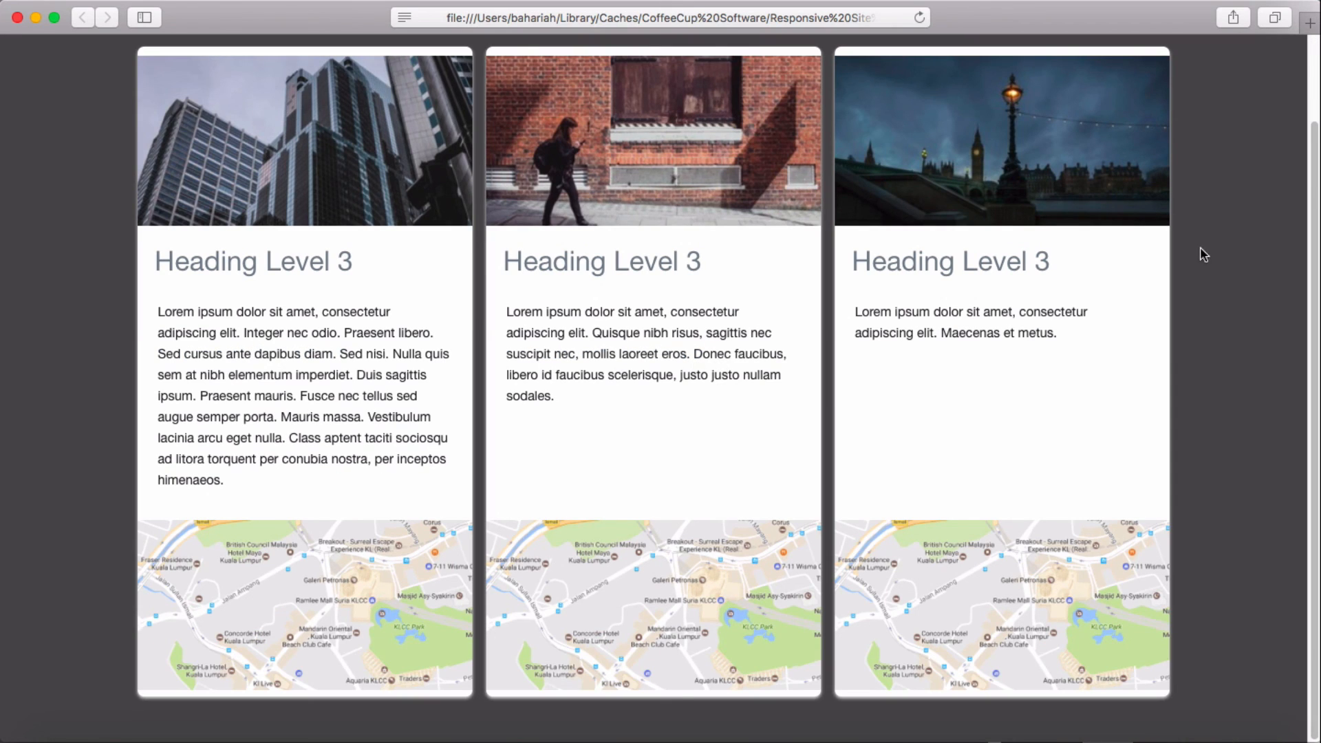